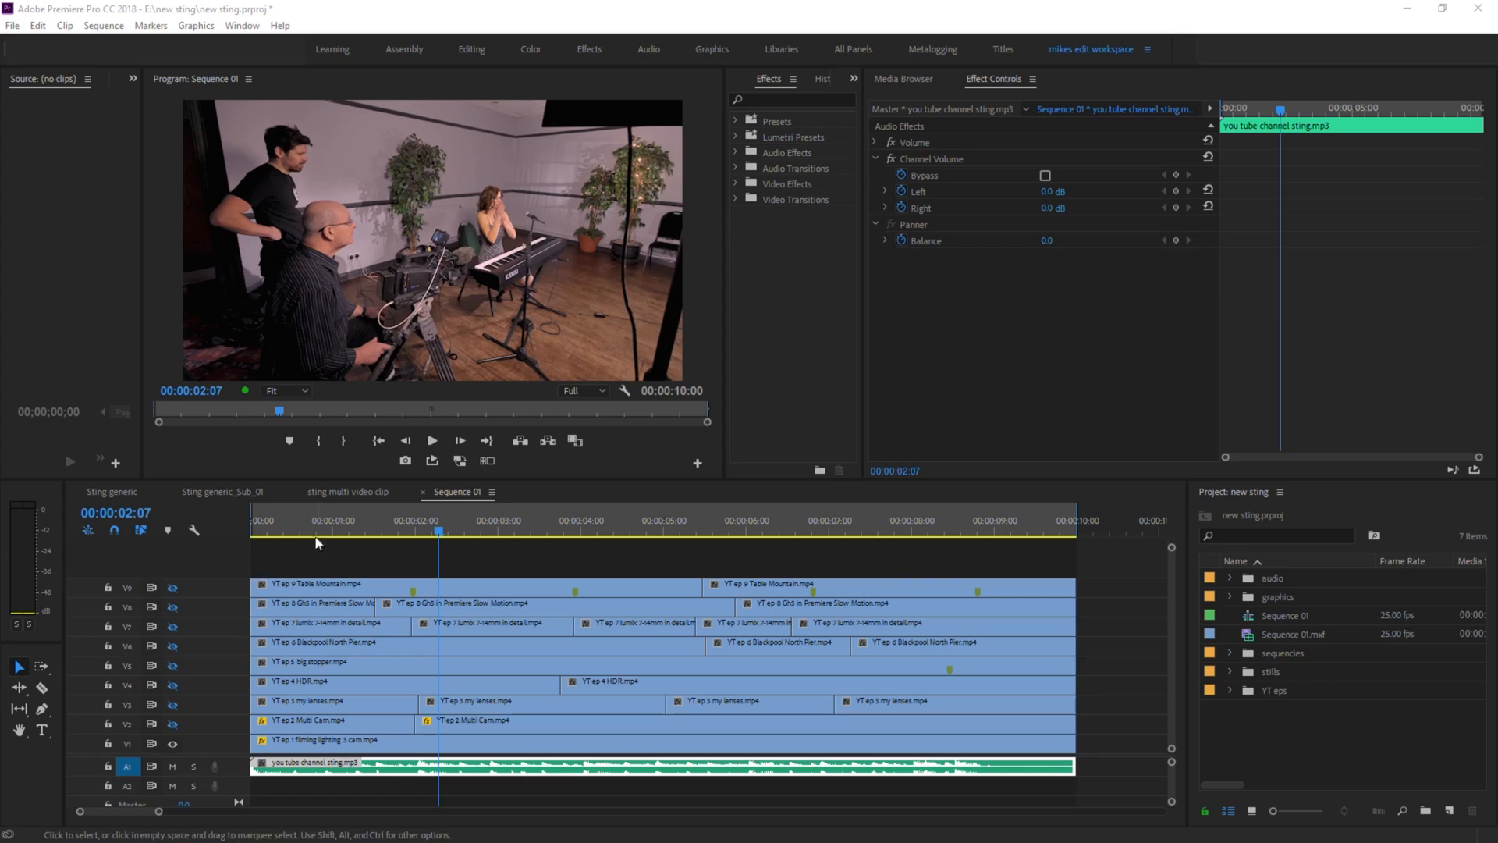
Scrub the sequence and review the V1 lighting clip's Motion settings, currently at scale 200
{"action": "left_click", "coordinate": [334, 530]}
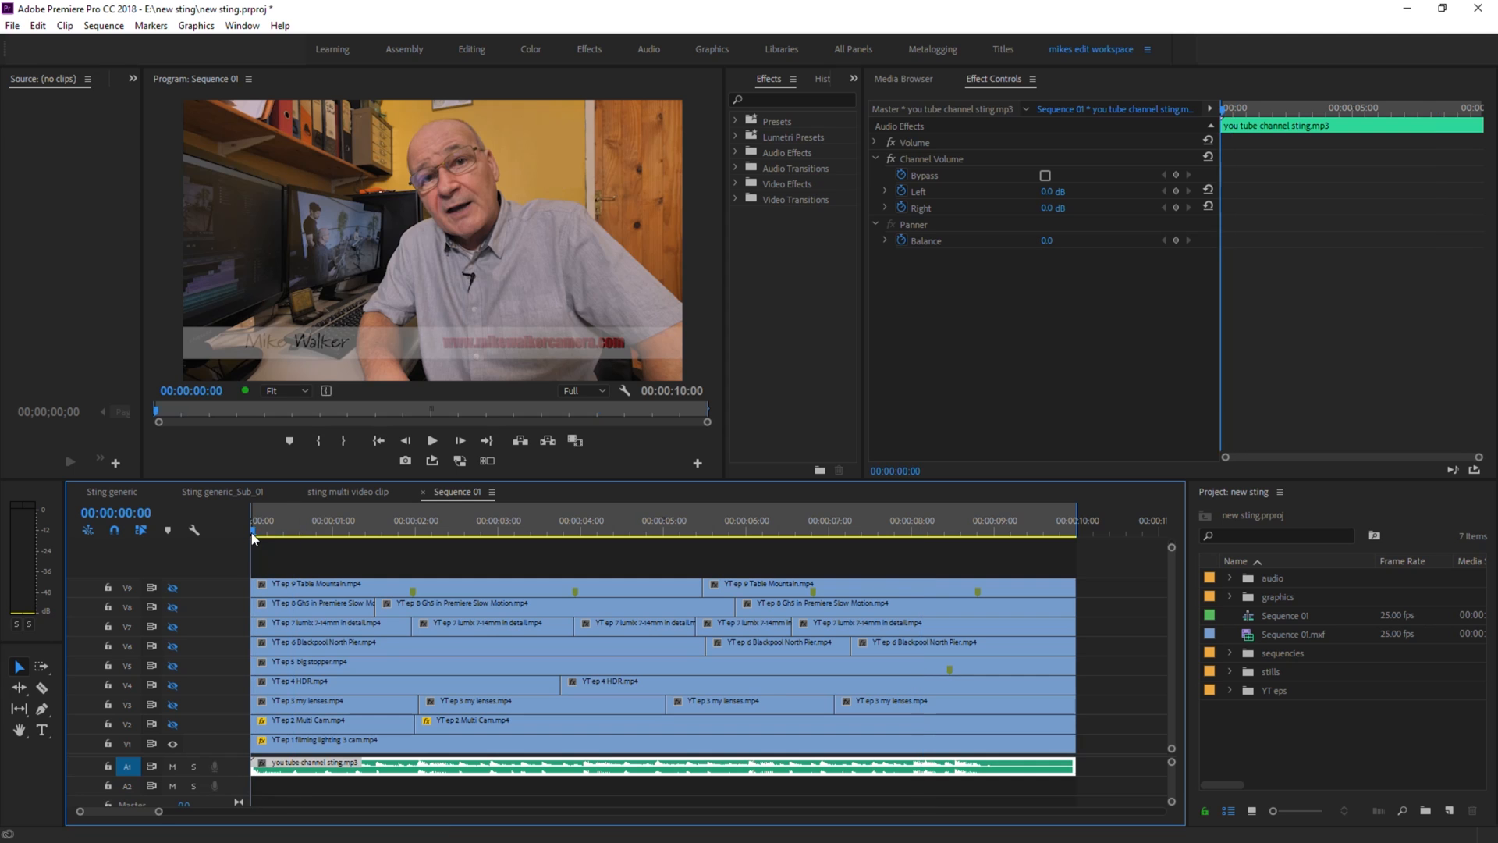
{"action": "left_click", "coordinate": [362, 530]}
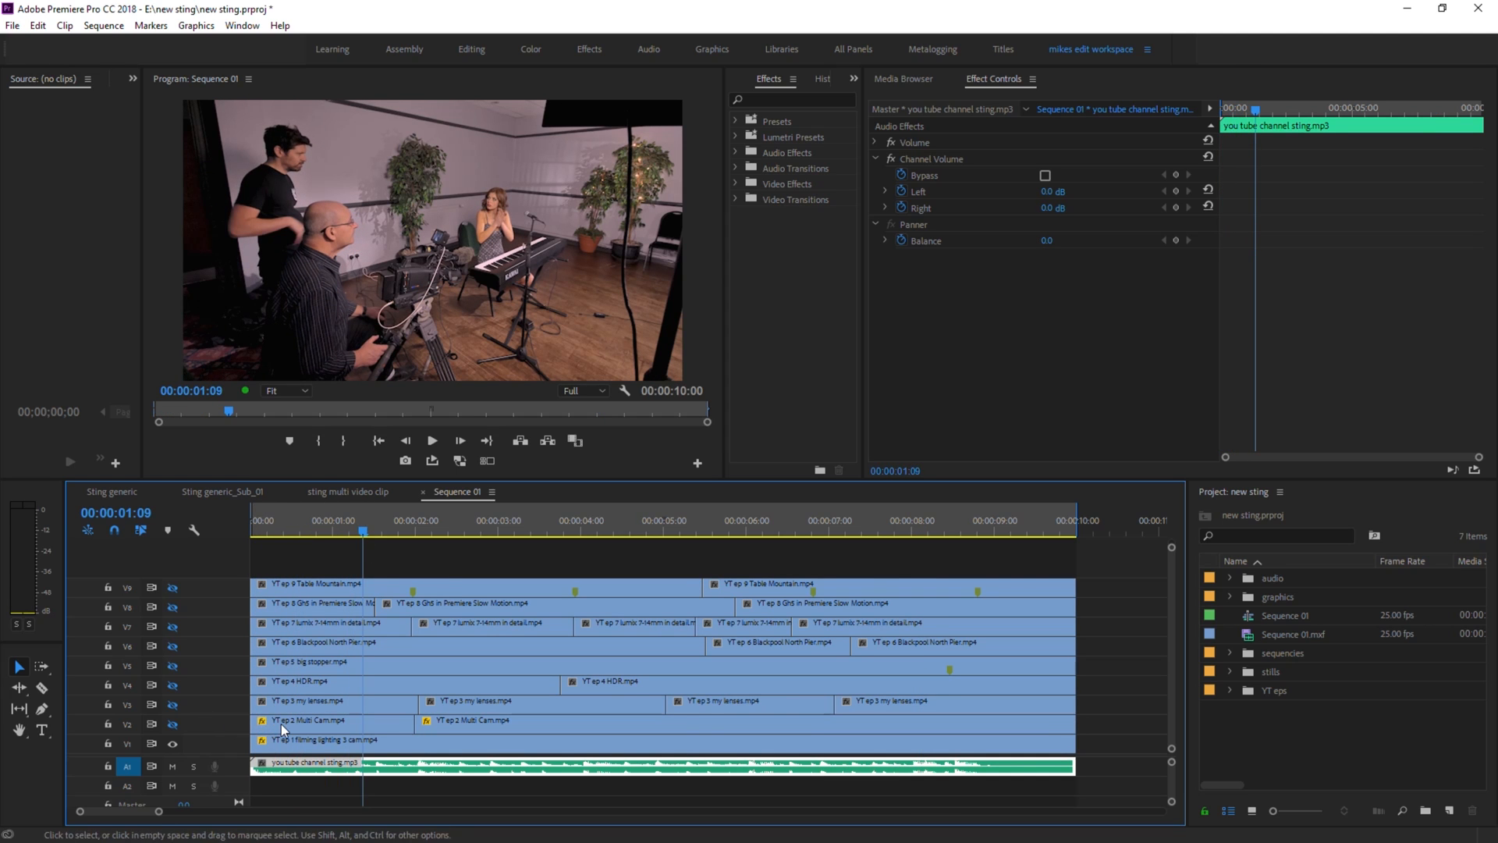
{"action": "mouse_move", "coordinate": [314, 588]}
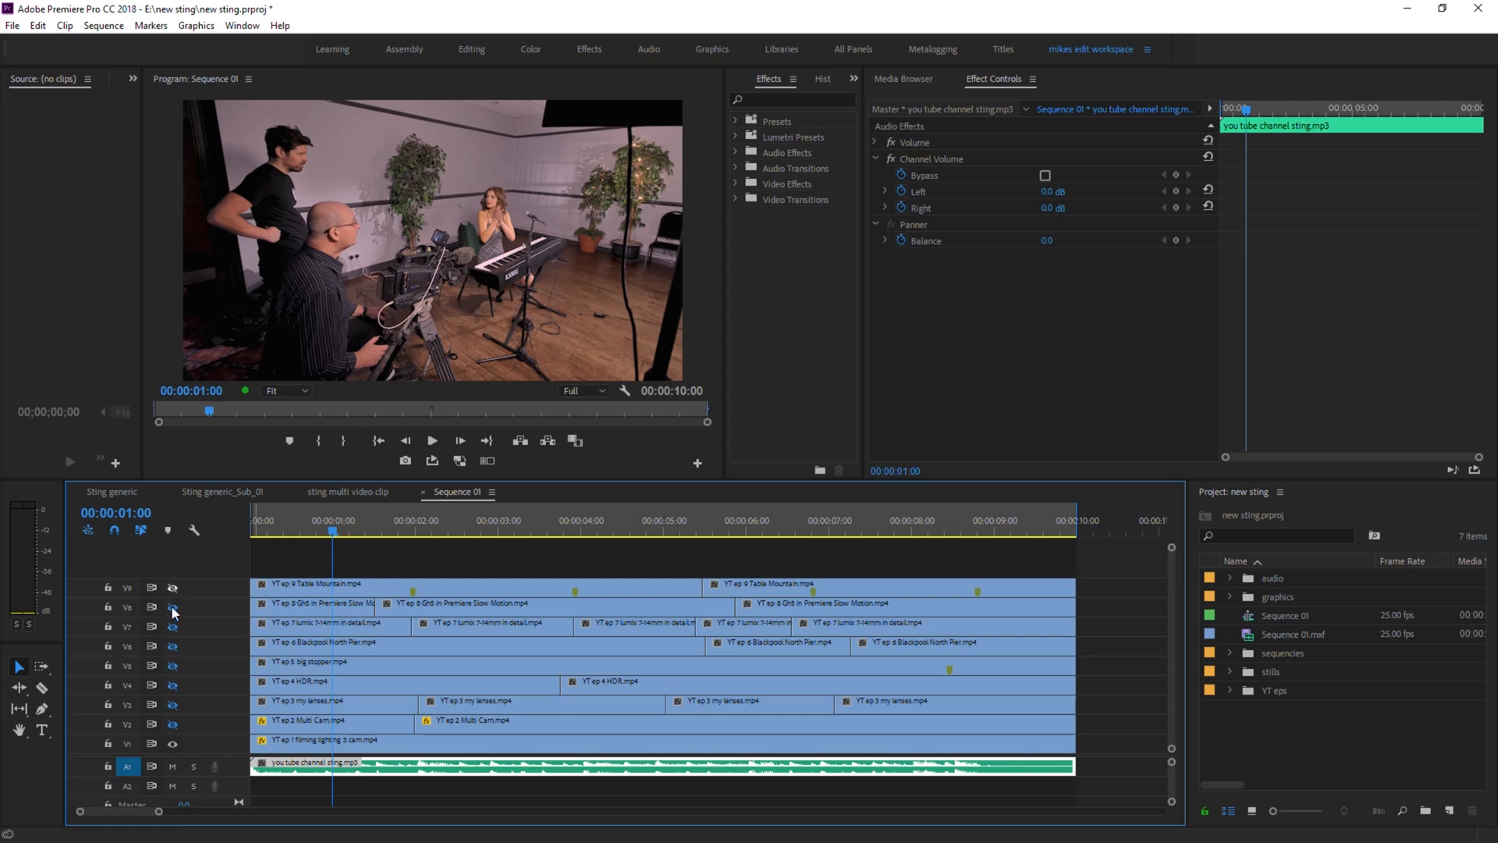
{"action": "mouse_move", "coordinate": [175, 744]}
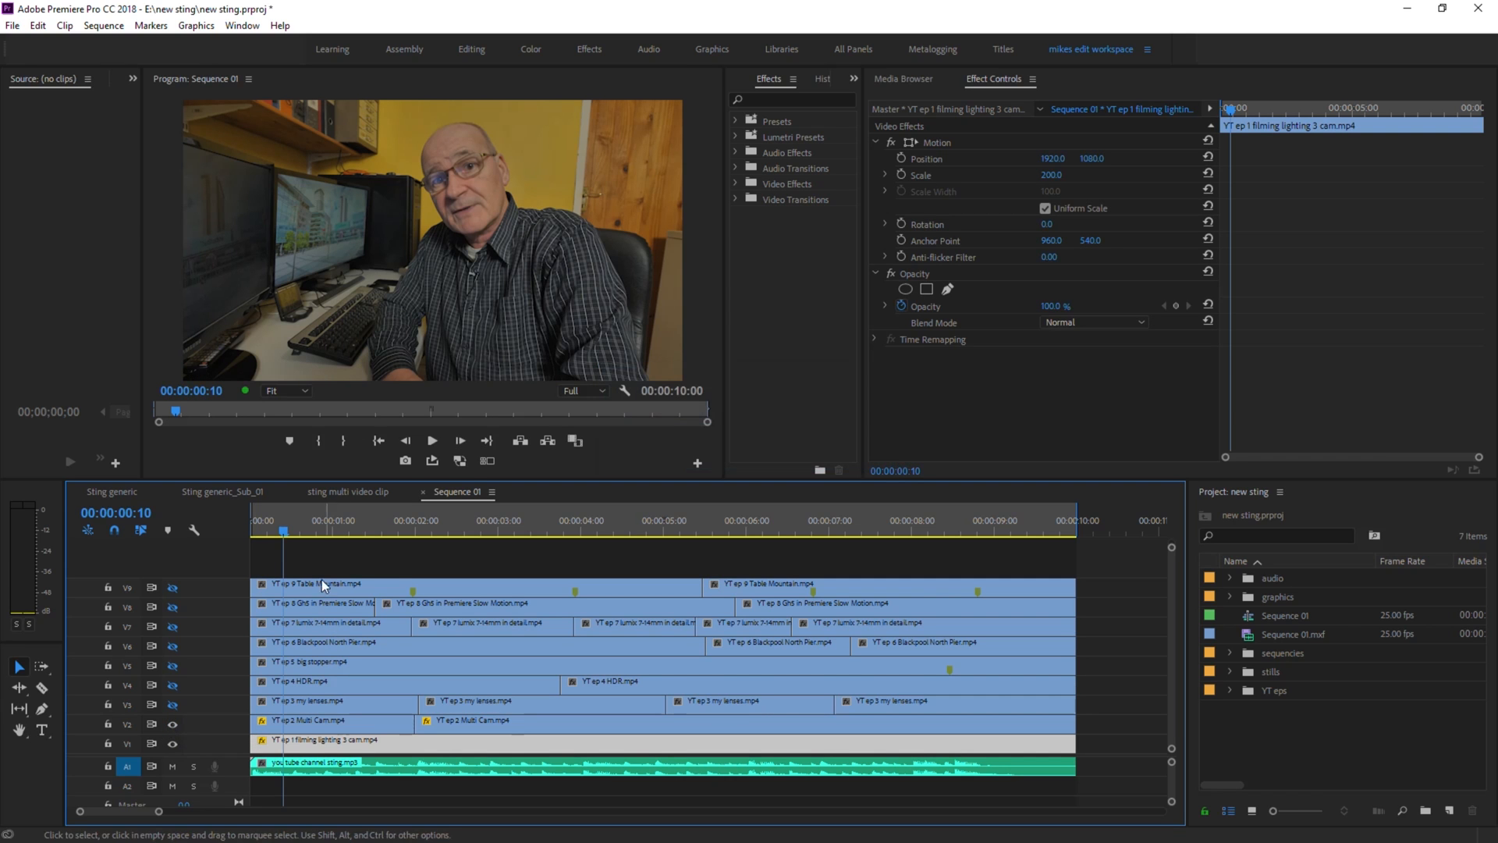
{"action": "mouse_move", "coordinate": [361, 521]}
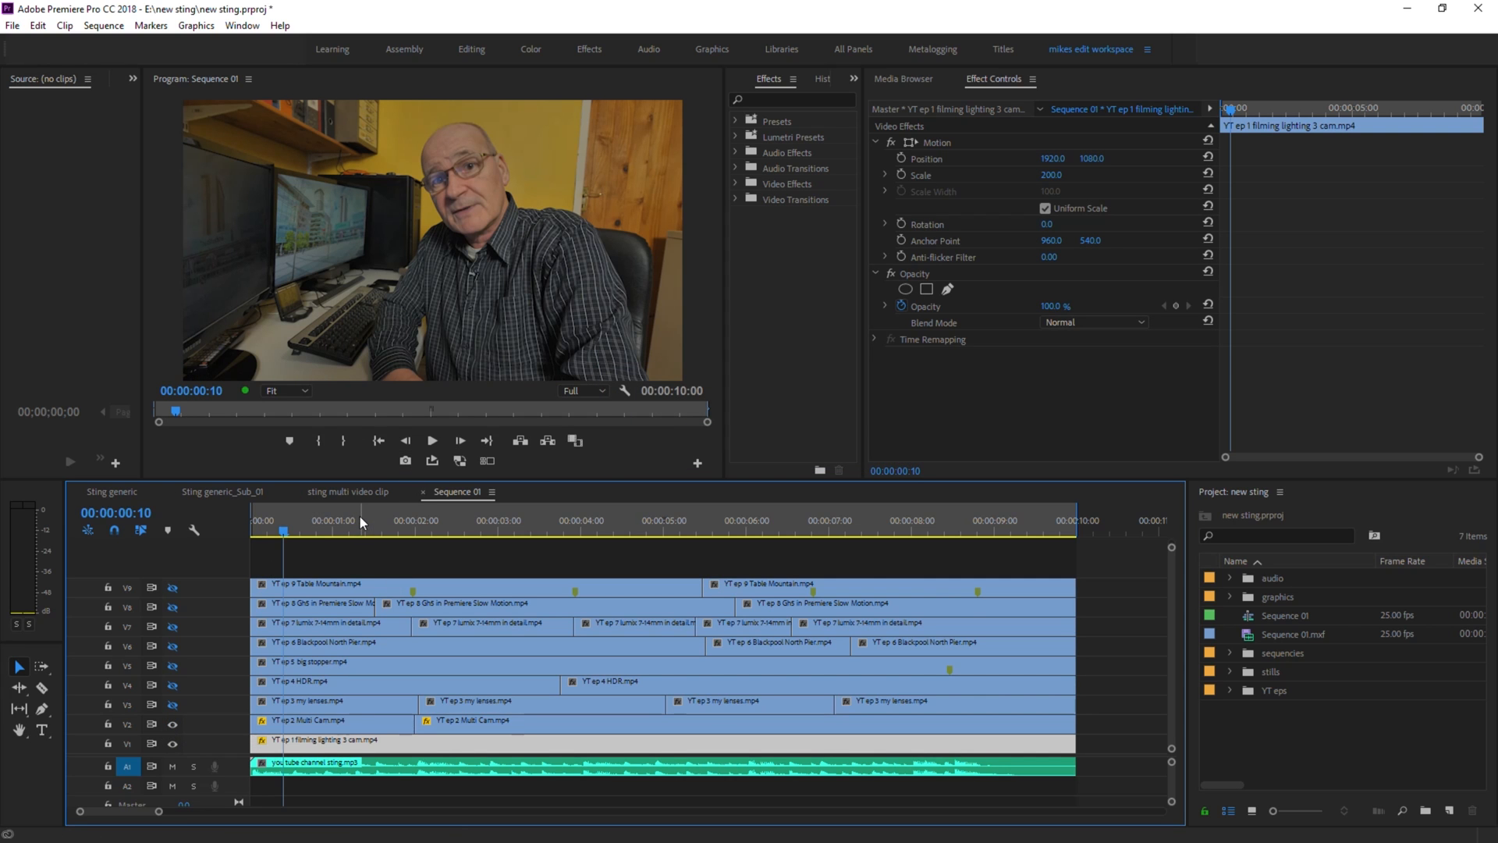
{"action": "mouse_move", "coordinate": [321, 512]}
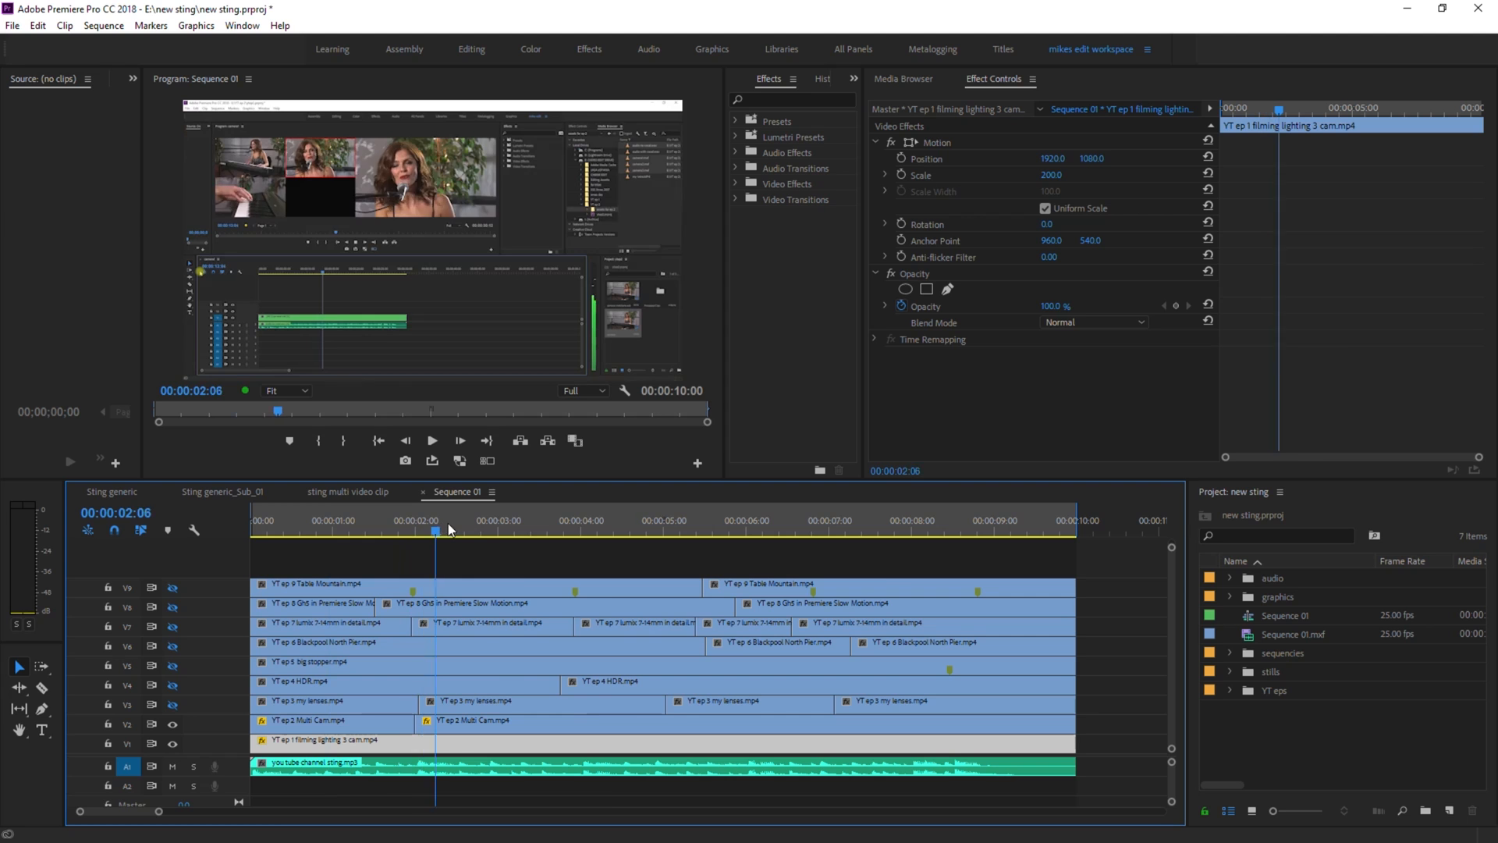
{"action": "left_click", "coordinate": [947, 531]}
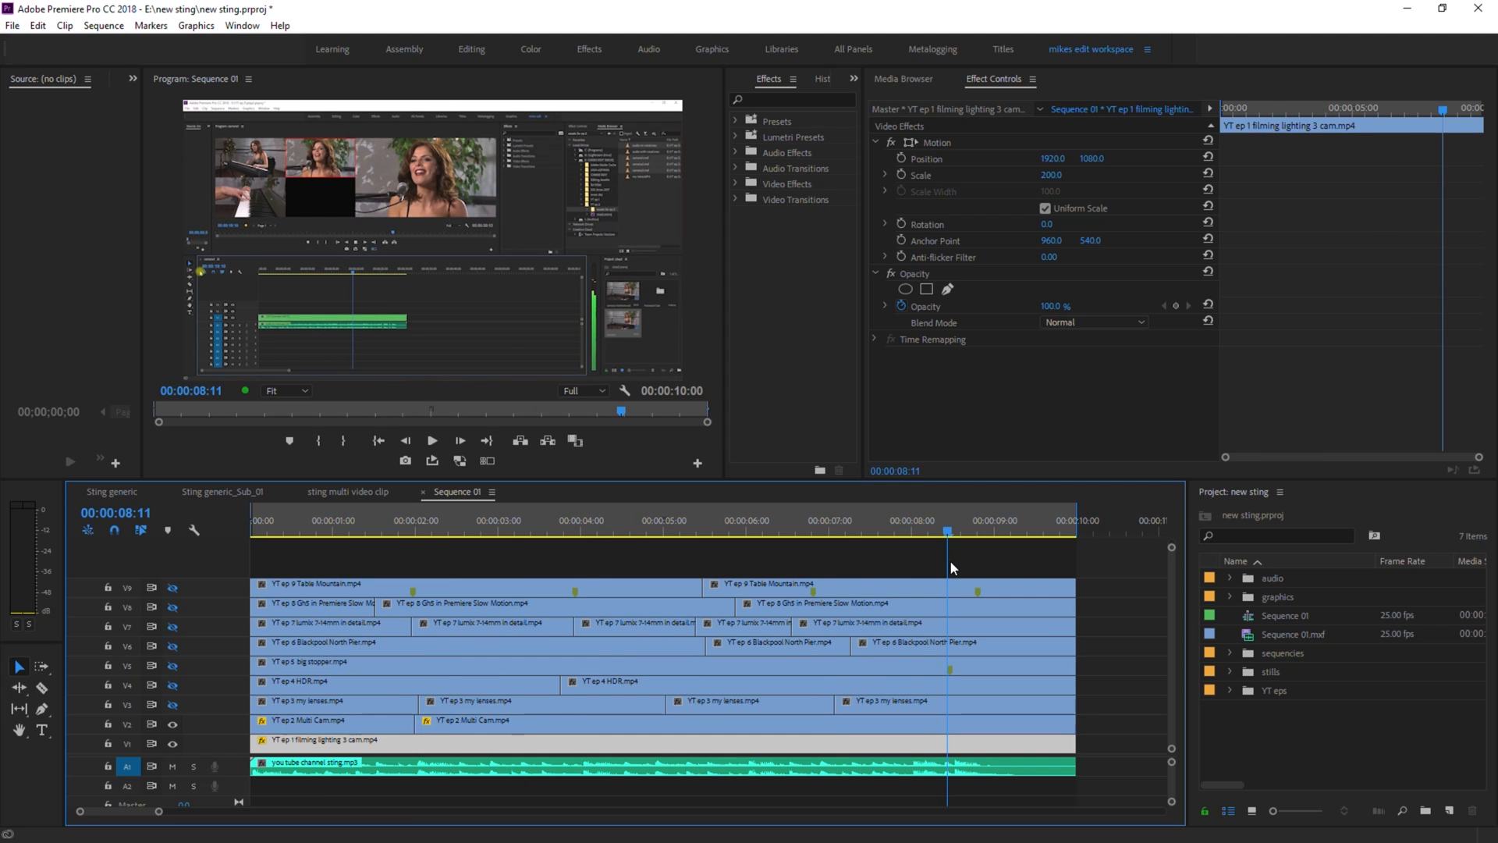
{"action": "left_click", "coordinate": [676, 521]}
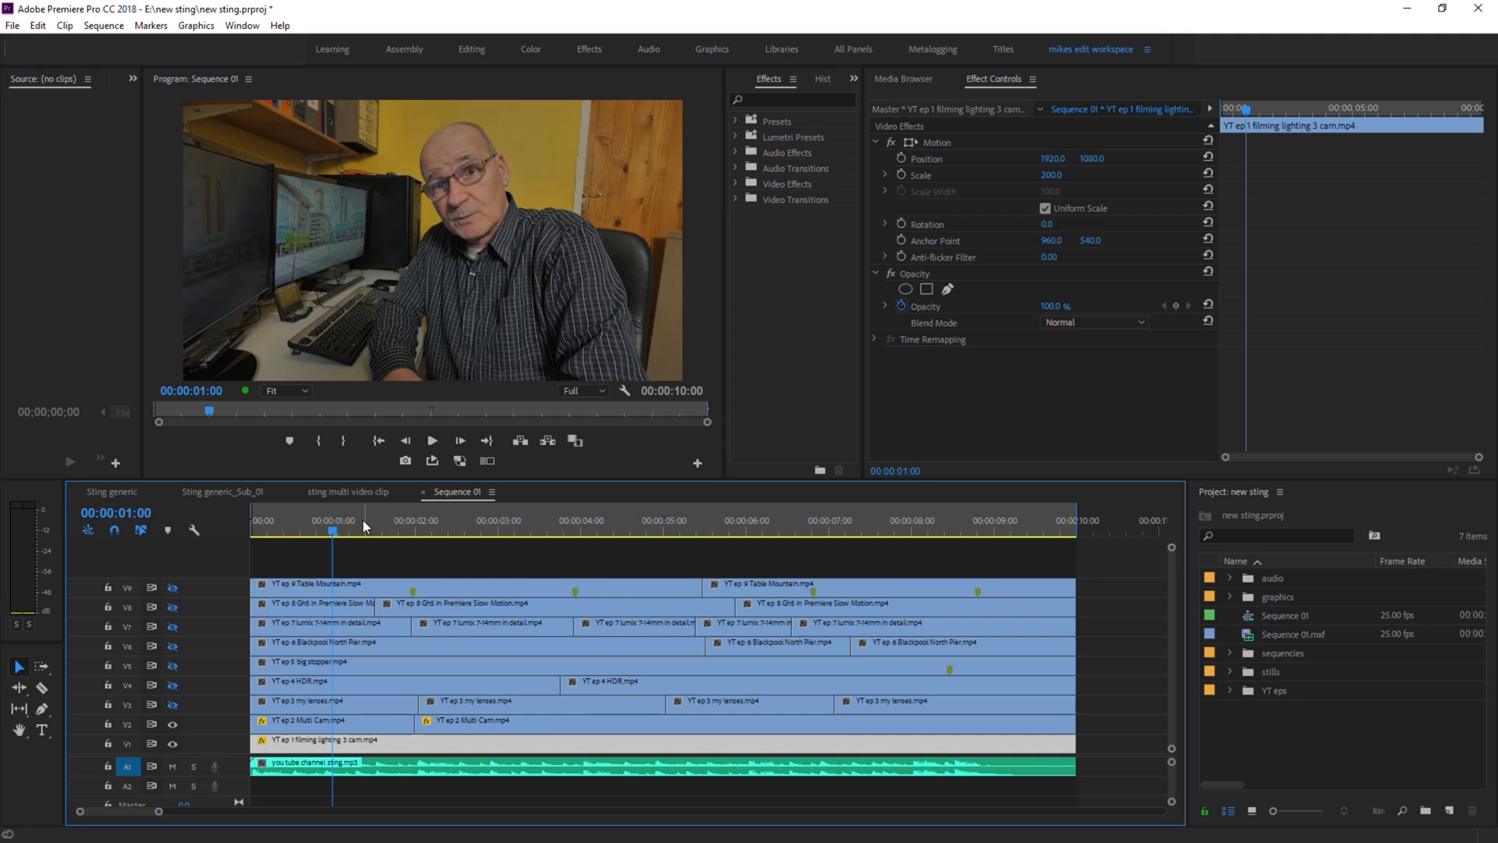
{"action": "mouse_move", "coordinate": [343, 531]}
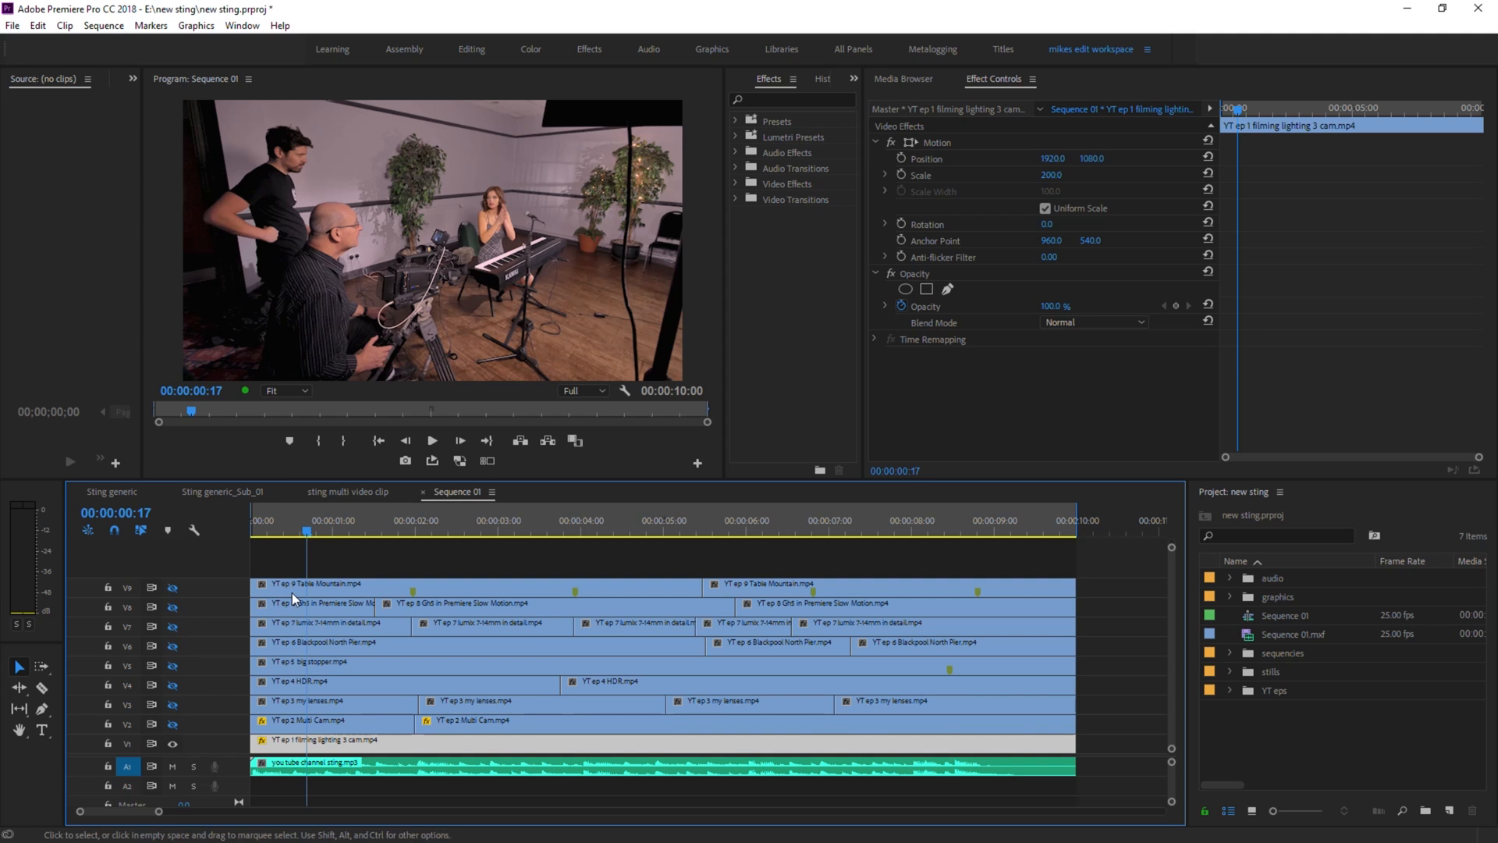
Set the V1 lighting clip to Scale 66 and Position 640, 360 for the top-left slot
{"action": "left_click", "coordinate": [273, 521]}
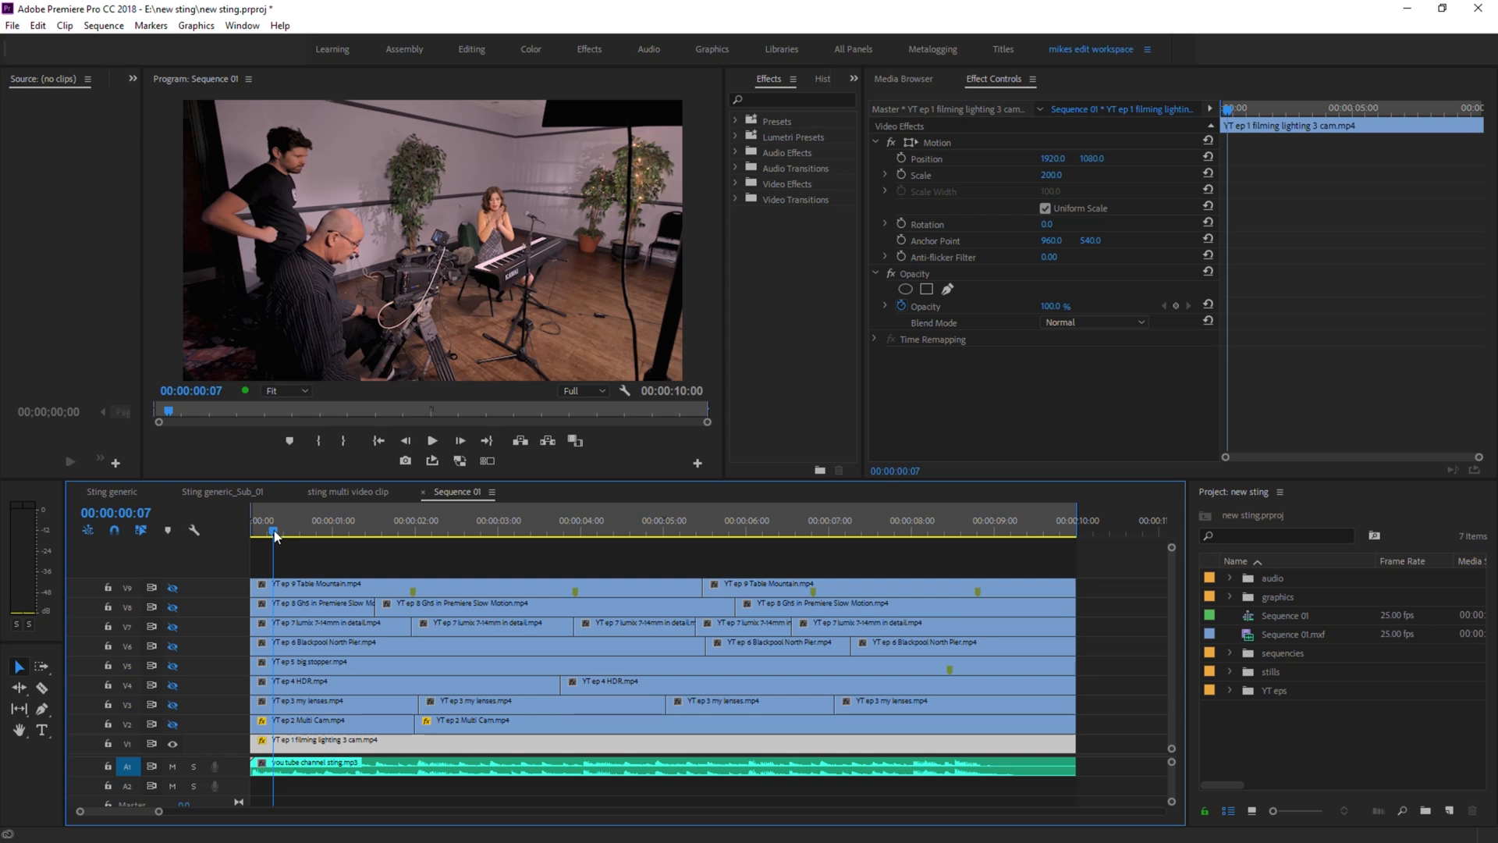
{"action": "left_click", "coordinate": [351, 532]}
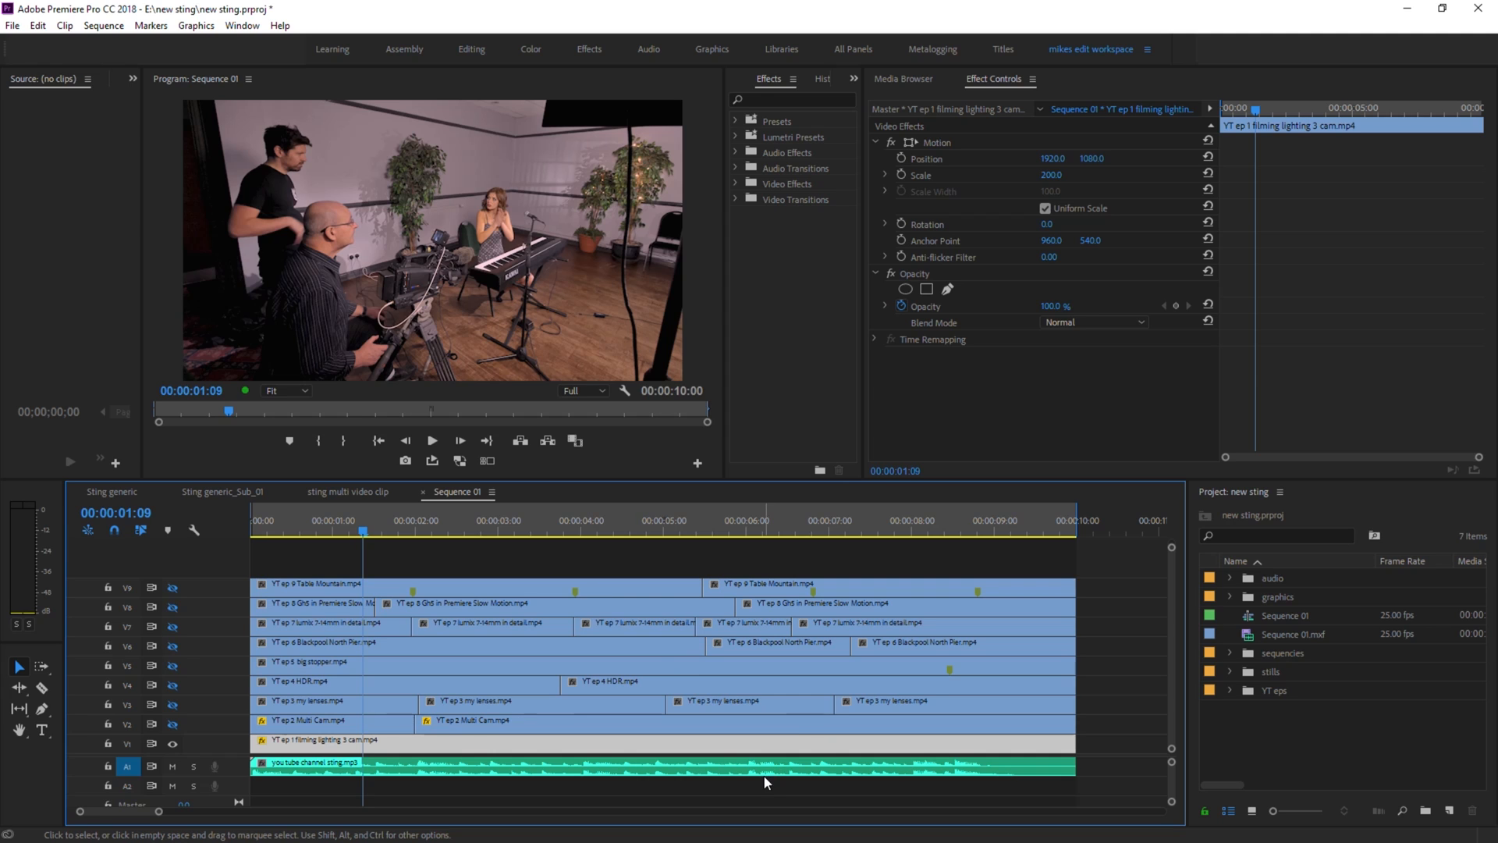
{"action": "mouse_move", "coordinate": [764, 783]}
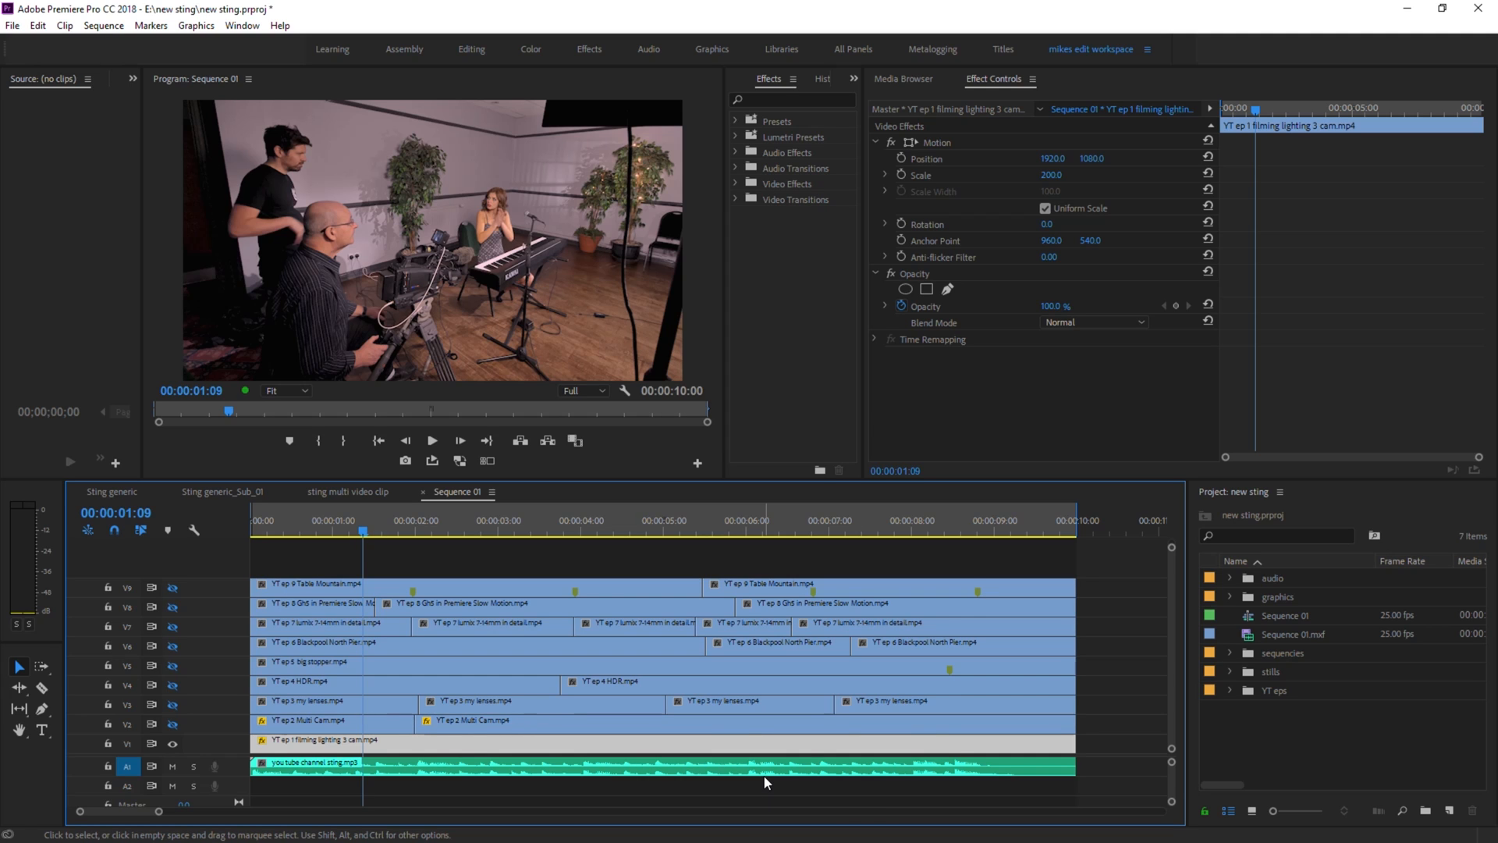
{"action": "mouse_move", "coordinate": [699, 774]}
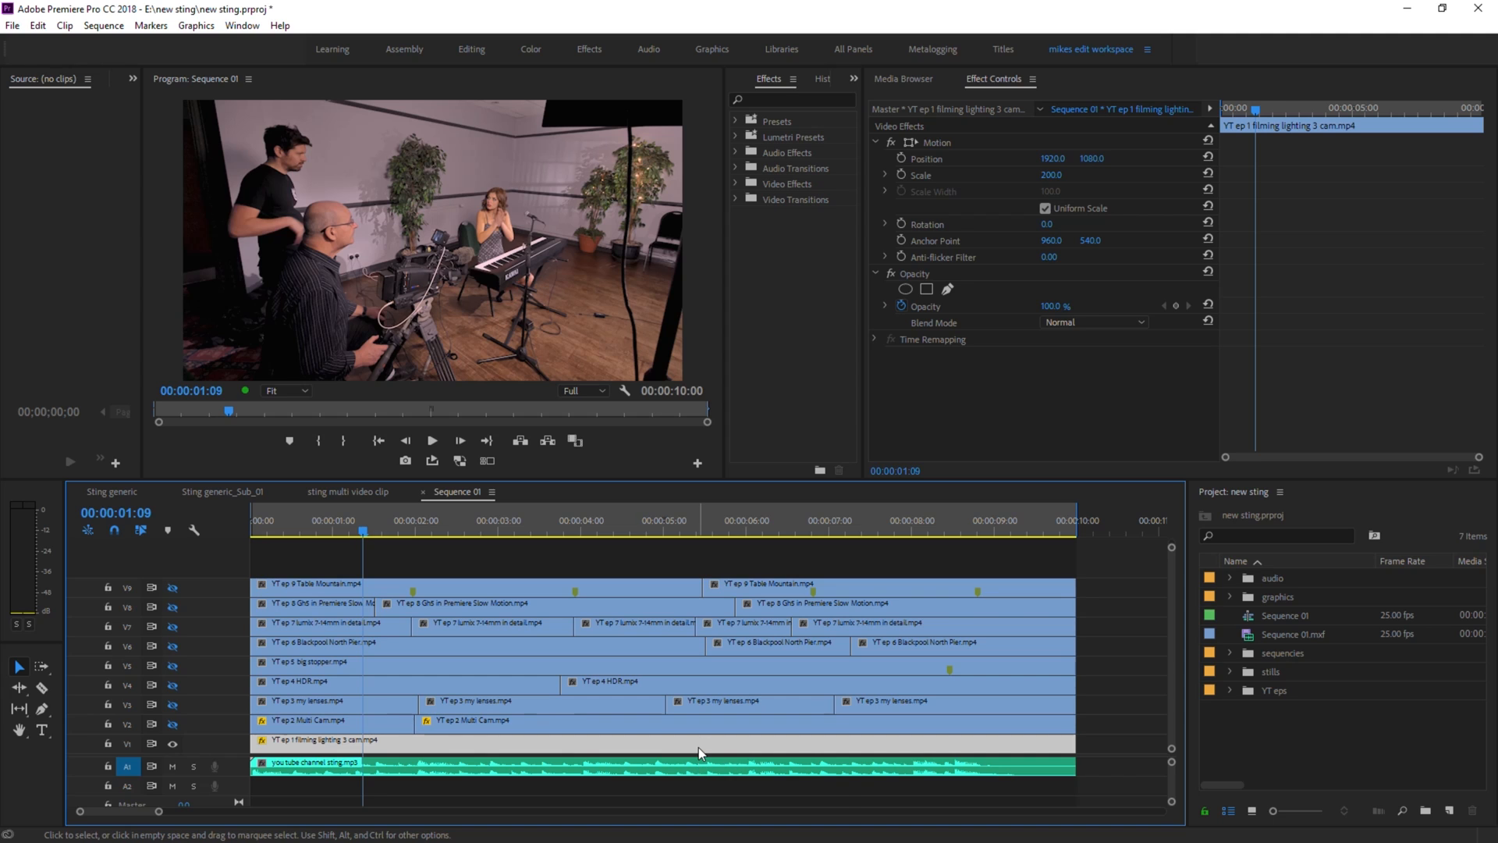
{"action": "mouse_move", "coordinate": [701, 754]}
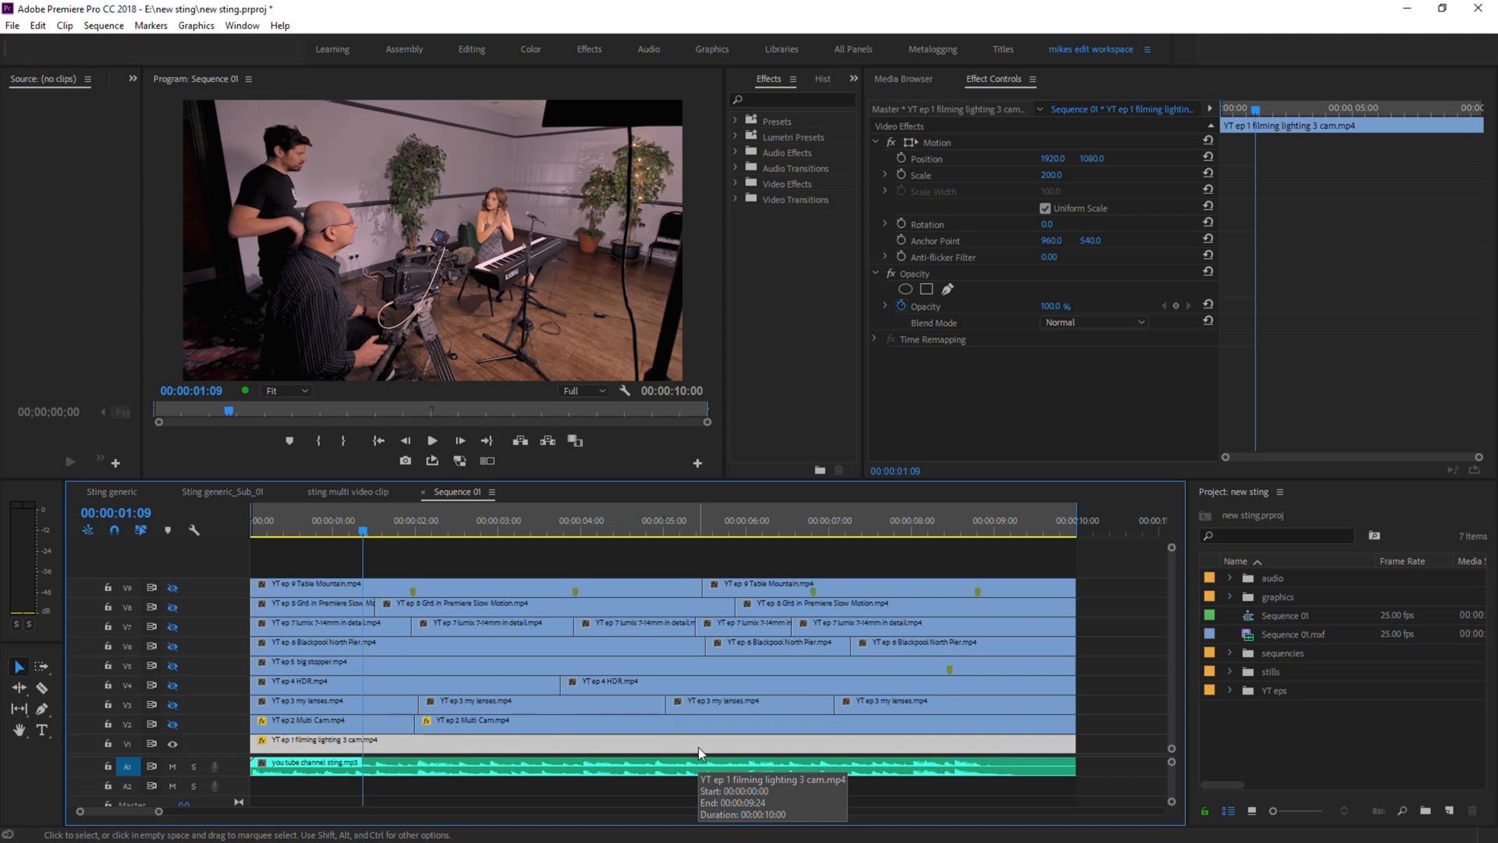
{"action": "mouse_move", "coordinate": [860, 543]}
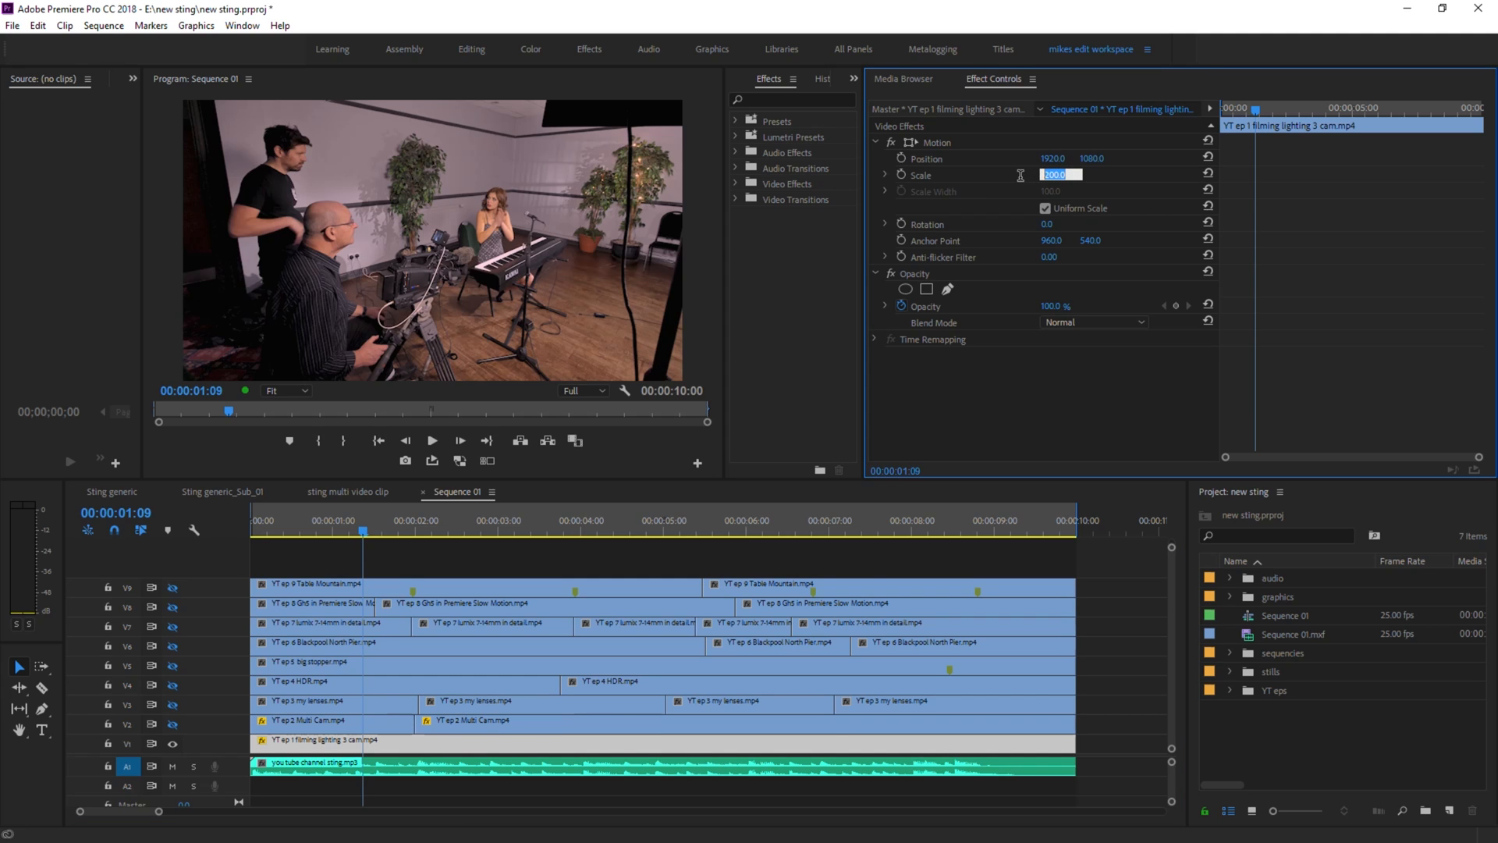
{"action": "type", "text": "66.0"}
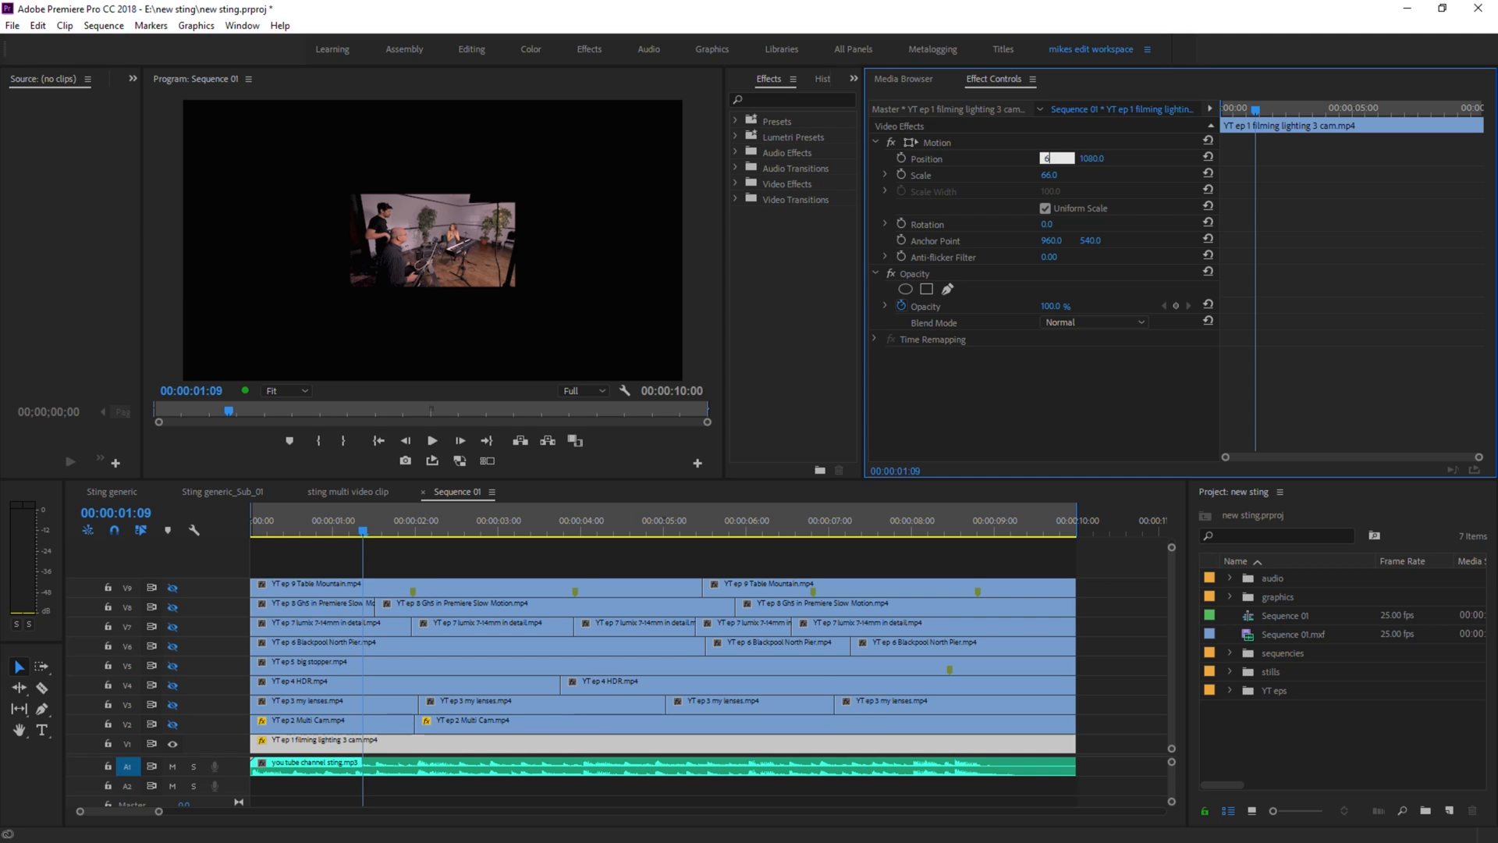
{"action": "type", "text": "640"}
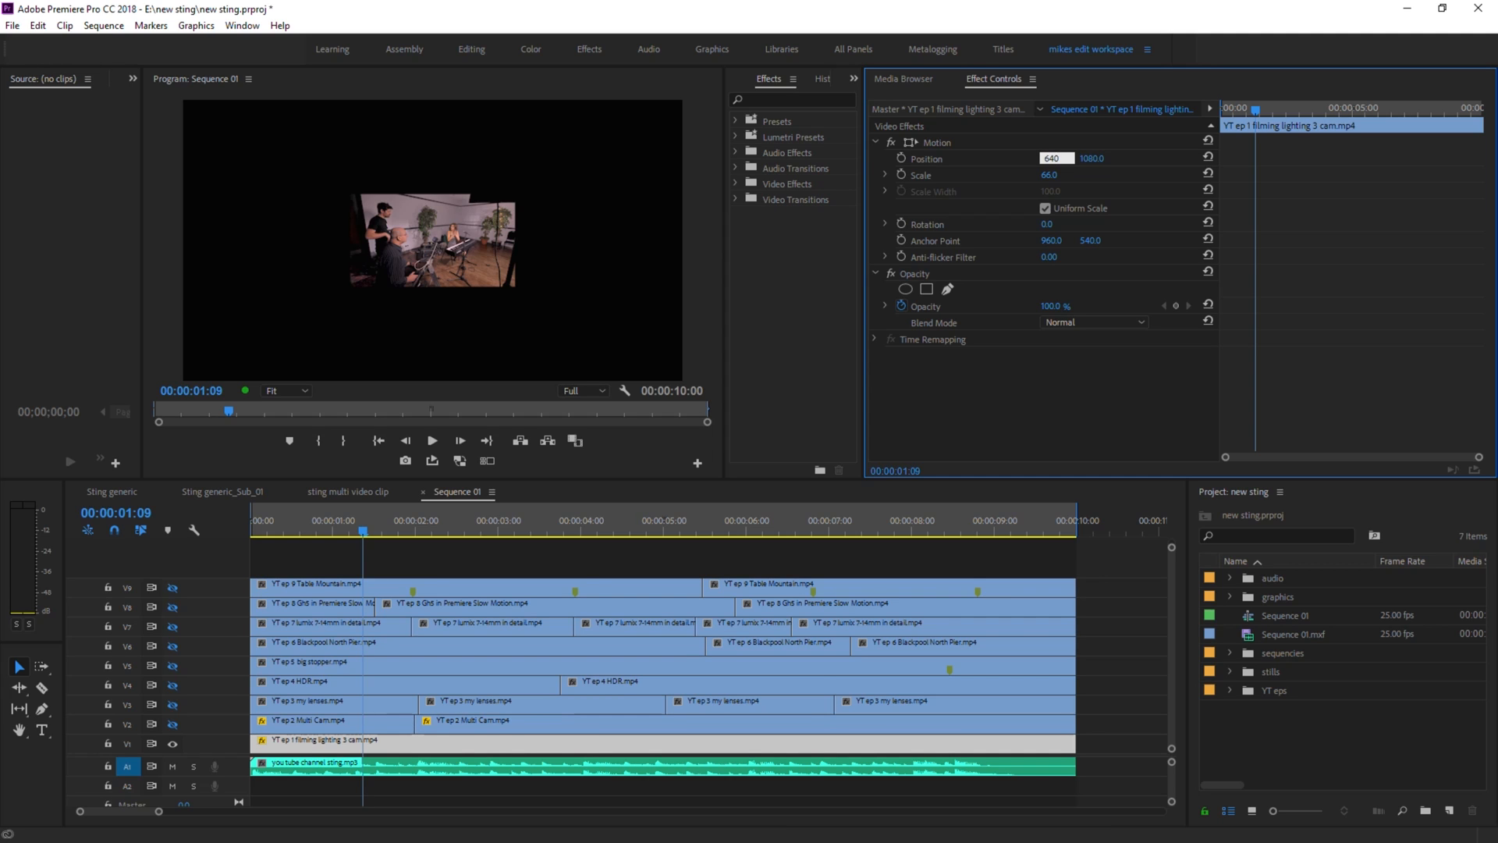
{"action": "key", "text": "Tab"}
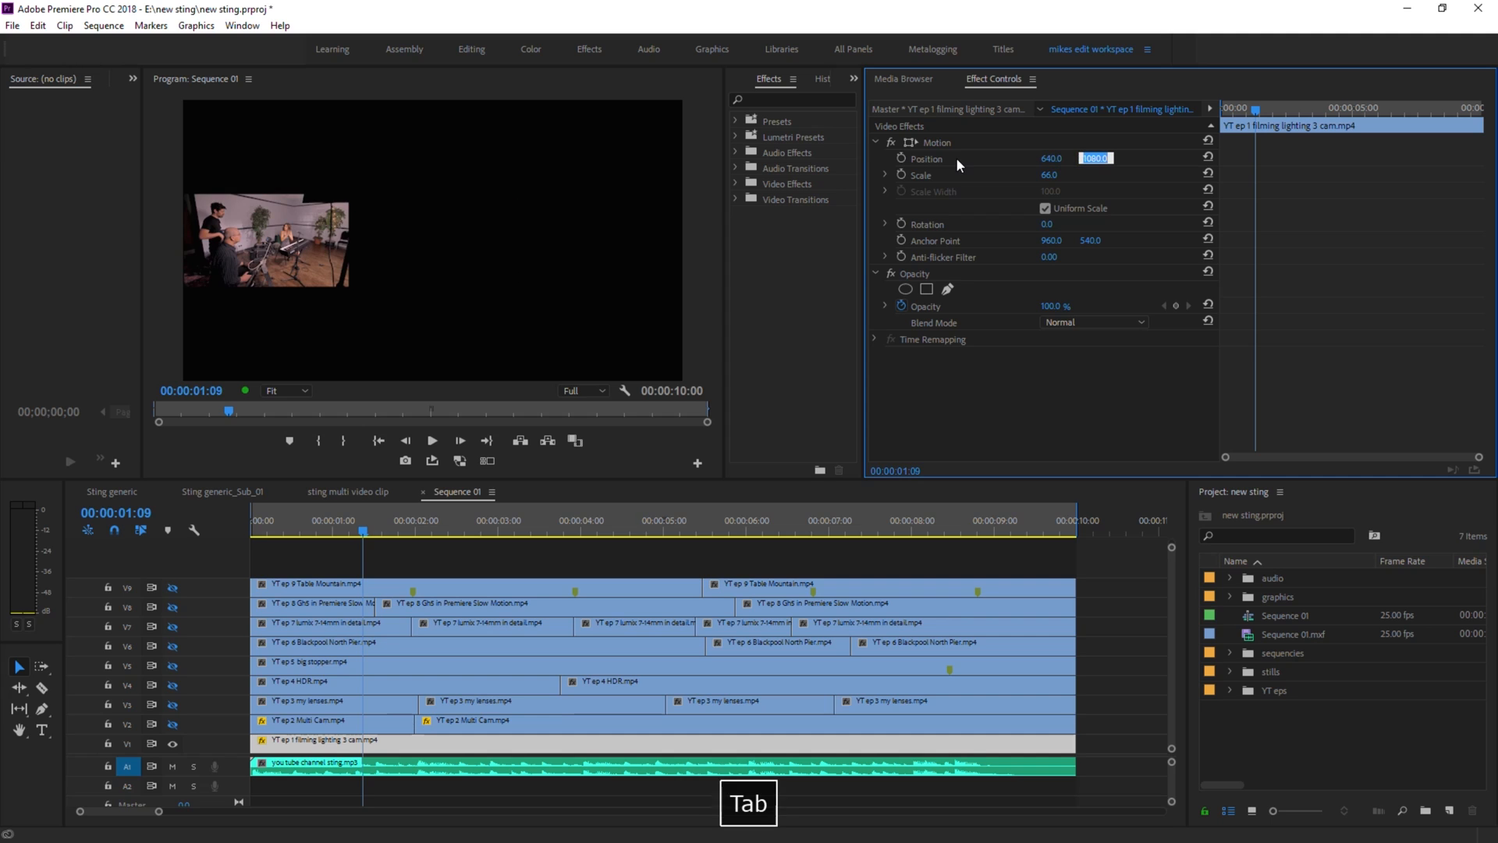
{"action": "type", "text": "36"}
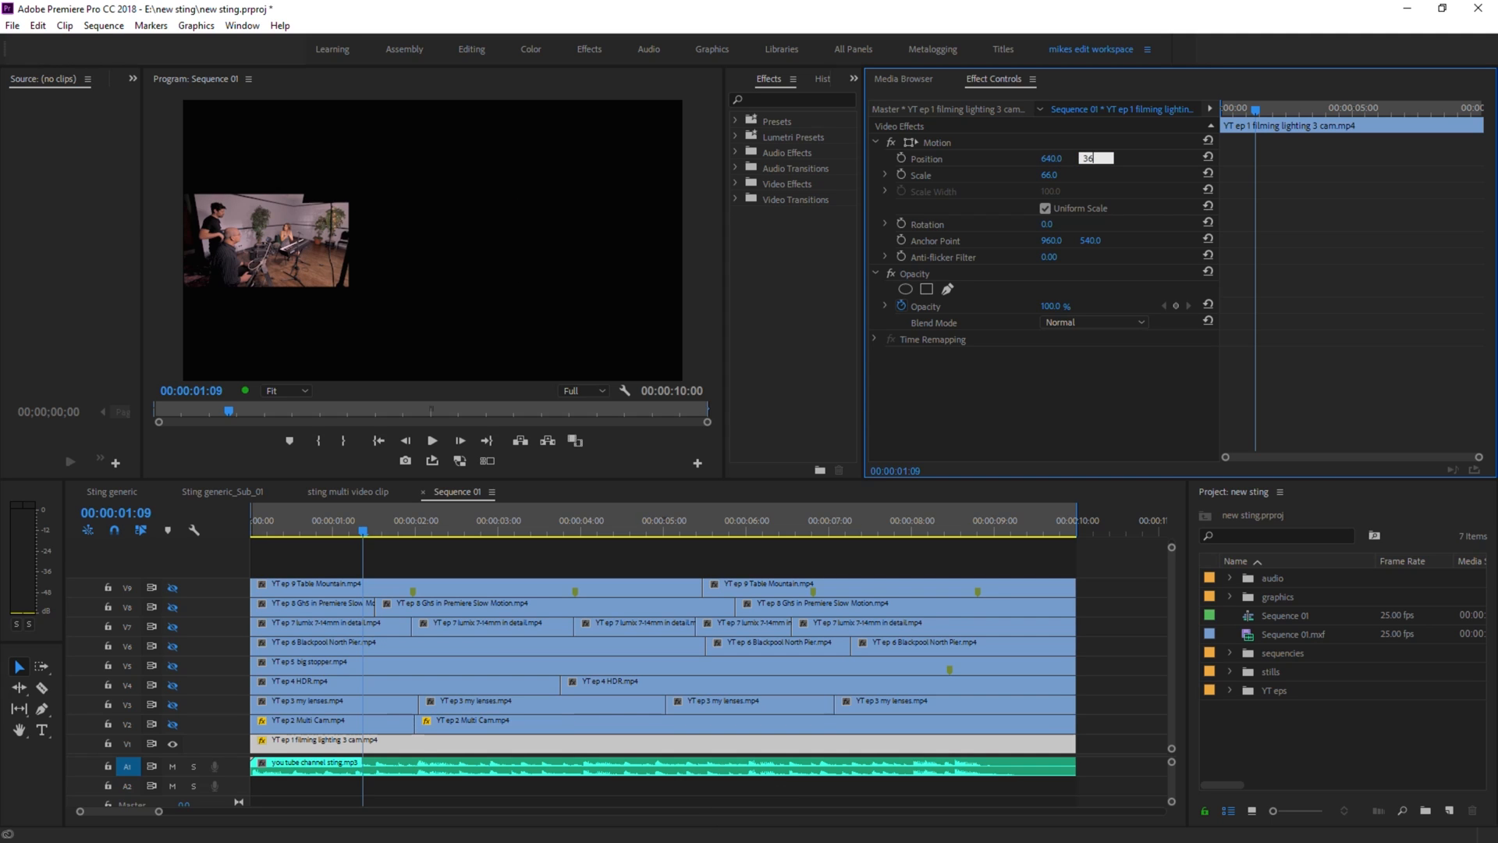
{"action": "key", "text": "Tab"}
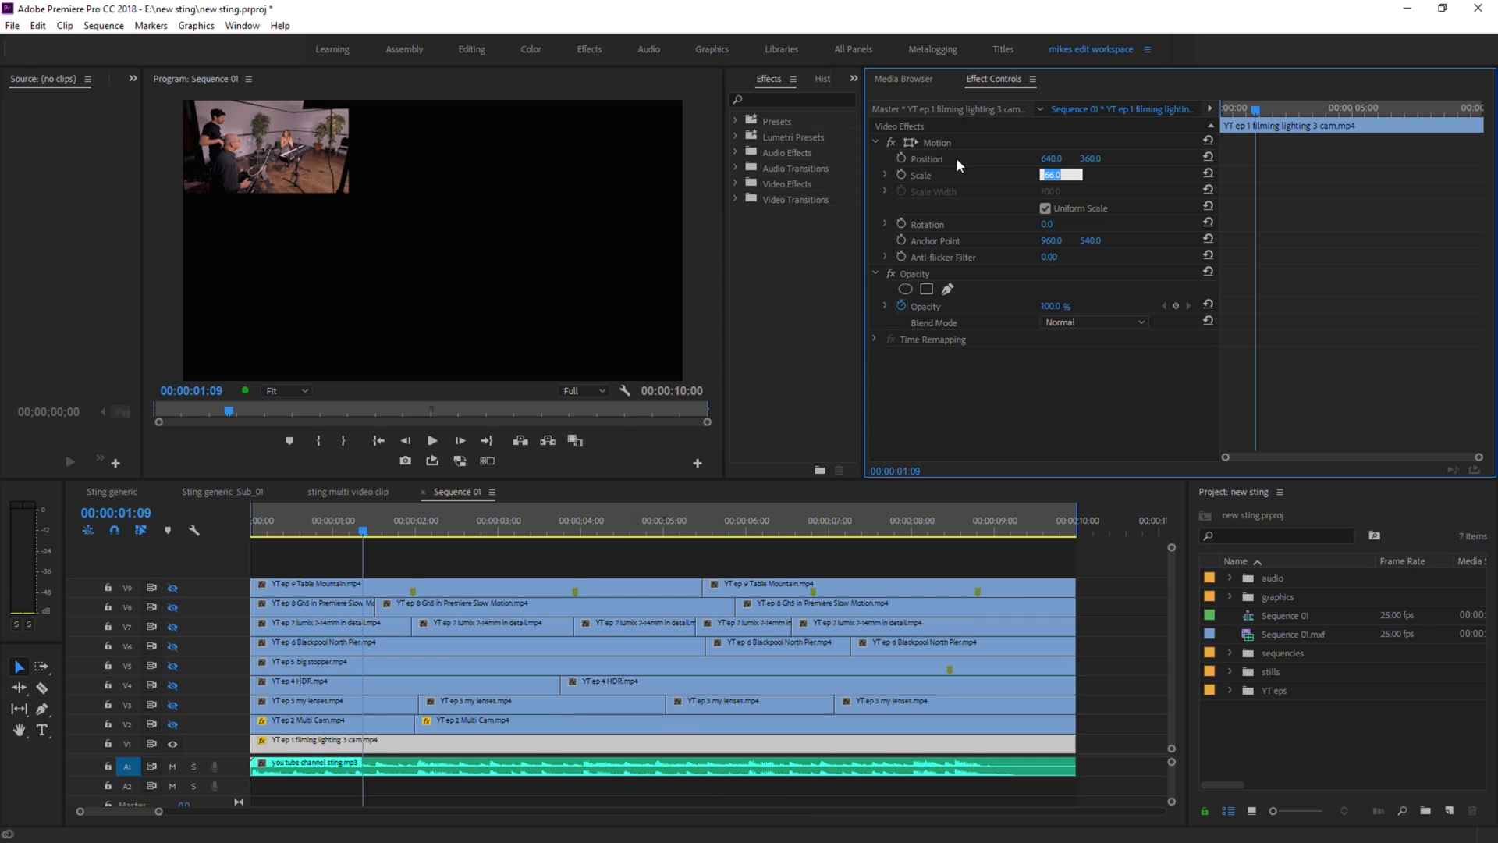
{"action": "mouse_move", "coordinate": [384, 689]}
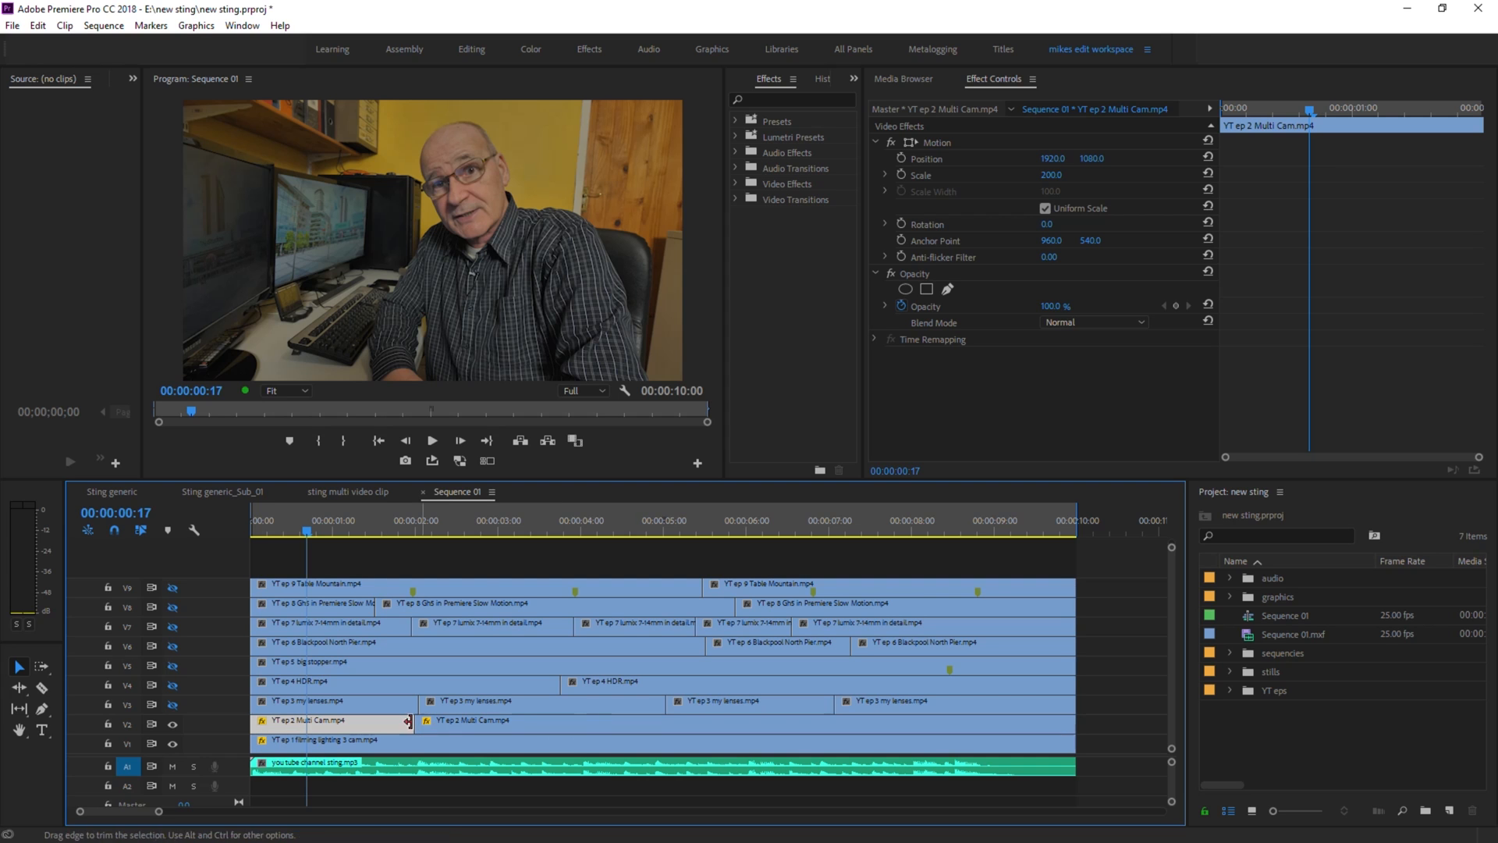
Scale the V2 Multi Cam clip to 66 and position it at 1920, 360 in the top-middle slot
{"action": "left_click", "coordinate": [387, 532]}
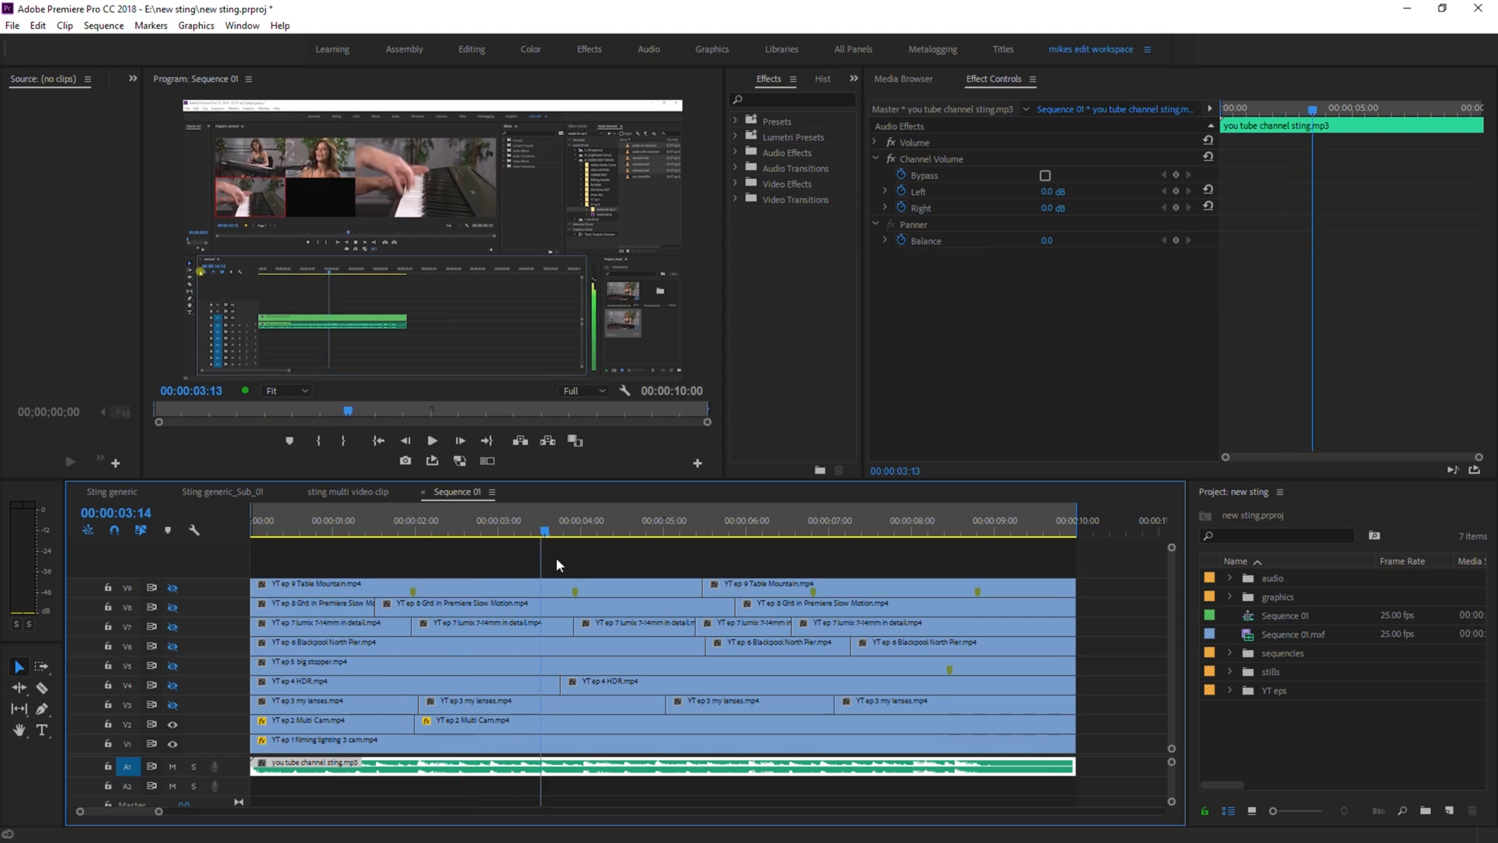
{"action": "left_click", "coordinate": [1016, 530]}
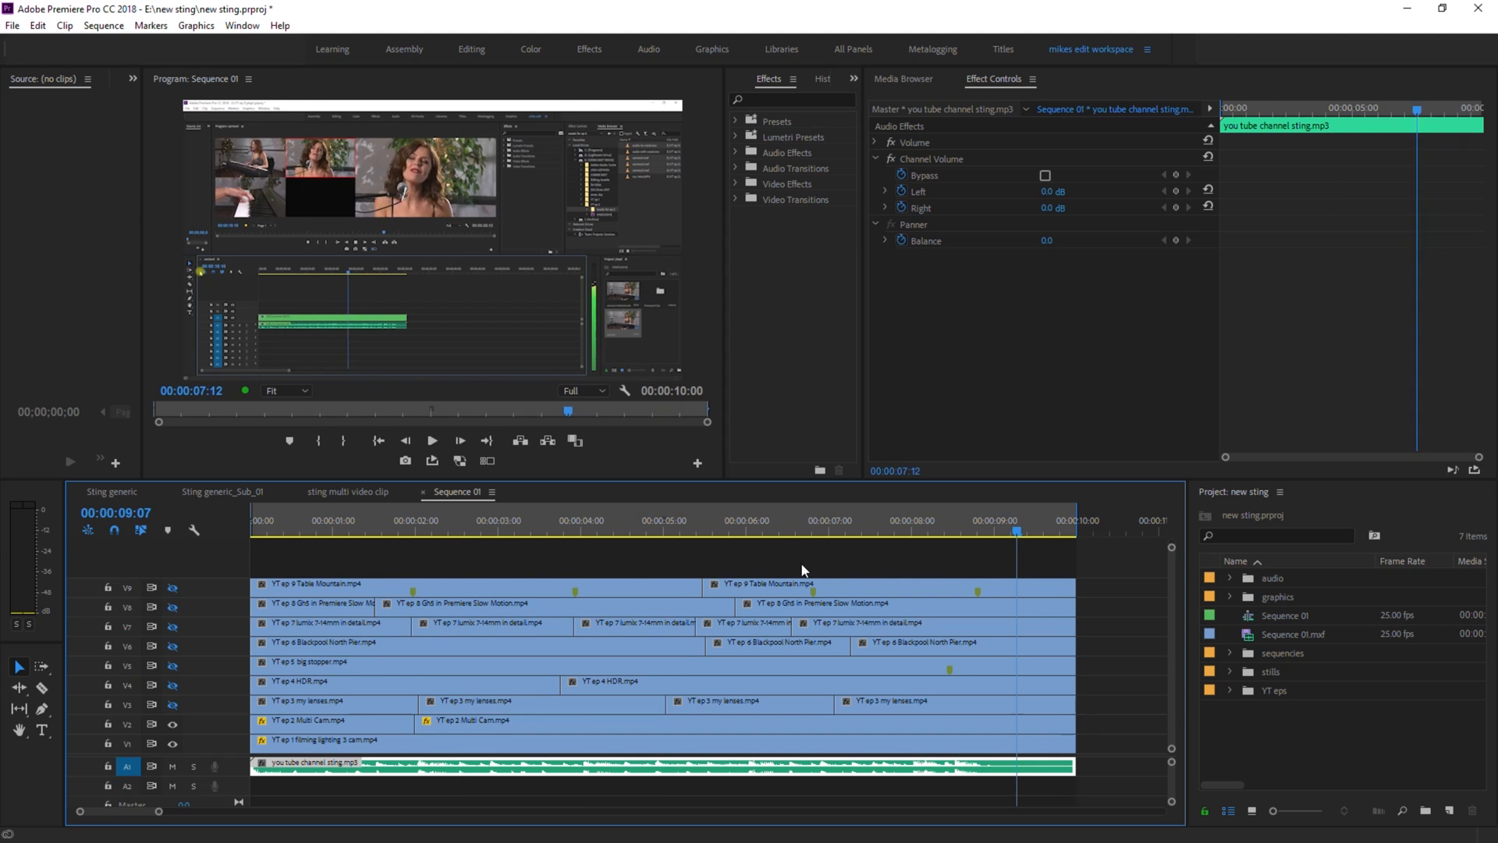
{"action": "left_click", "coordinate": [422, 532]}
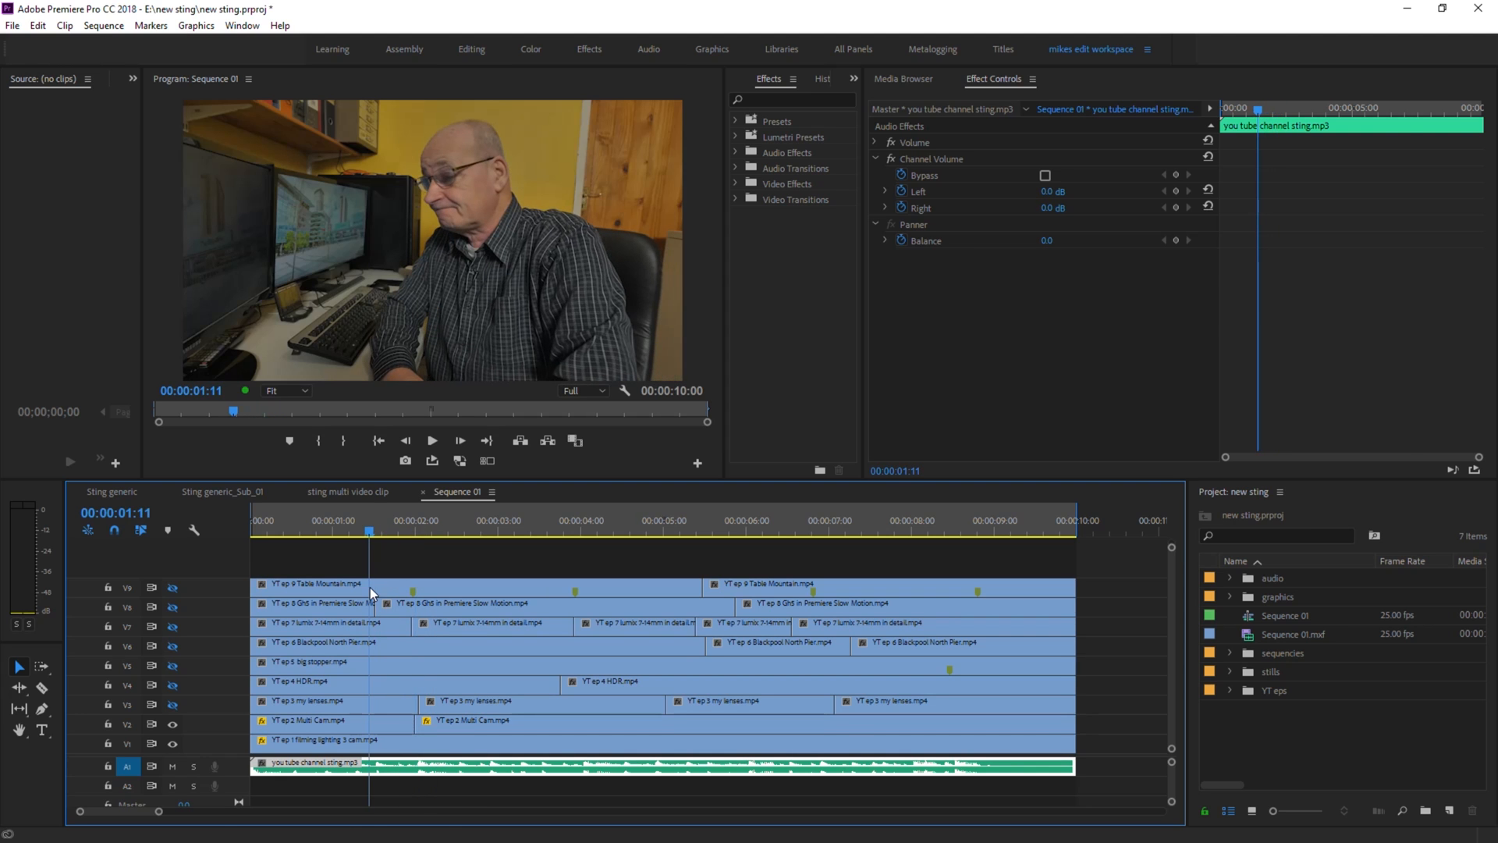
{"action": "left_click", "coordinate": [312, 721]}
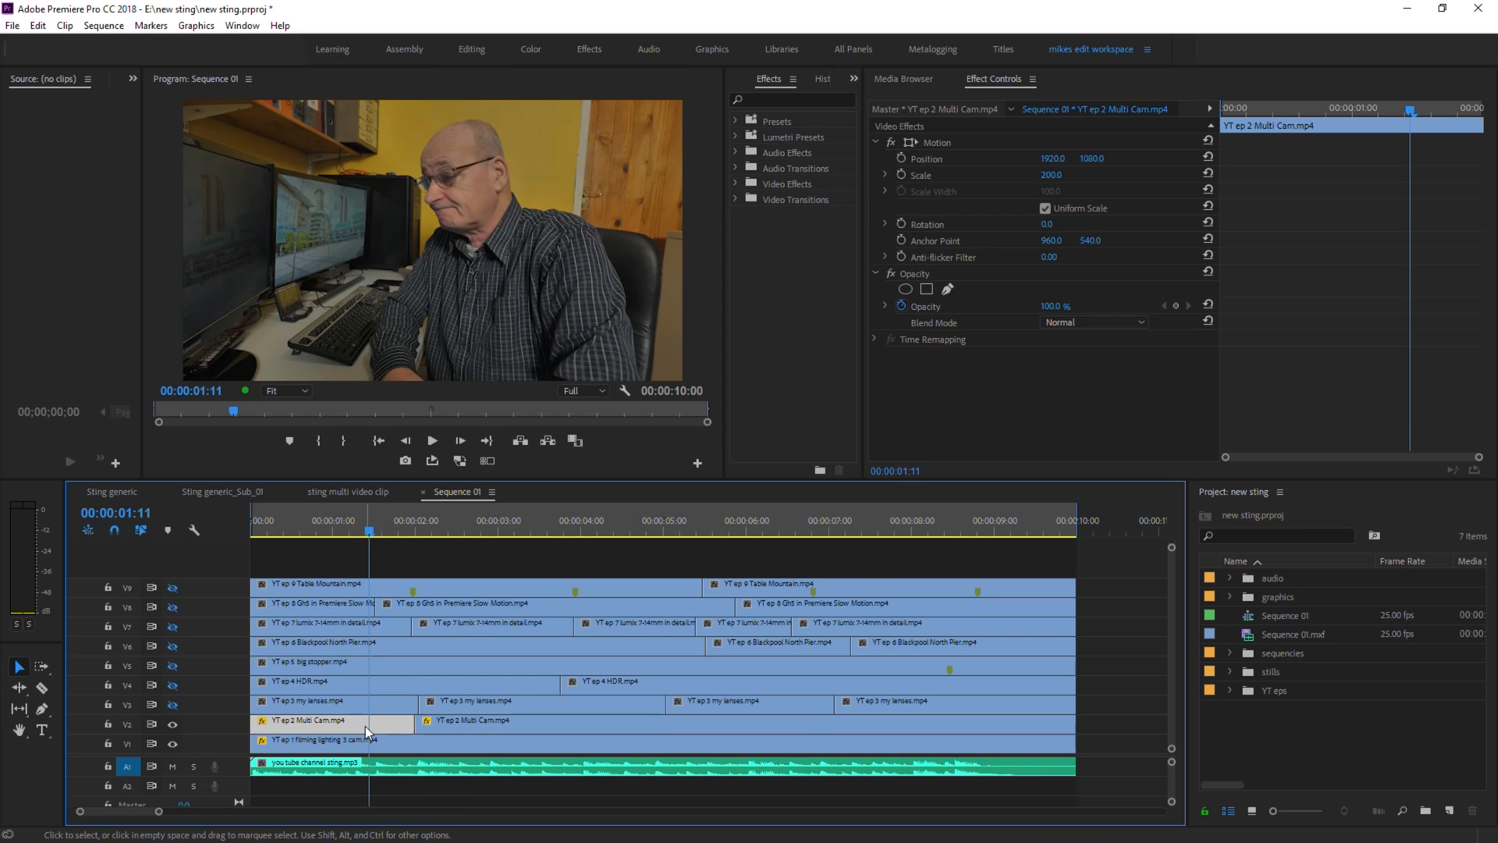
{"action": "mouse_move", "coordinate": [303, 724]}
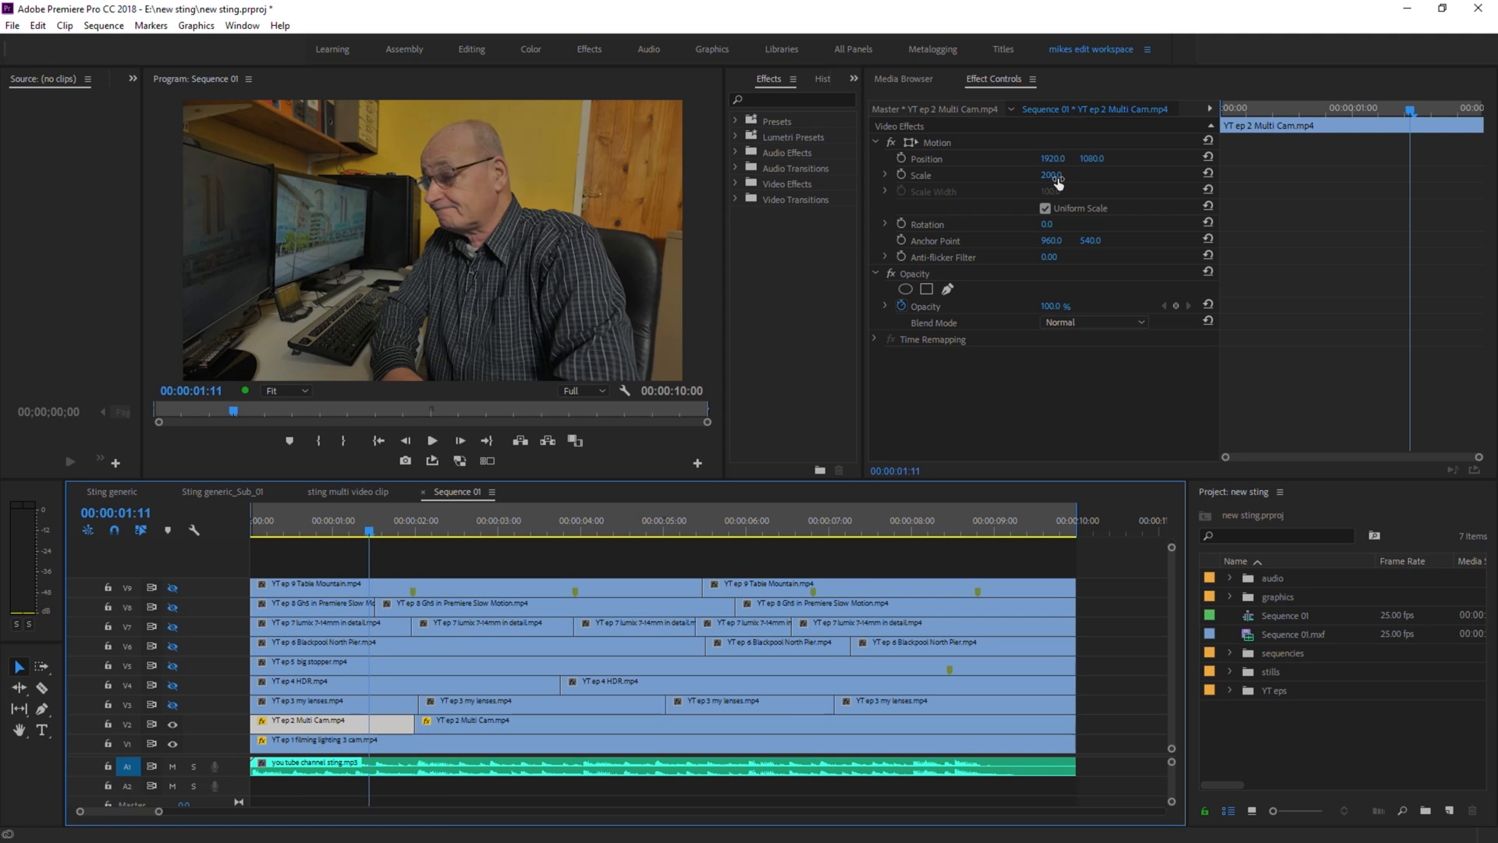
{"action": "left_click", "coordinate": [1052, 175]}
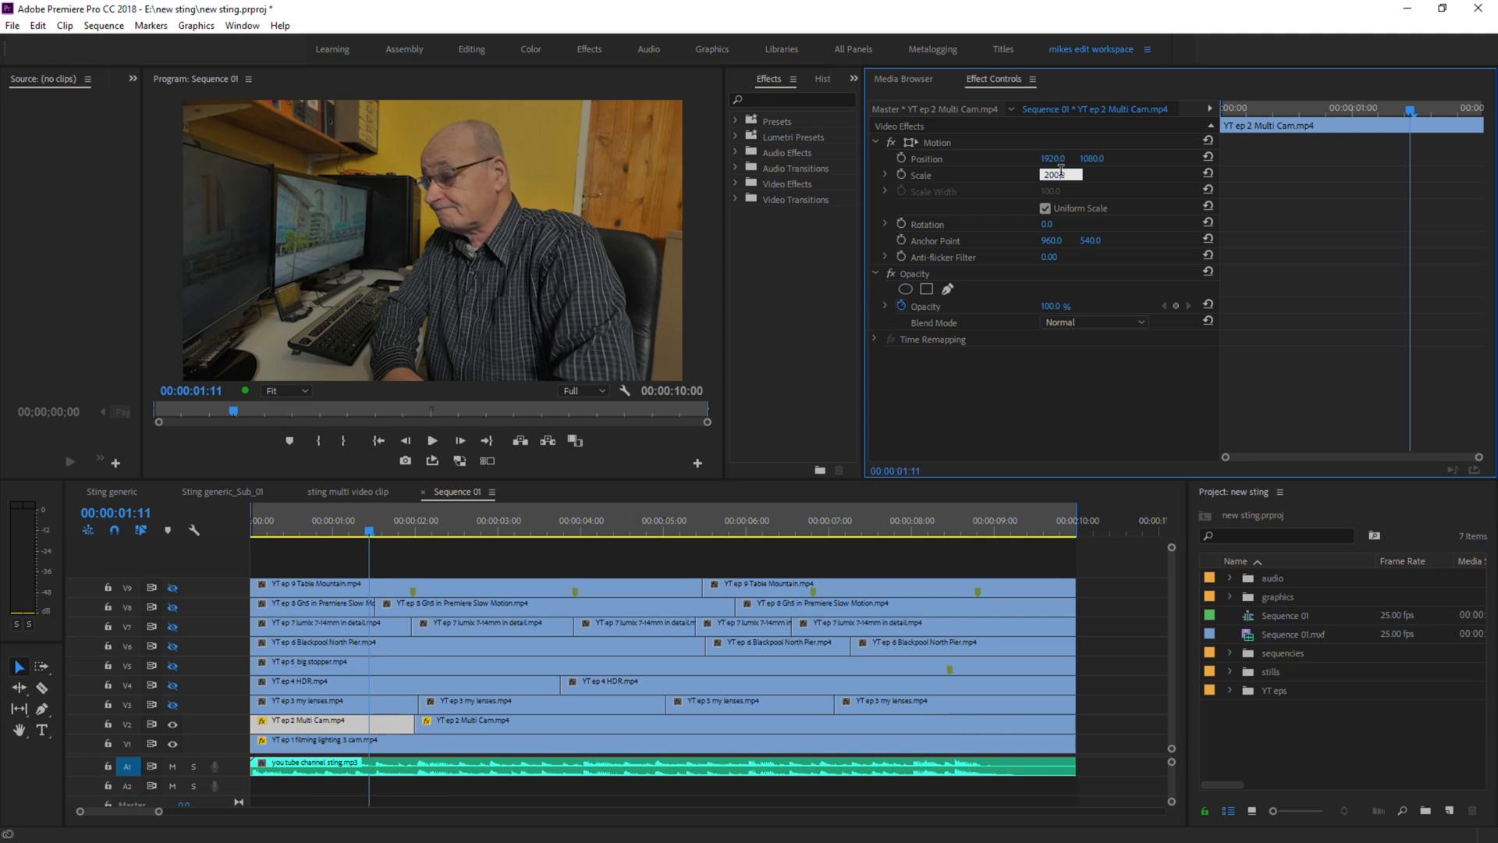
{"action": "type", "text": "66"}
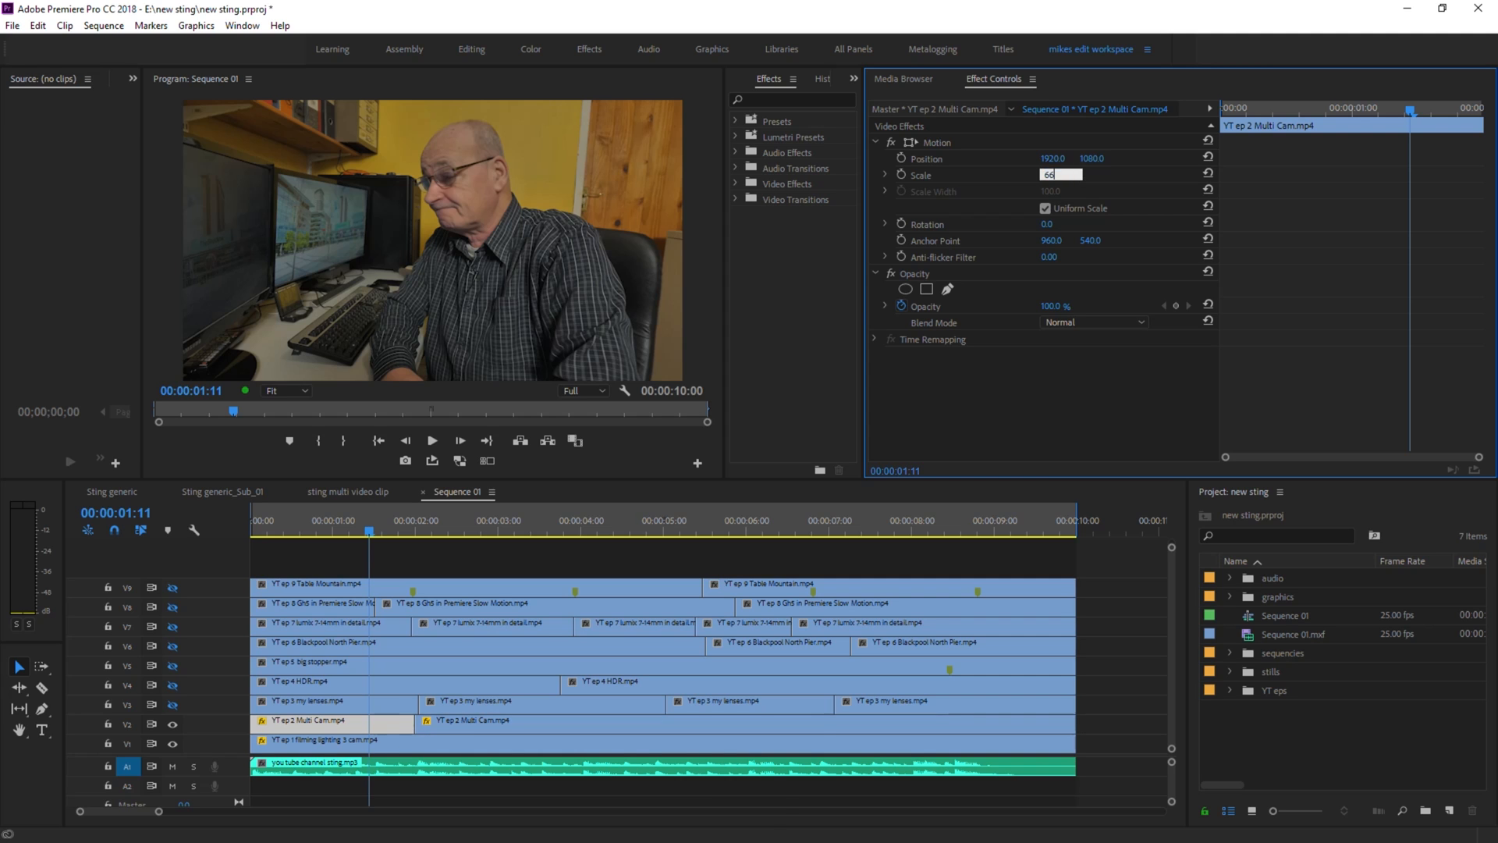
{"action": "key", "text": "Return"}
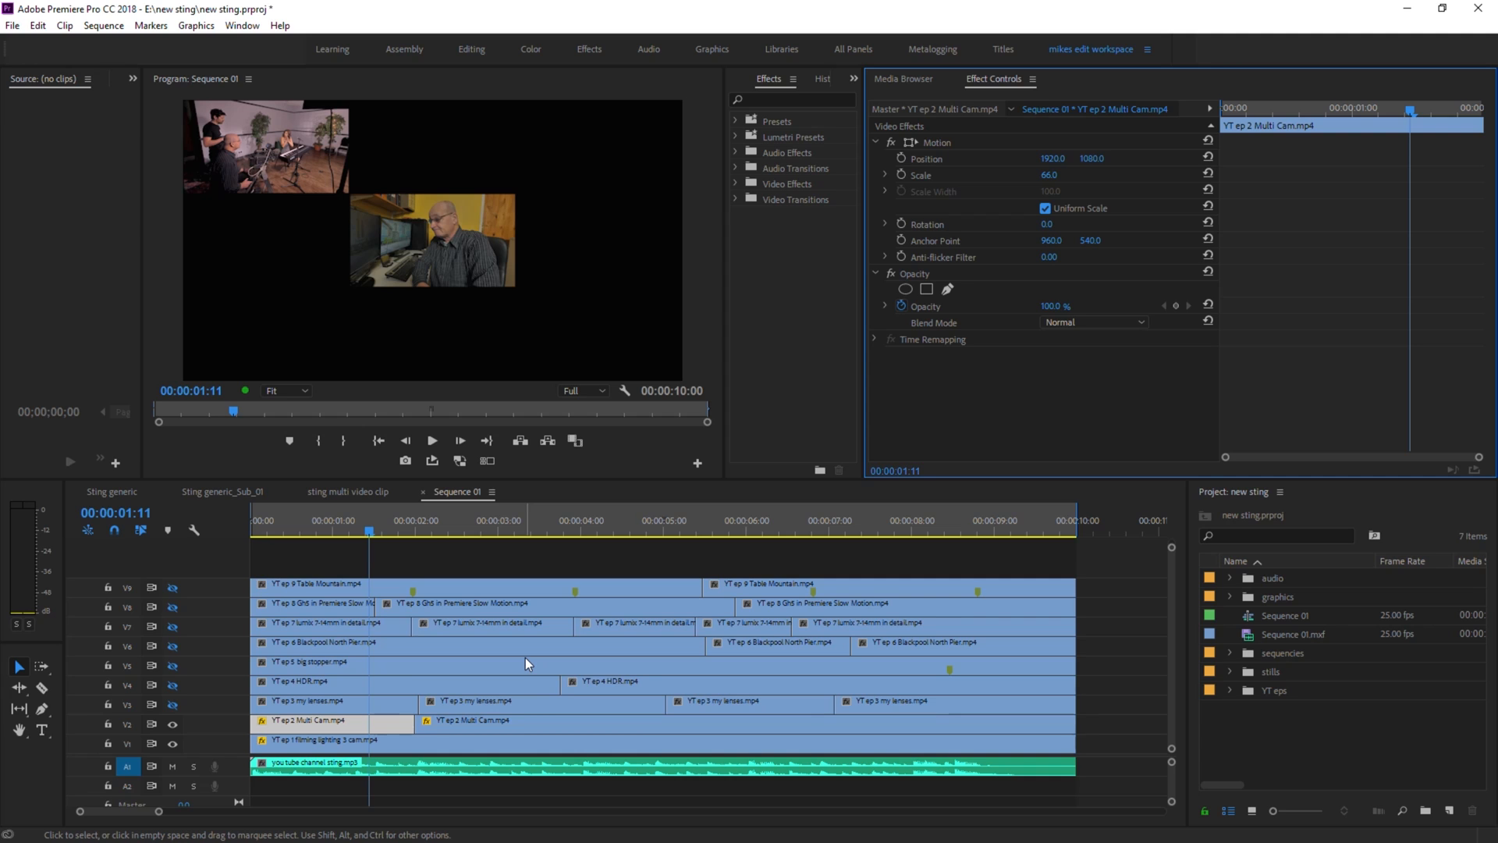
{"action": "mouse_move", "coordinate": [528, 665]}
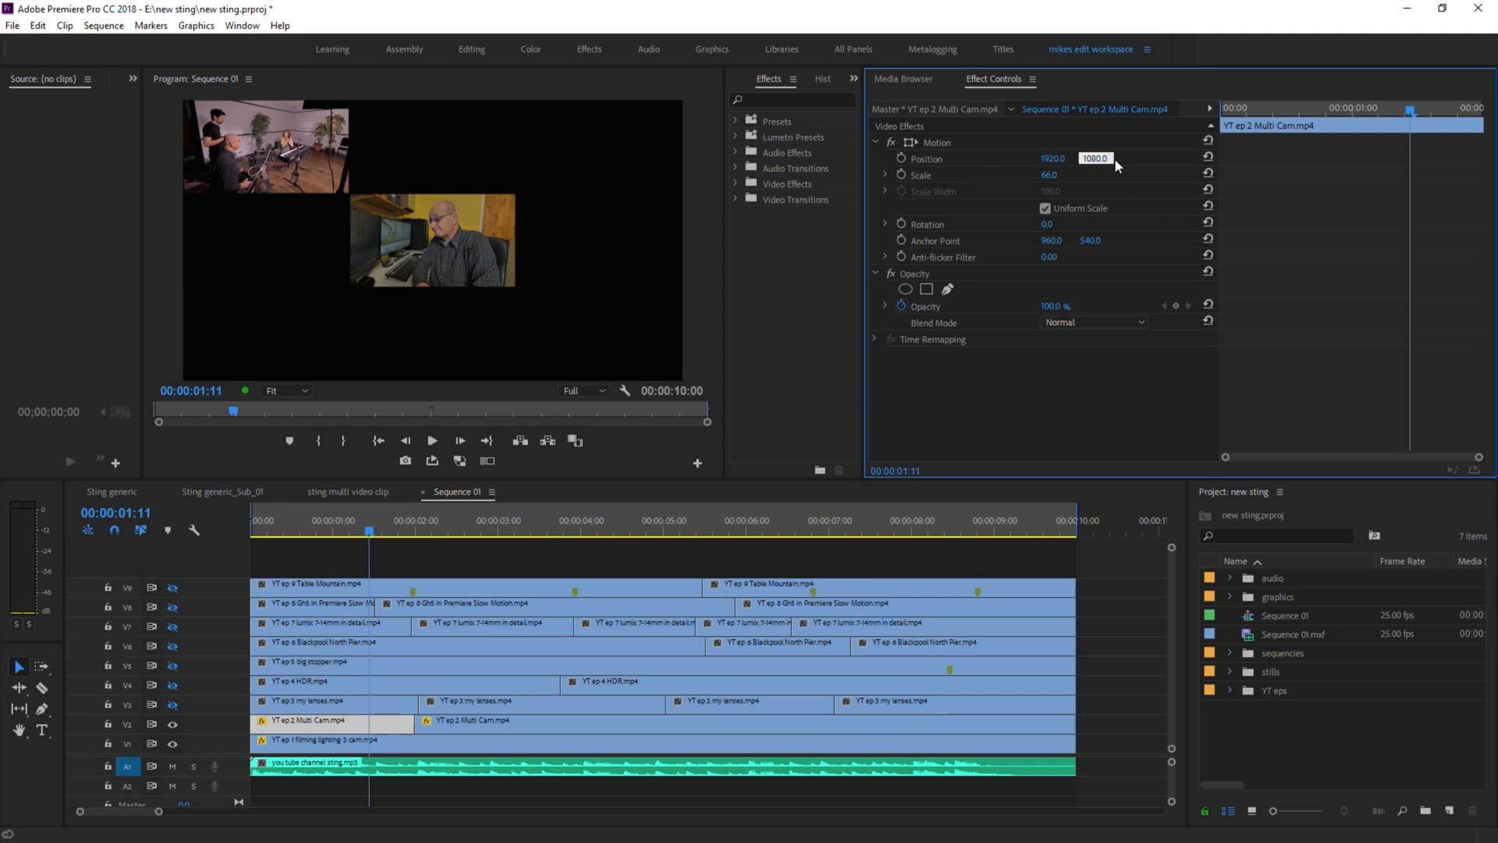
{"action": "left_click", "coordinate": [1094, 159]}
{"action": "type", "text": "360"}
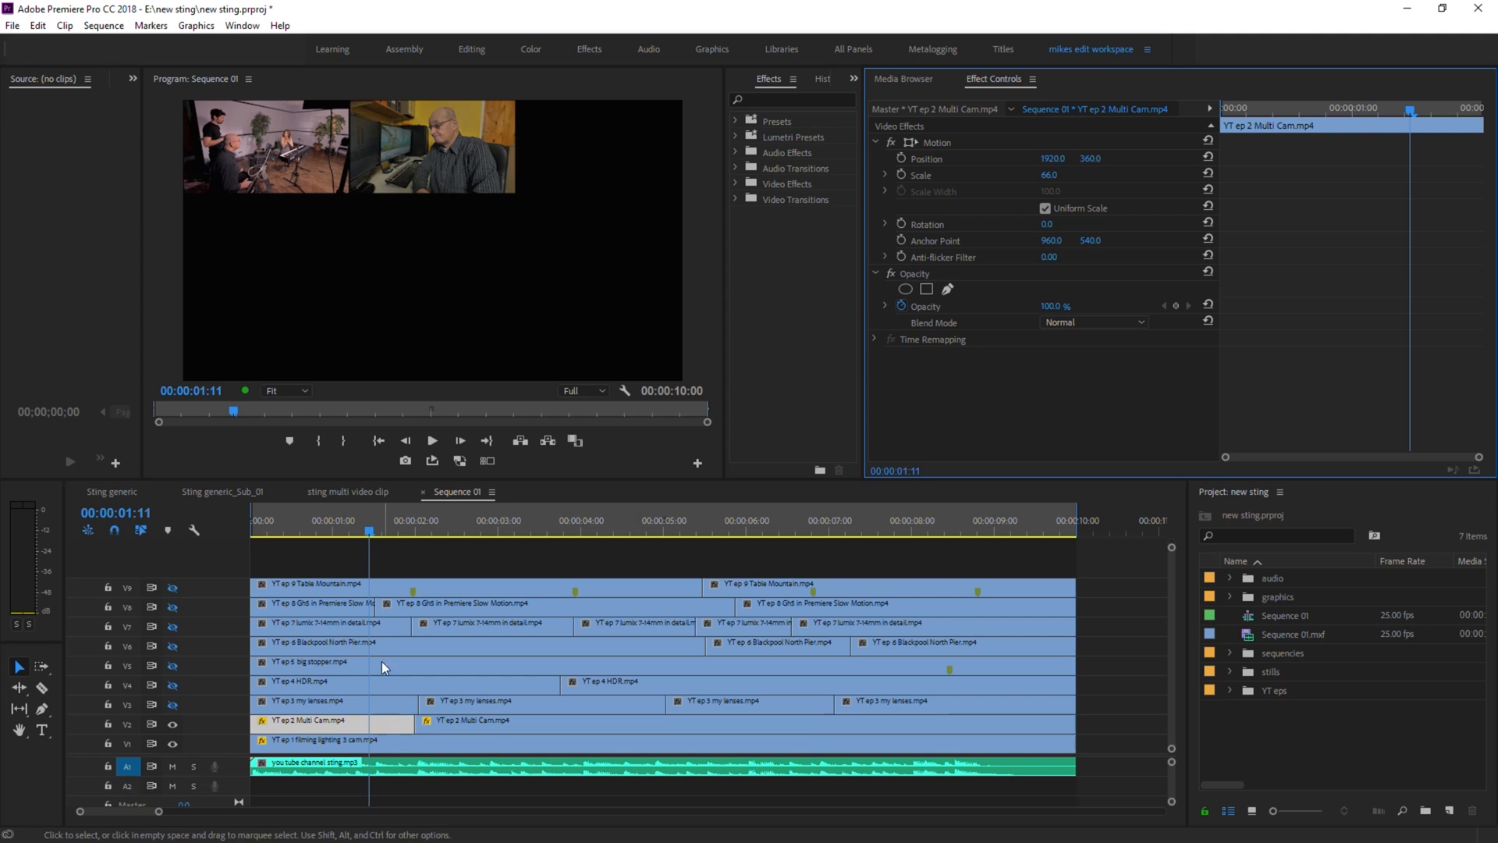
{"action": "mouse_move", "coordinate": [303, 626]}
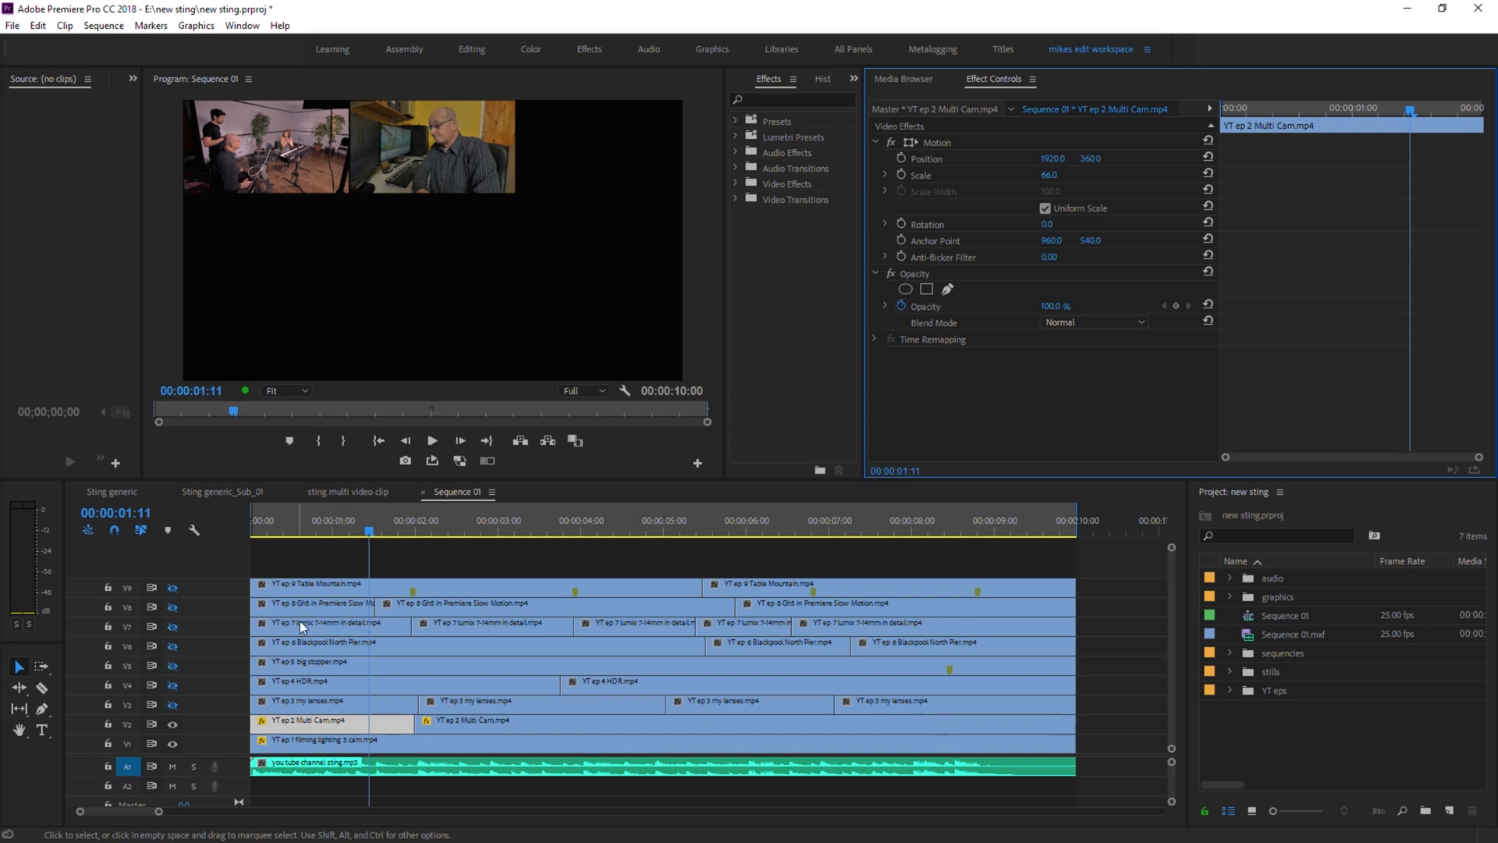
{"action": "mouse_move", "coordinate": [321, 652]}
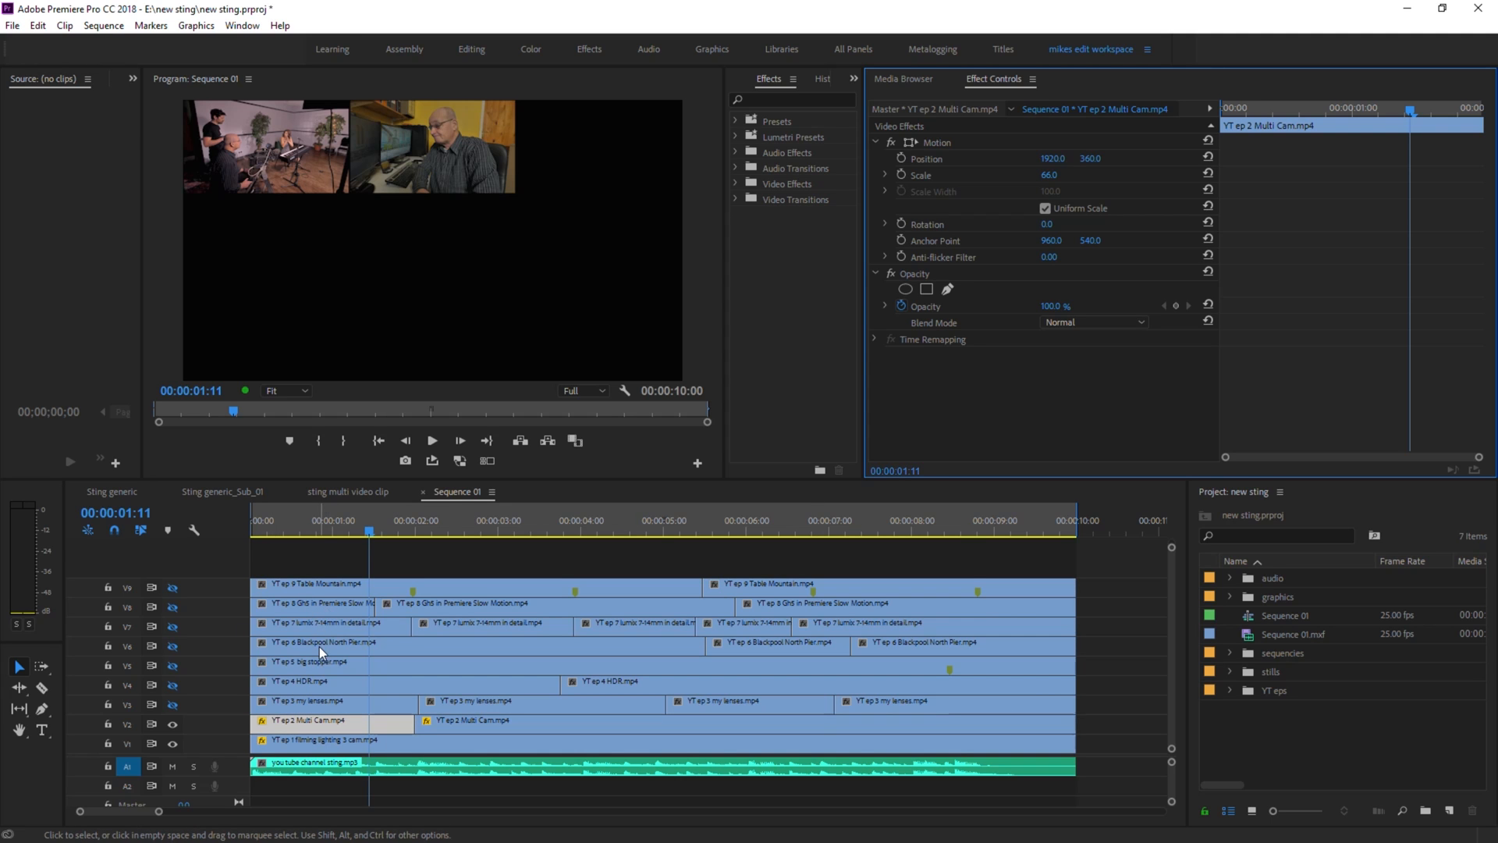
{"action": "mouse_move", "coordinate": [358, 646]}
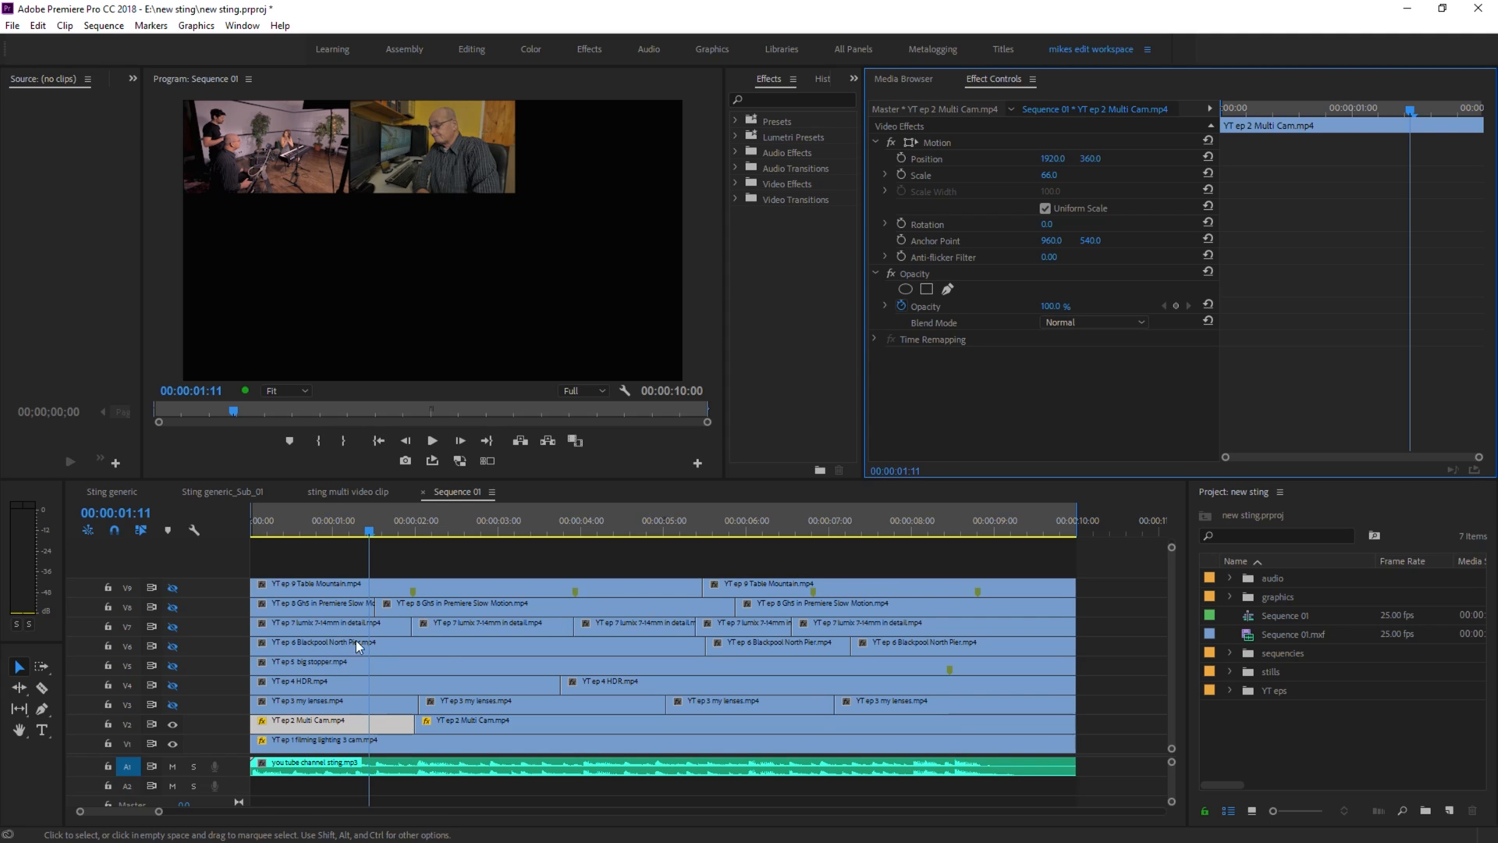
{"action": "mouse_move", "coordinate": [862, 630]}
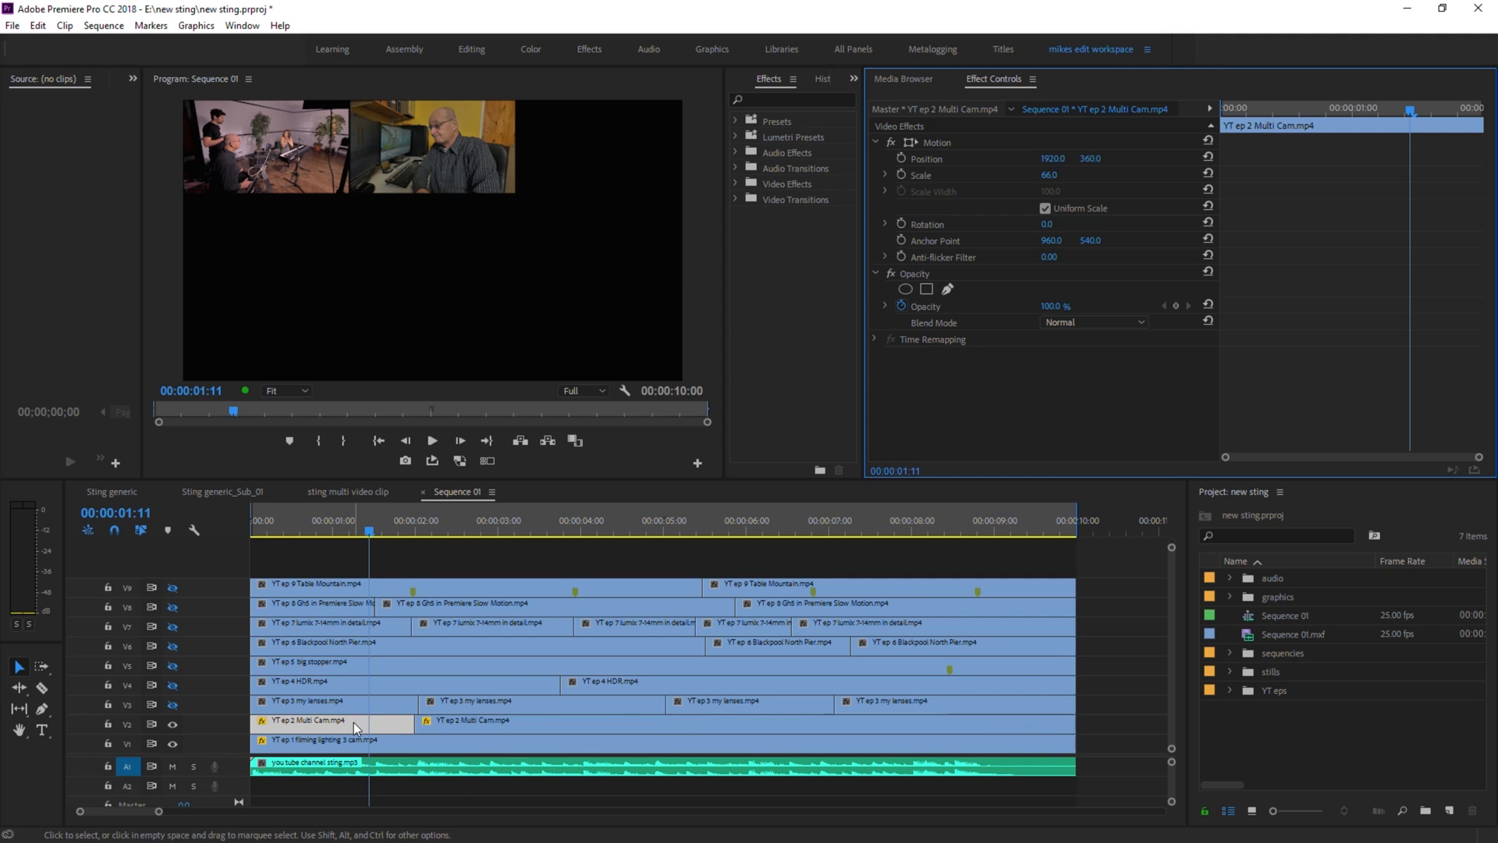
{"action": "mouse_move", "coordinate": [355, 724]}
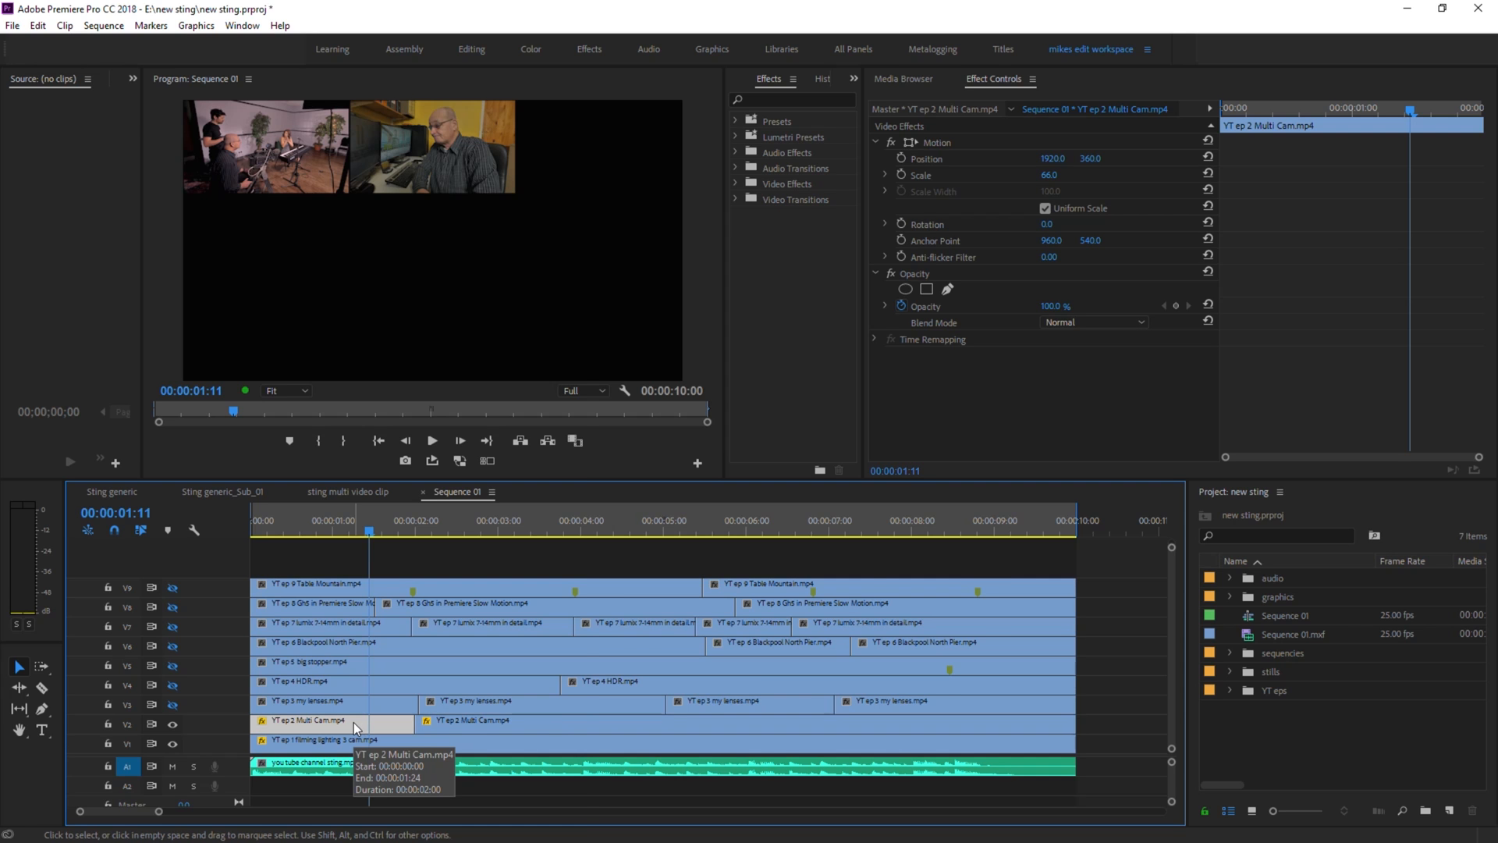
Paste the Motion attributes from the first V2 clip onto the later V2 clip and check the layout
{"action": "right_click", "coordinate": [349, 721]}
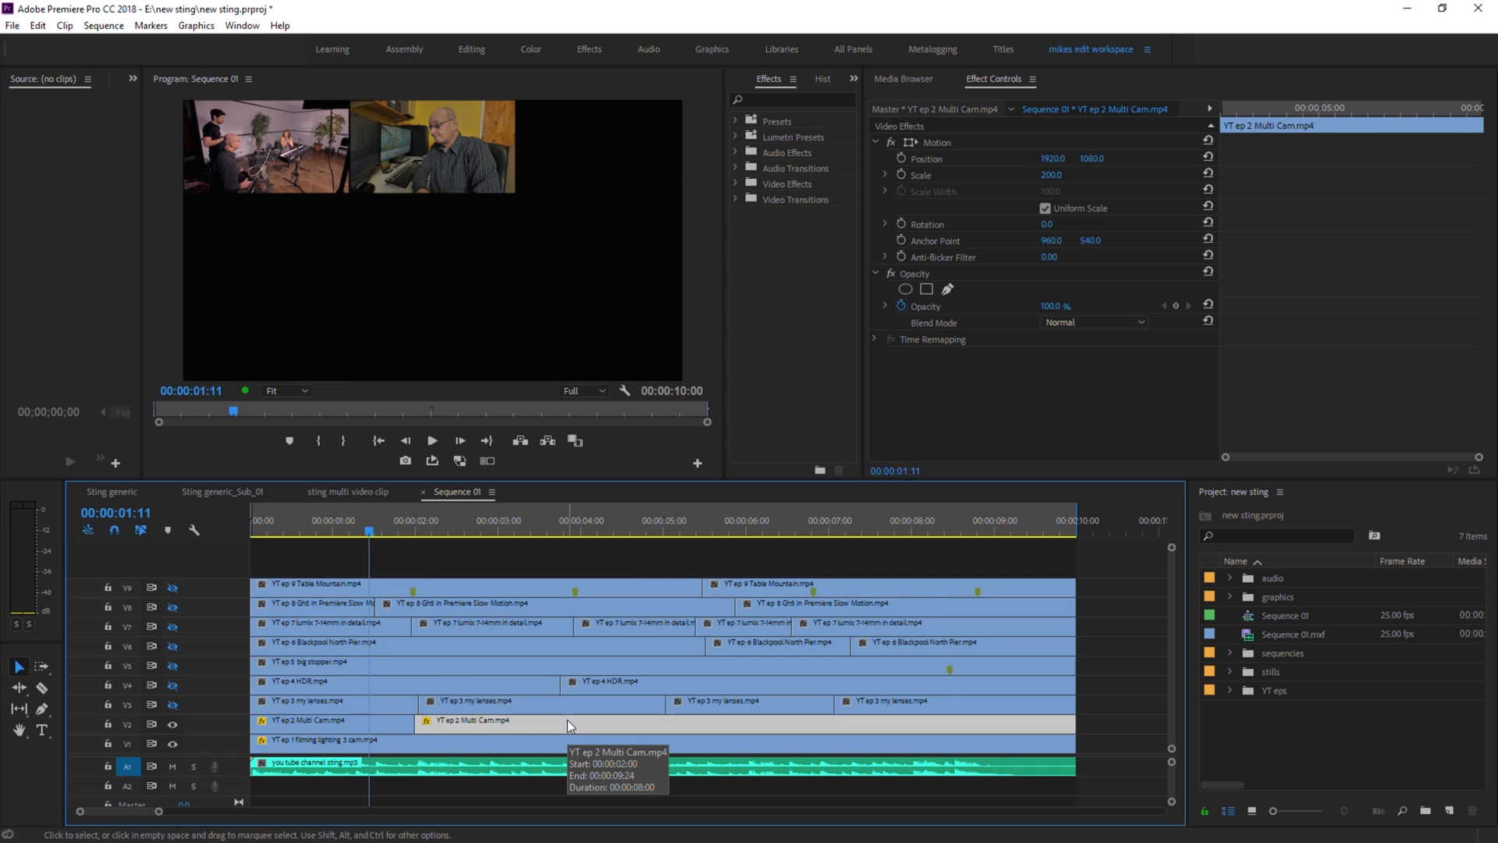
{"action": "right_click", "coordinate": [505, 719]}
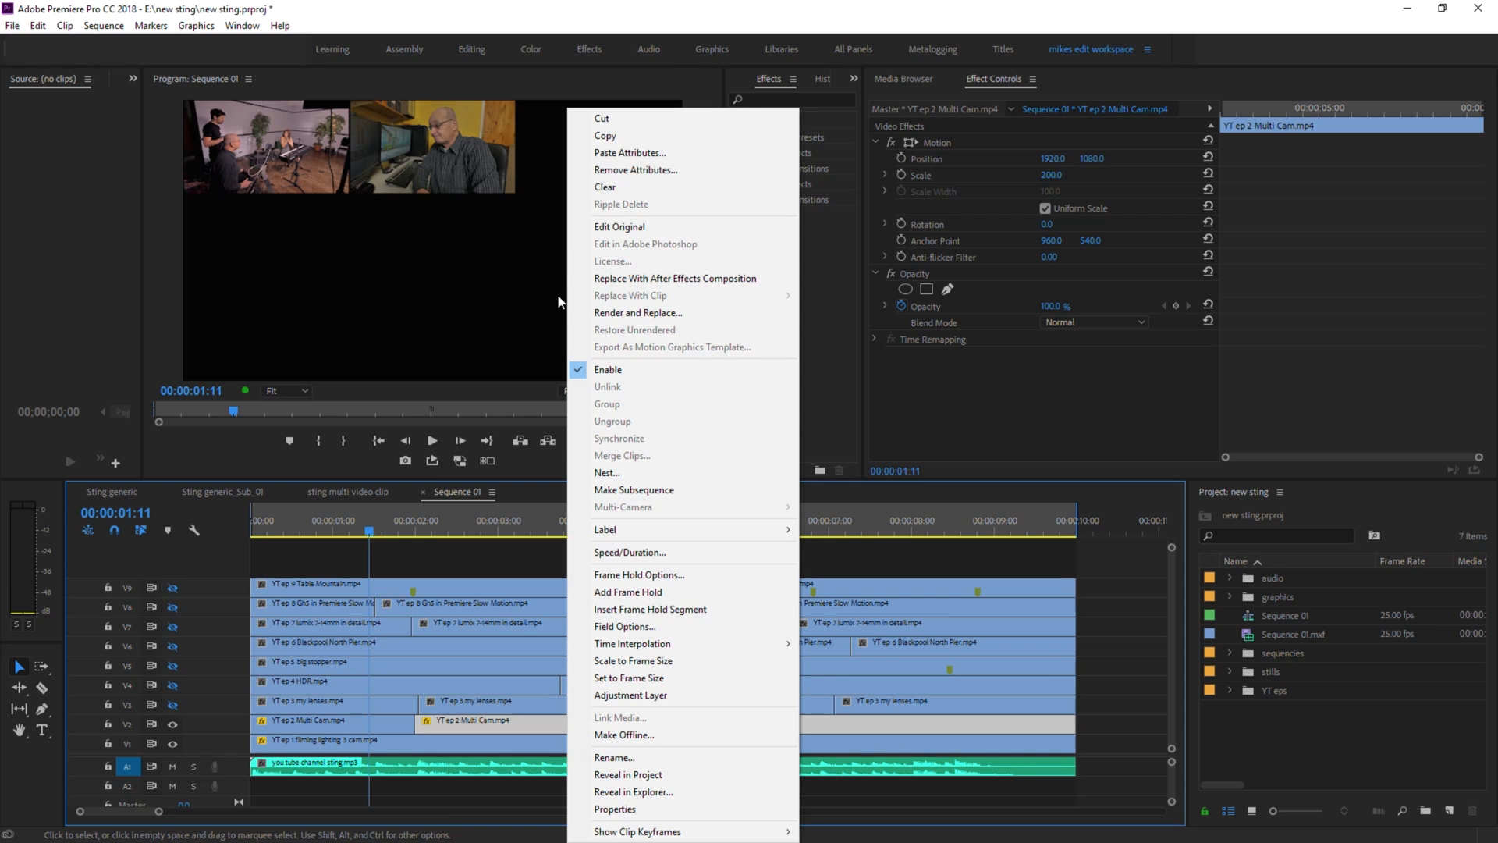
{"action": "left_click", "coordinate": [629, 153]}
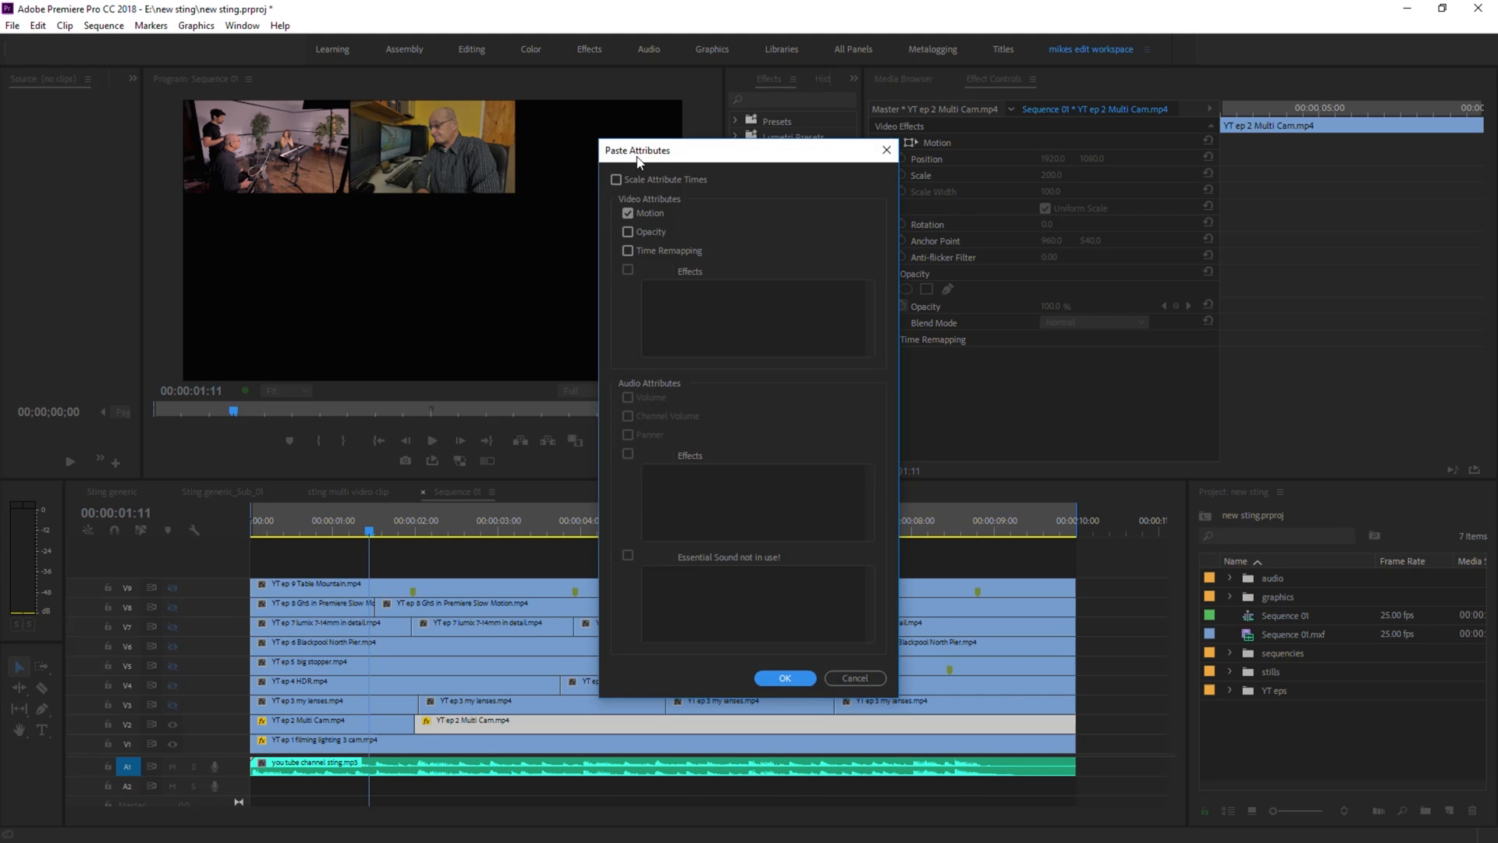
{"action": "mouse_move", "coordinate": [774, 356]}
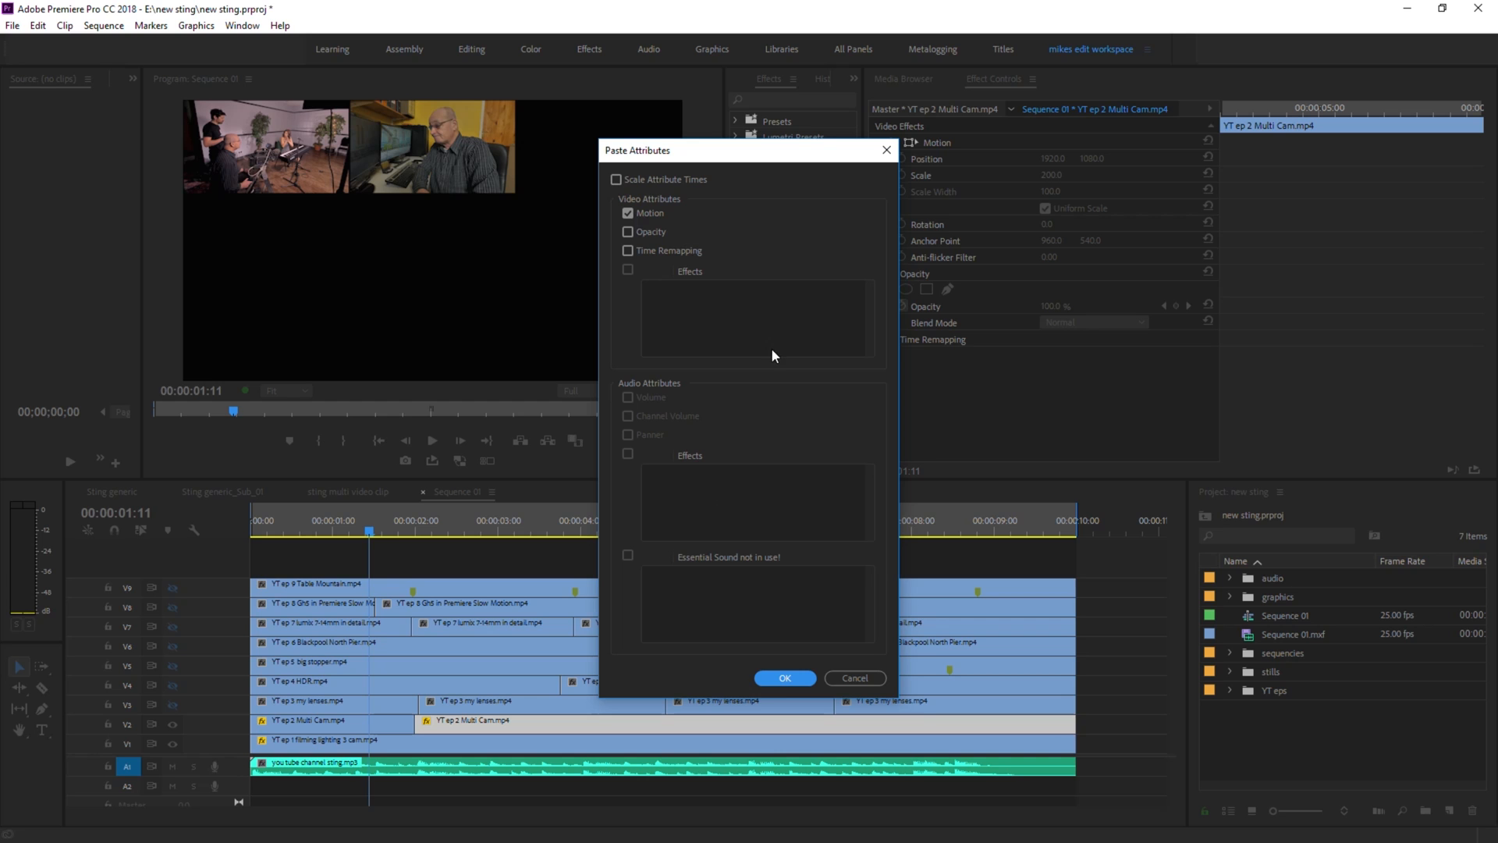
{"action": "mouse_move", "coordinate": [733, 680]}
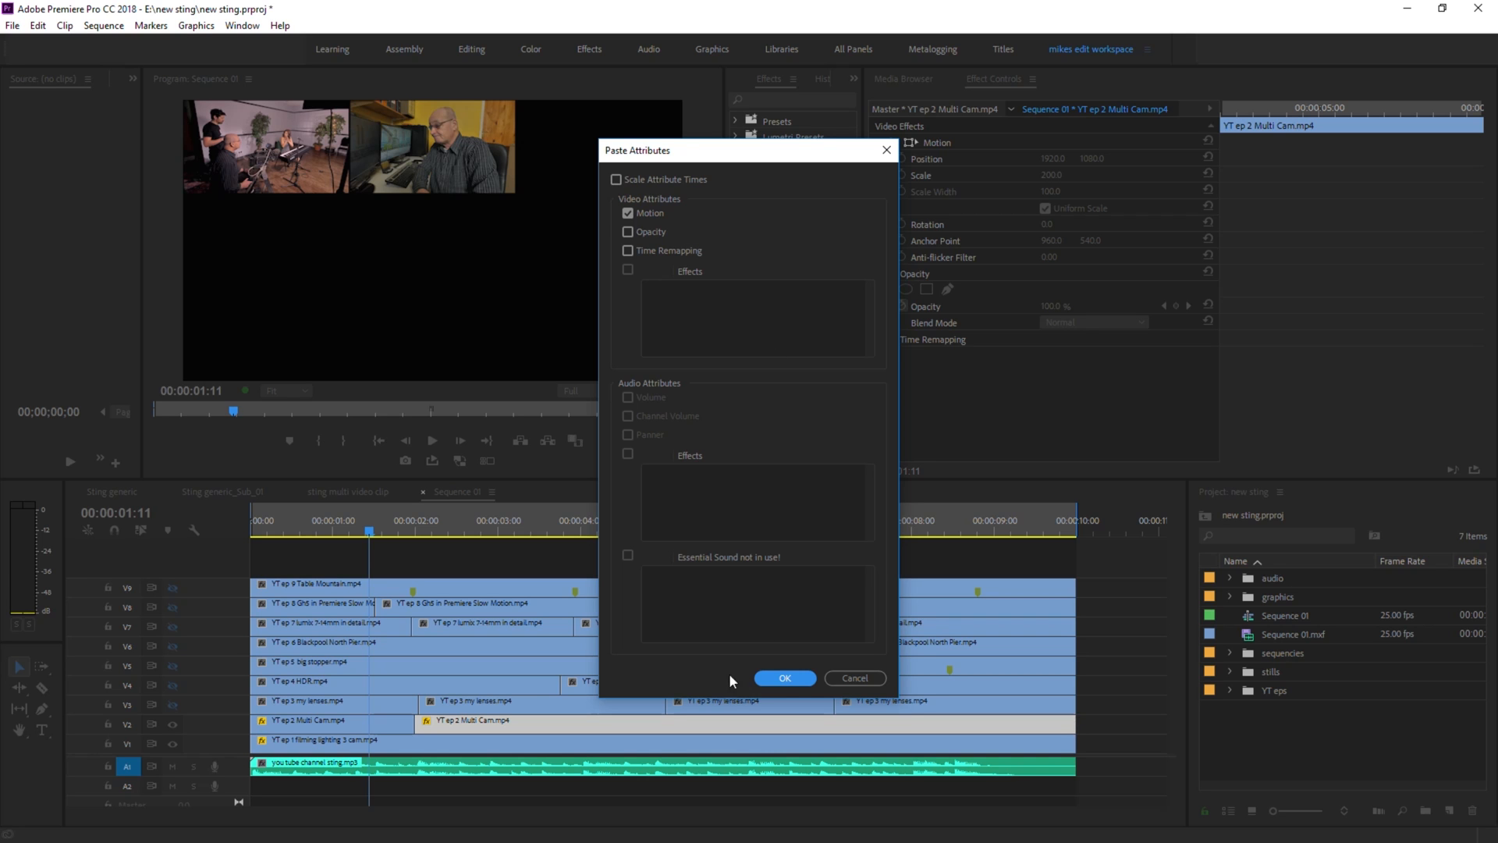
{"action": "left_click", "coordinate": [783, 677]}
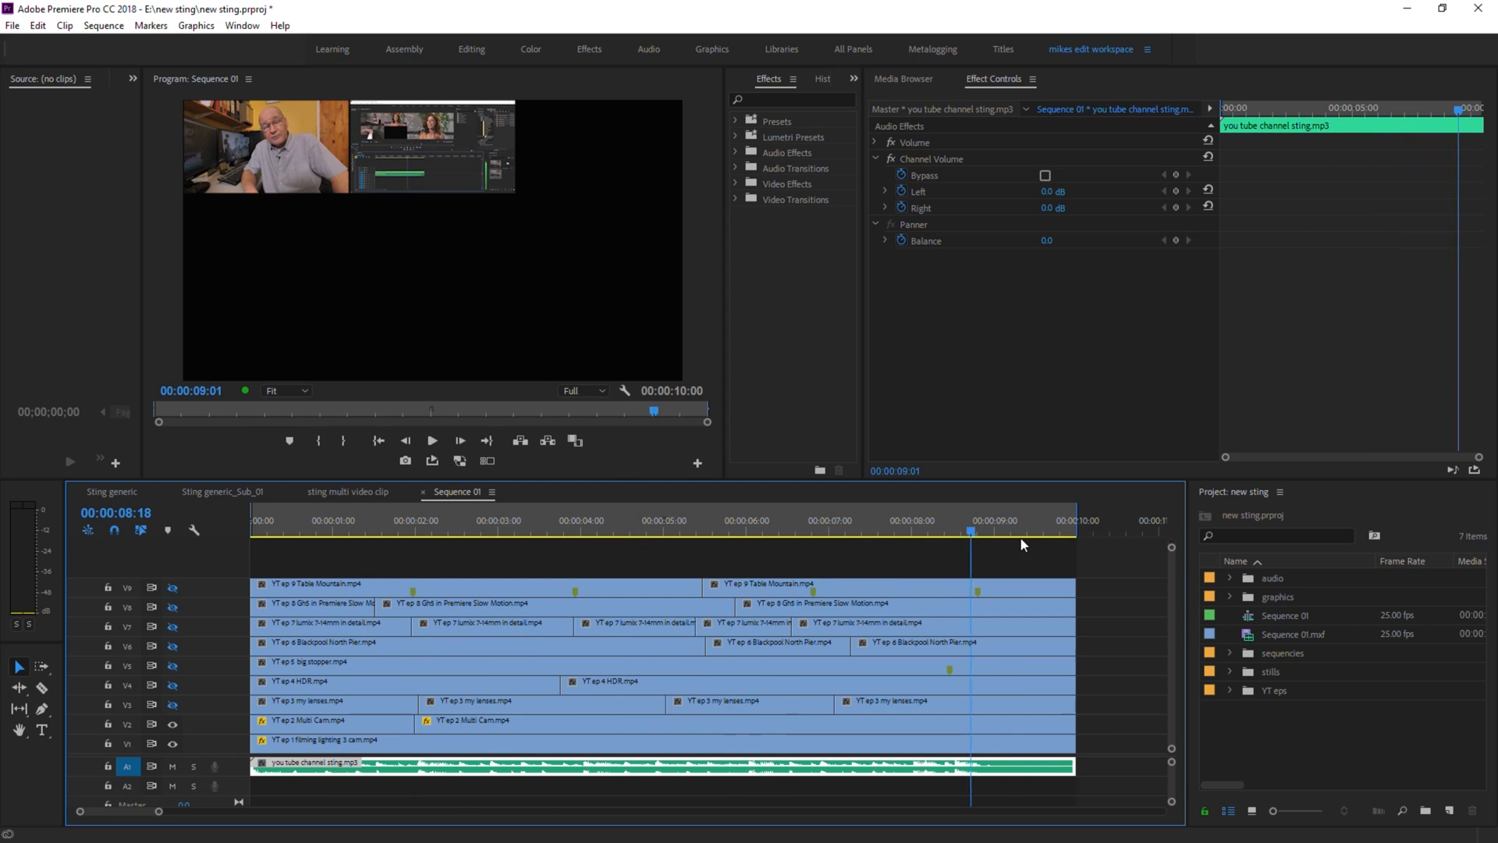
{"action": "left_click", "coordinate": [686, 532]}
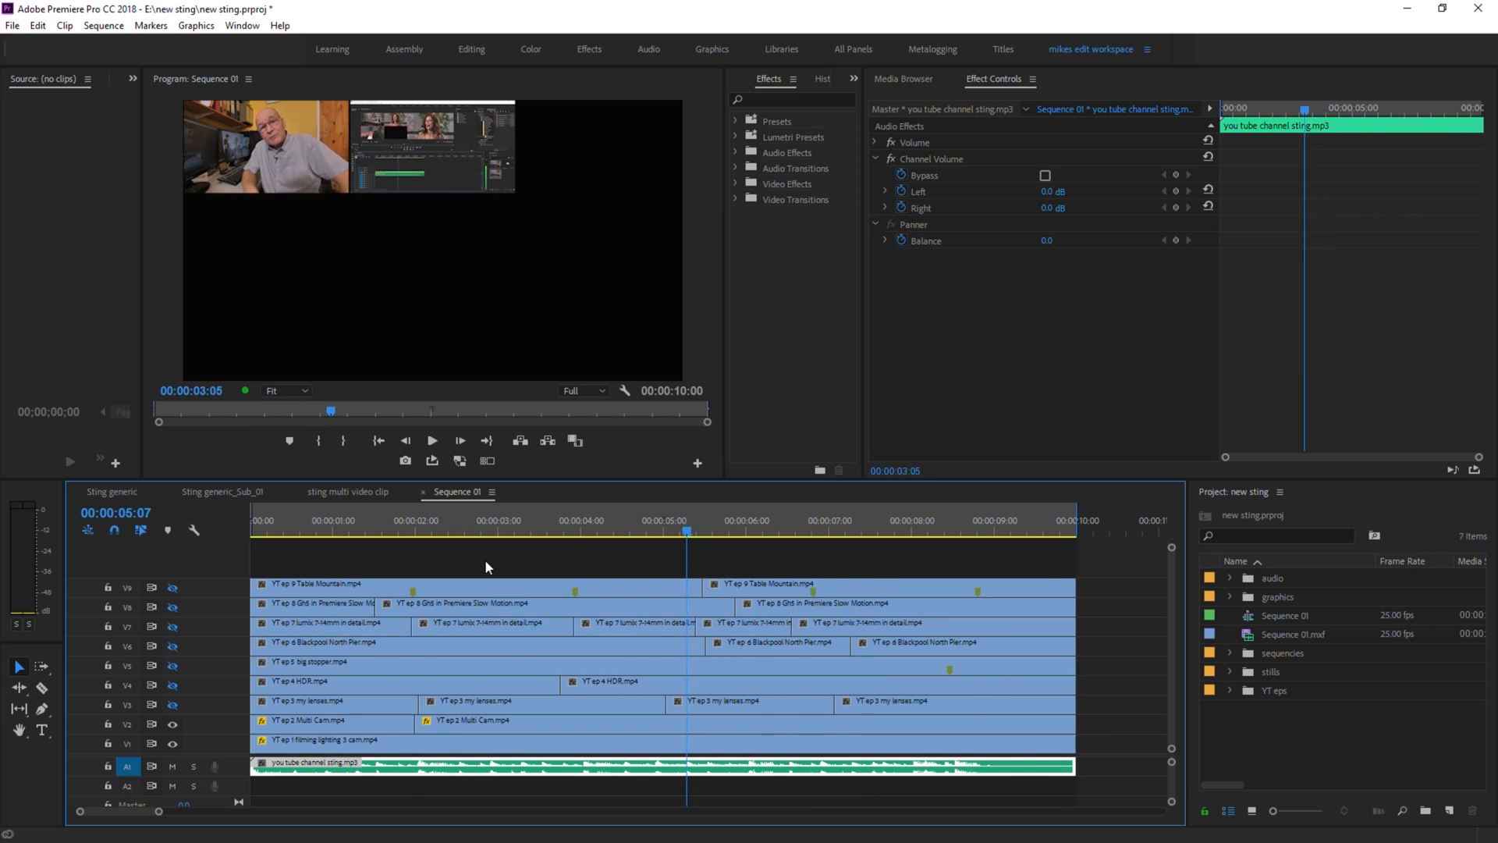
{"action": "left_click", "coordinate": [474, 522]}
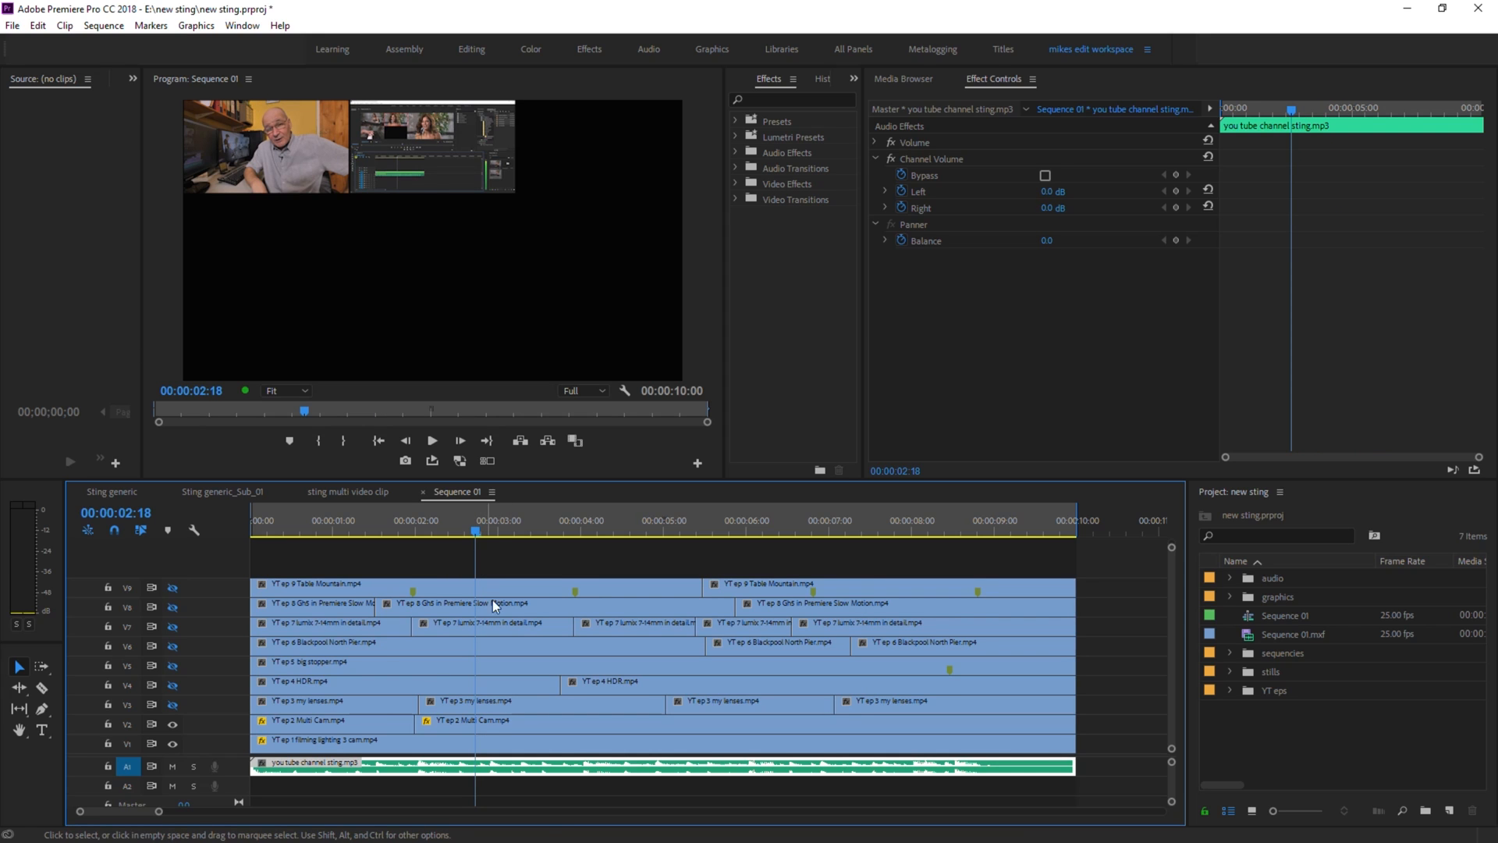
Shrink the V3 lenses clip and position it at 3200, 360 in the top-right slot
{"action": "left_click", "coordinate": [314, 700]}
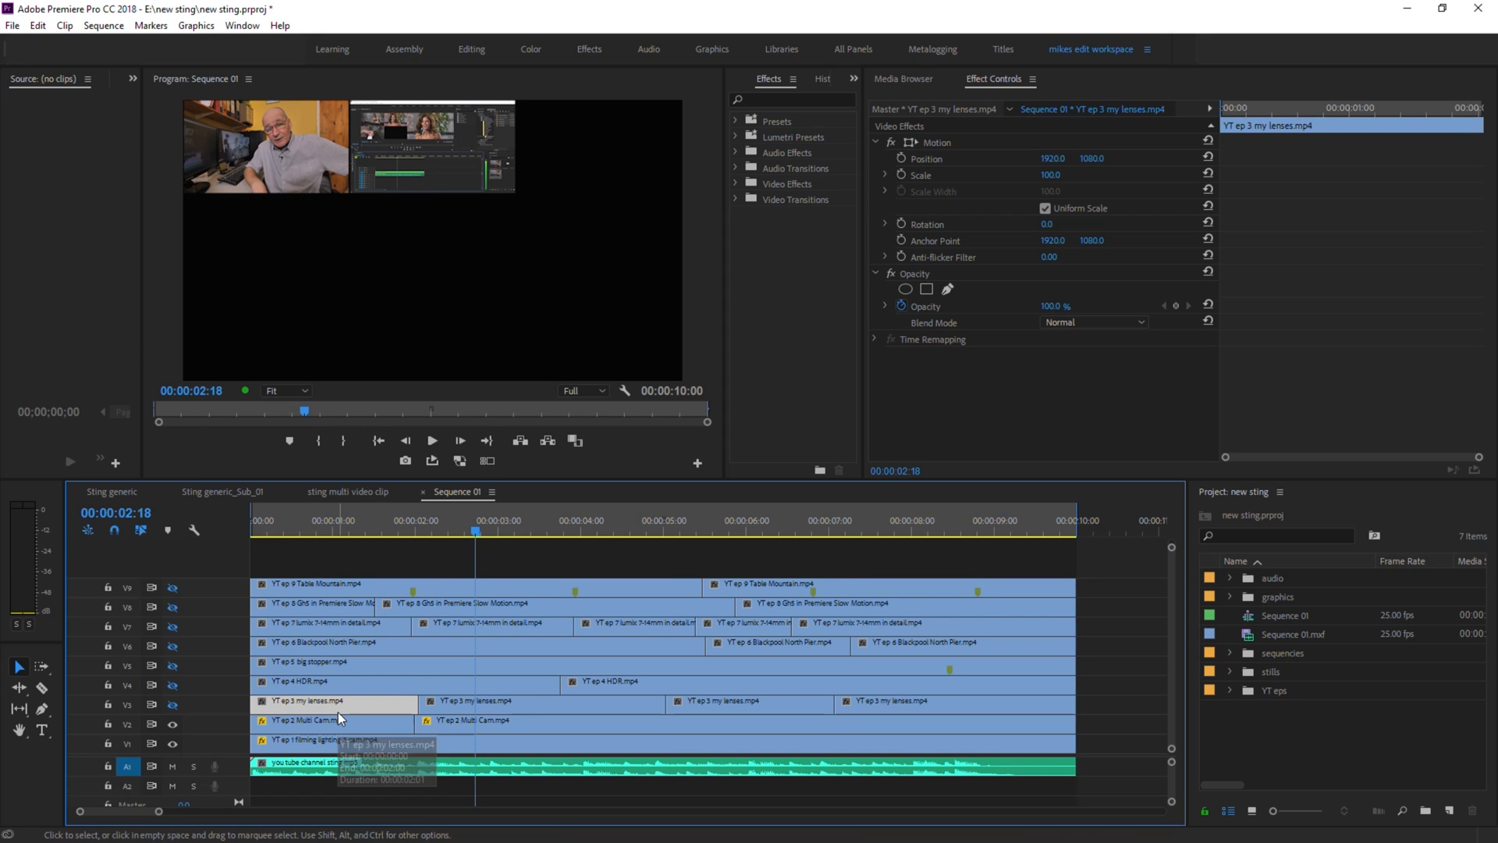
{"action": "left_click", "coordinate": [326, 521]}
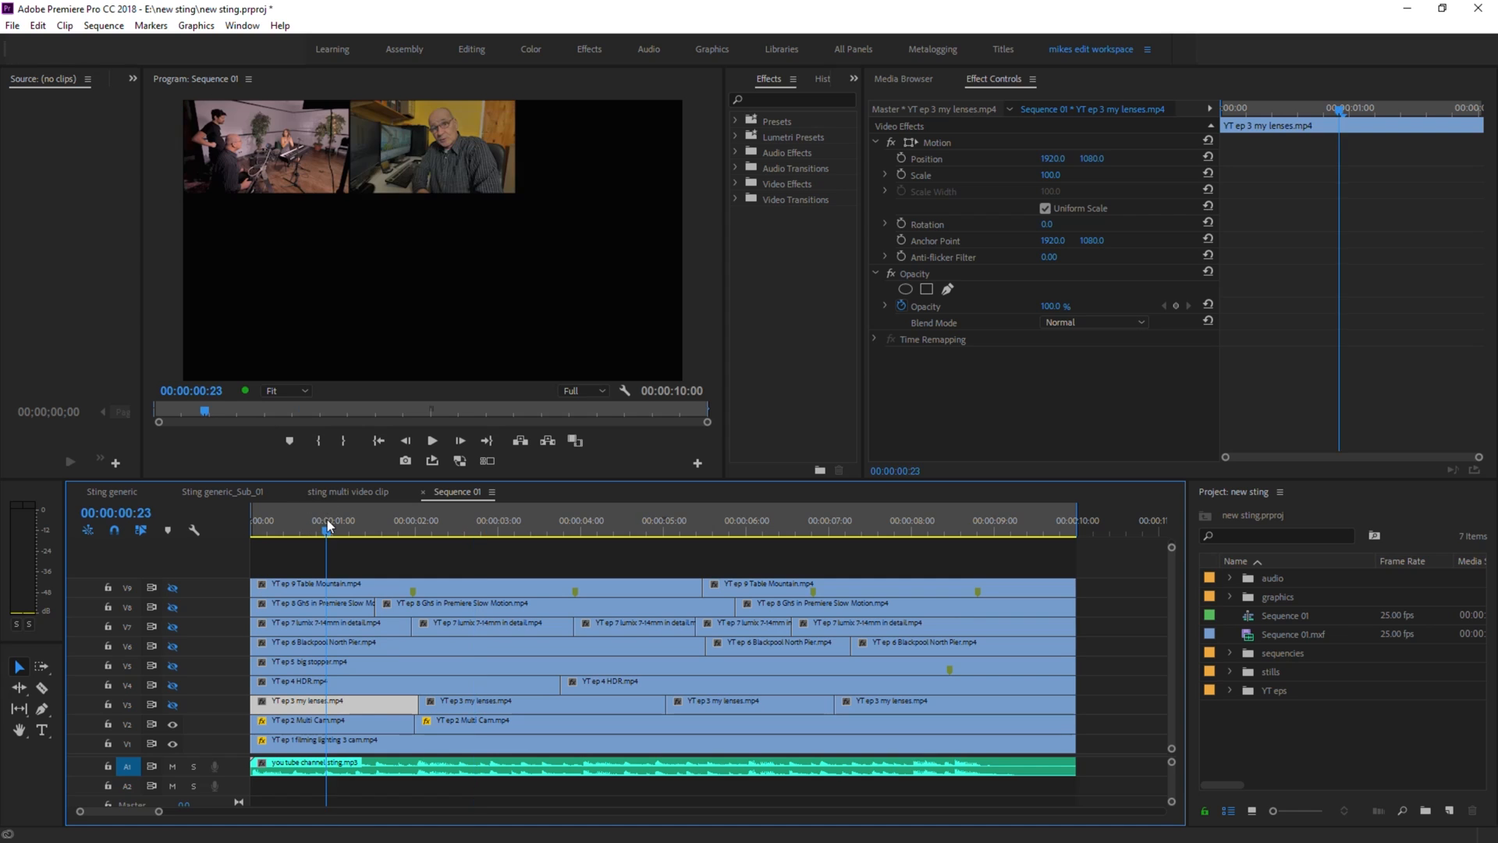
{"action": "left_click", "coordinate": [349, 530]}
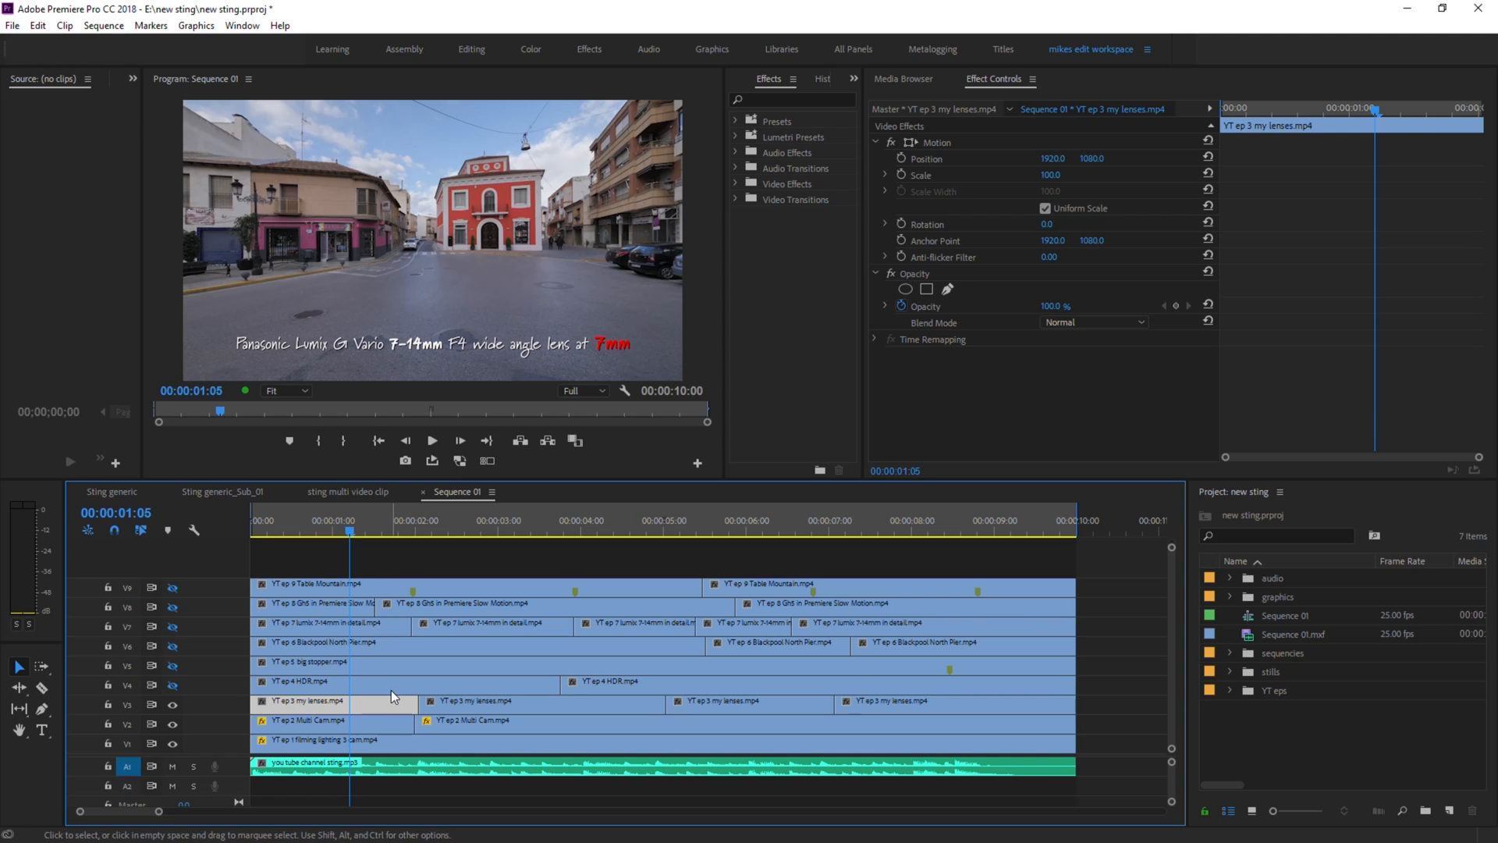
{"action": "mouse_move", "coordinate": [599, 496]}
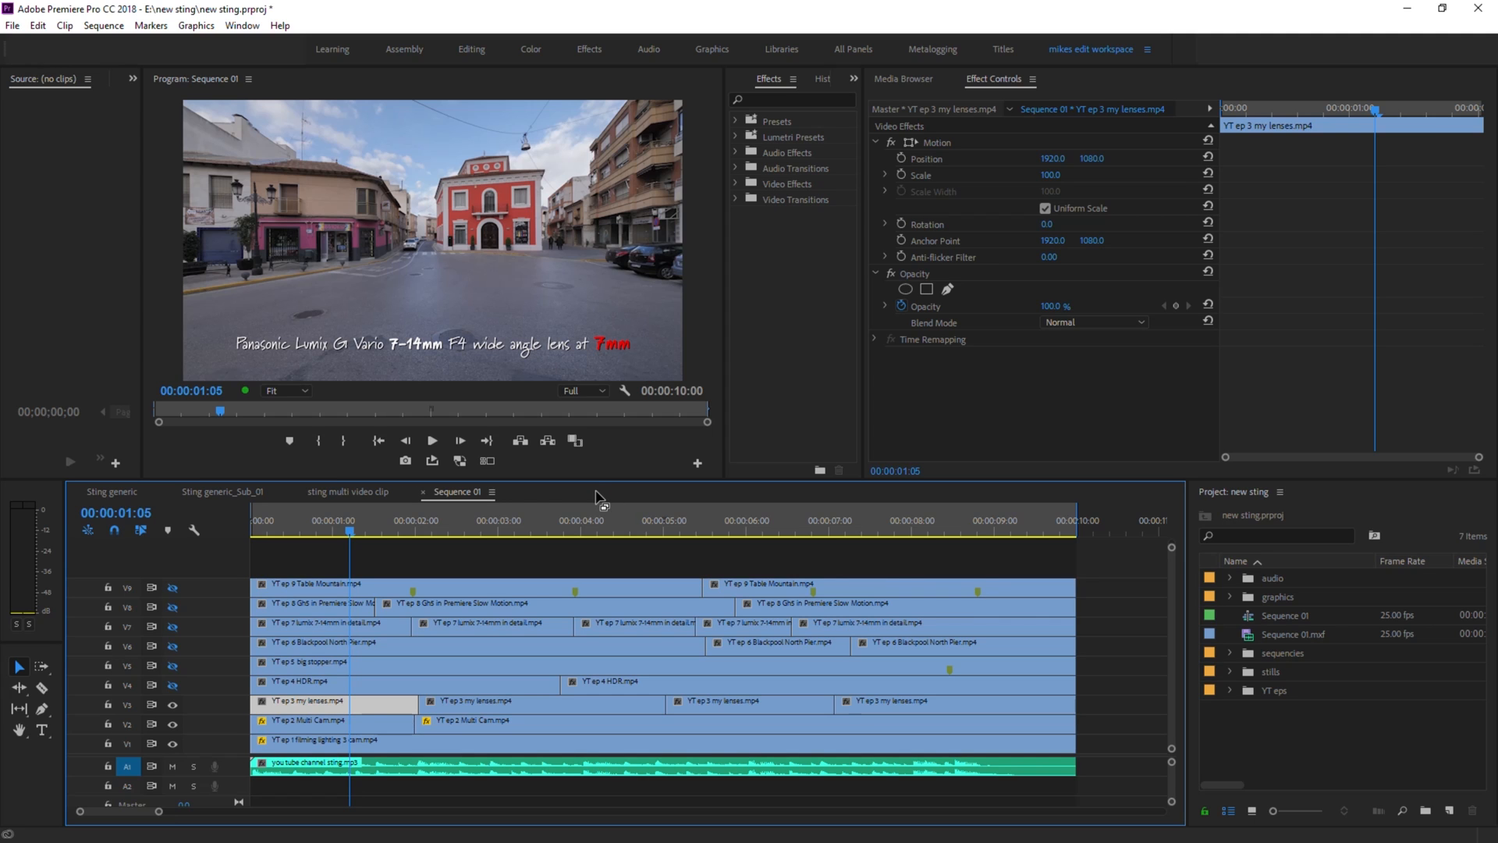
{"action": "mouse_move", "coordinate": [1026, 196]}
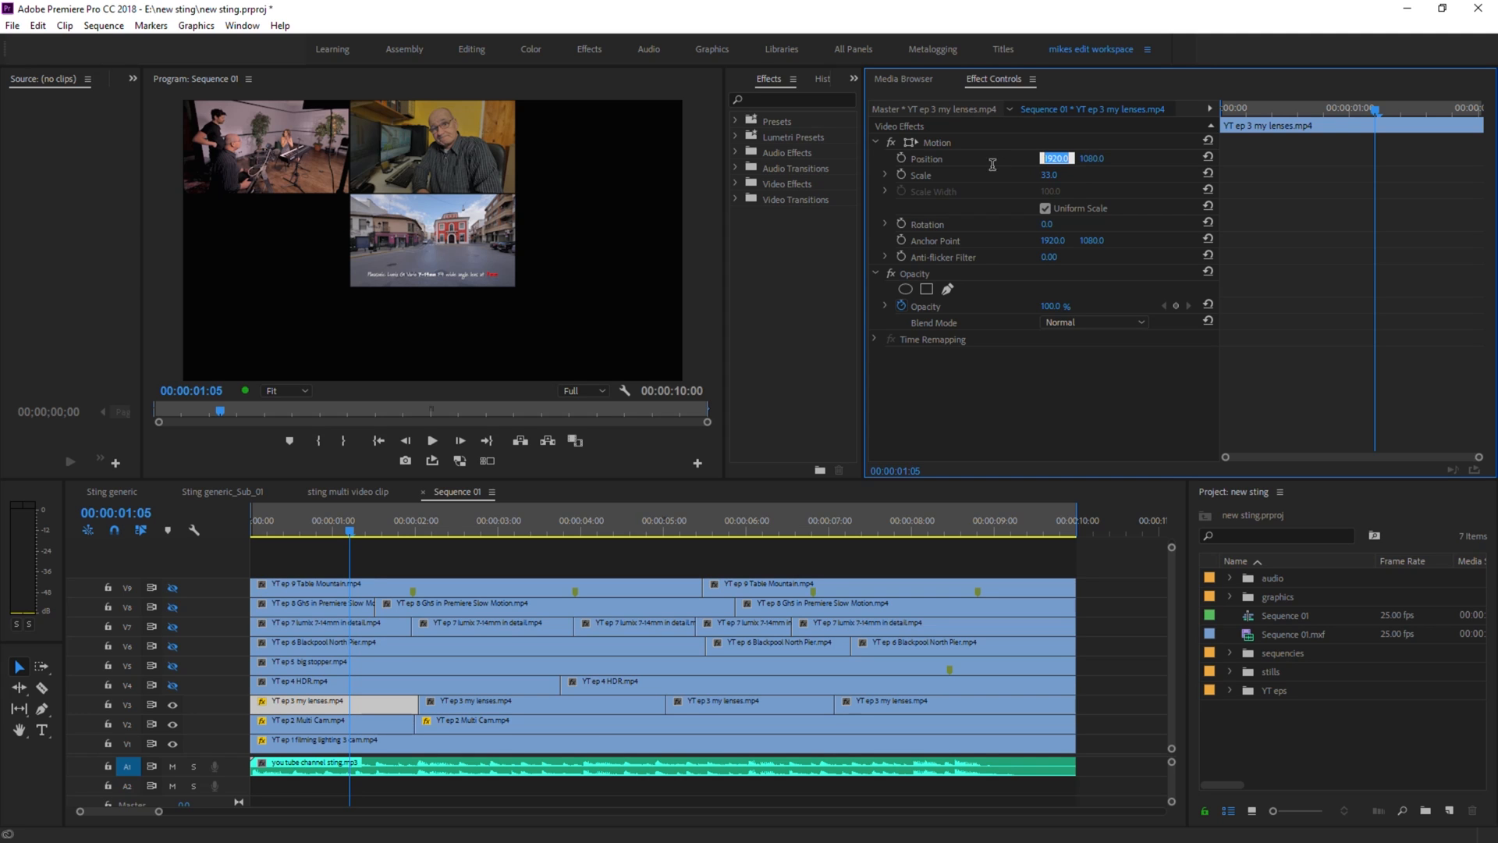
{"action": "type", "text": "320"}
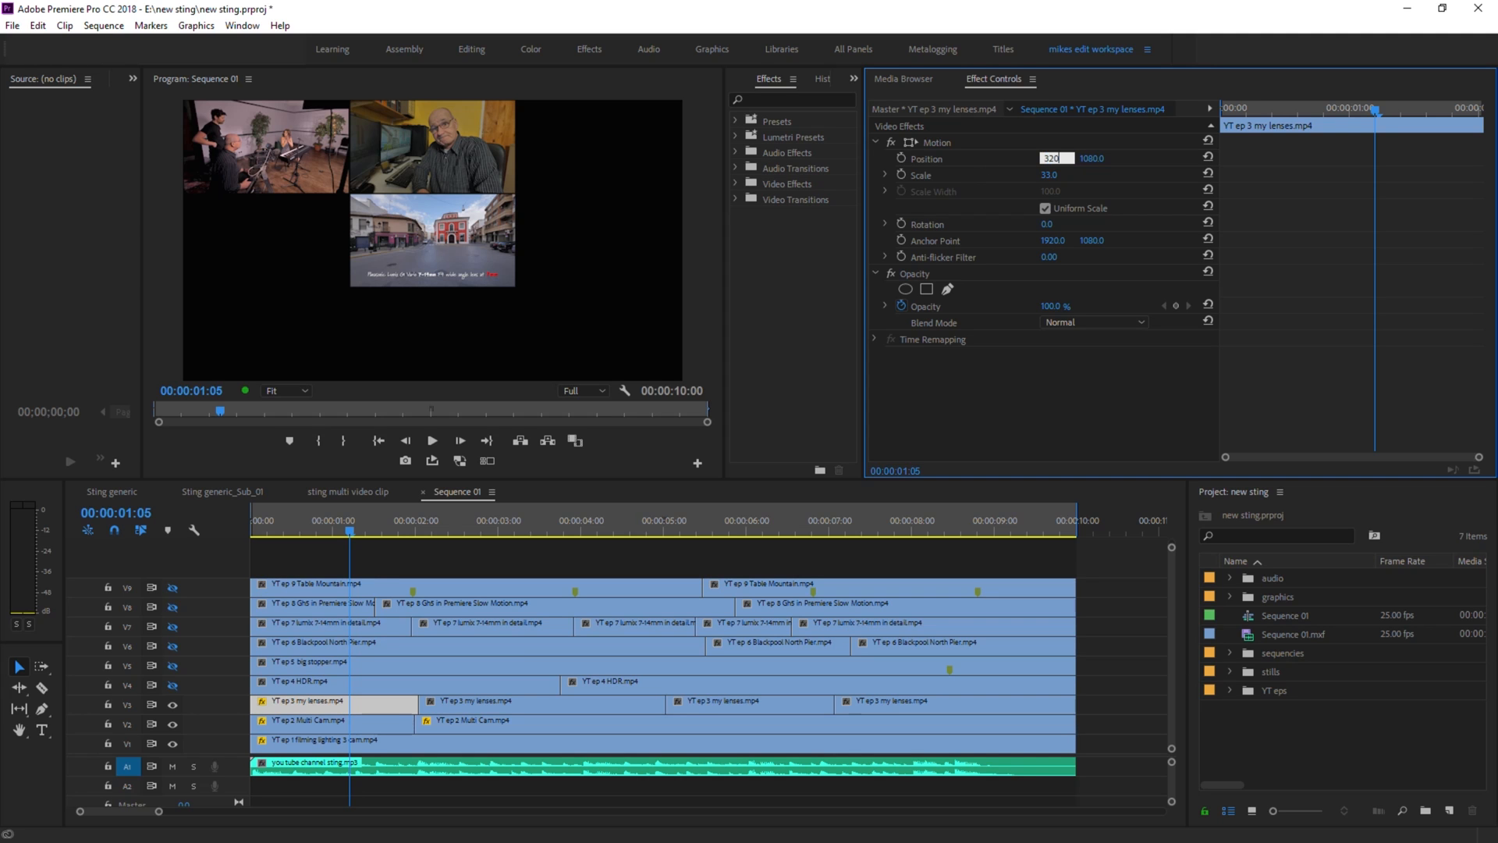
{"action": "key", "text": "Tab"}
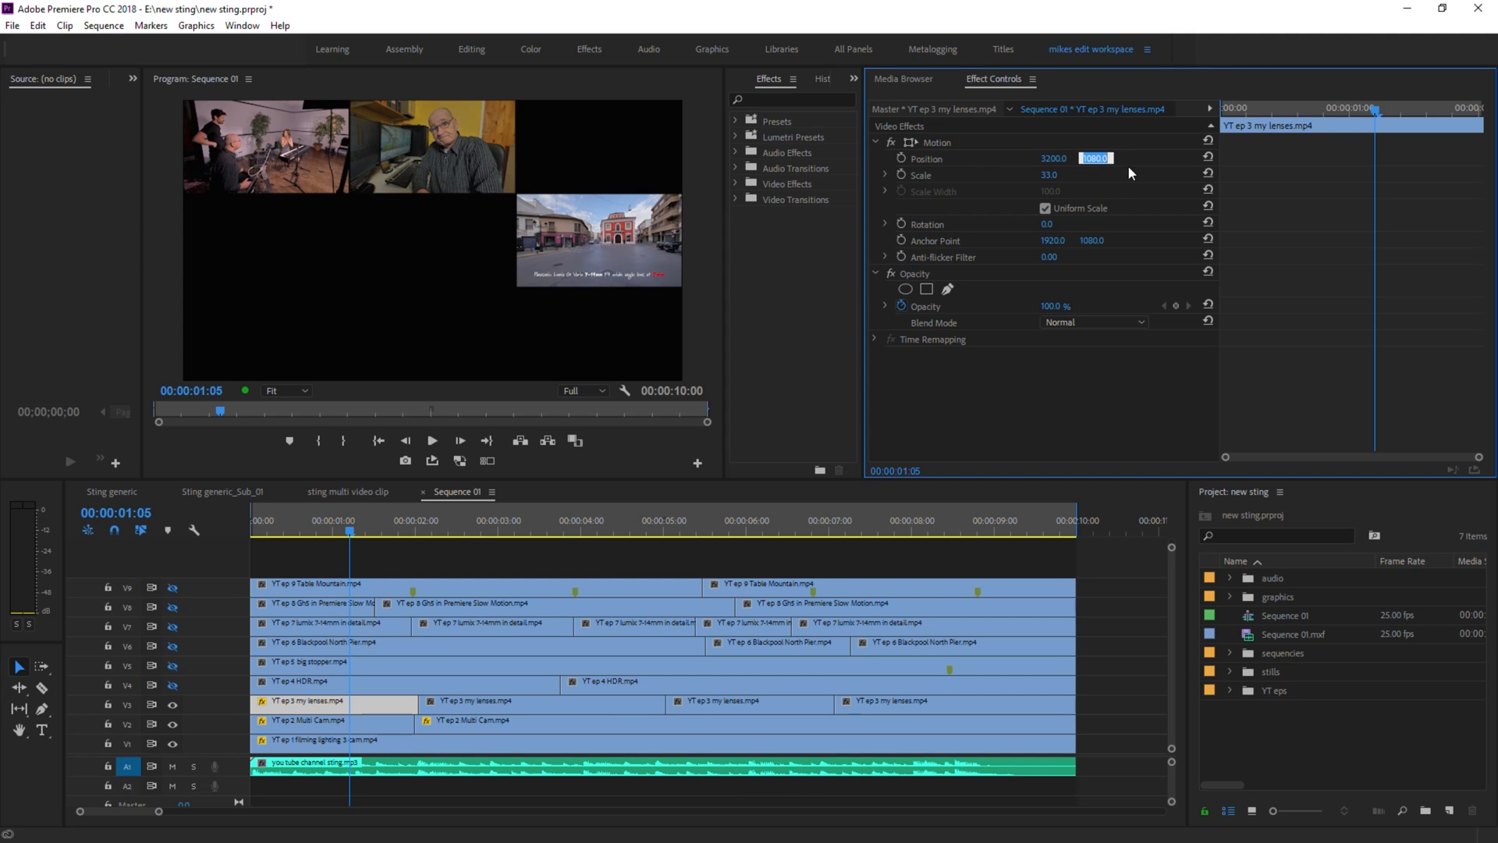
{"action": "type", "text": "360"}
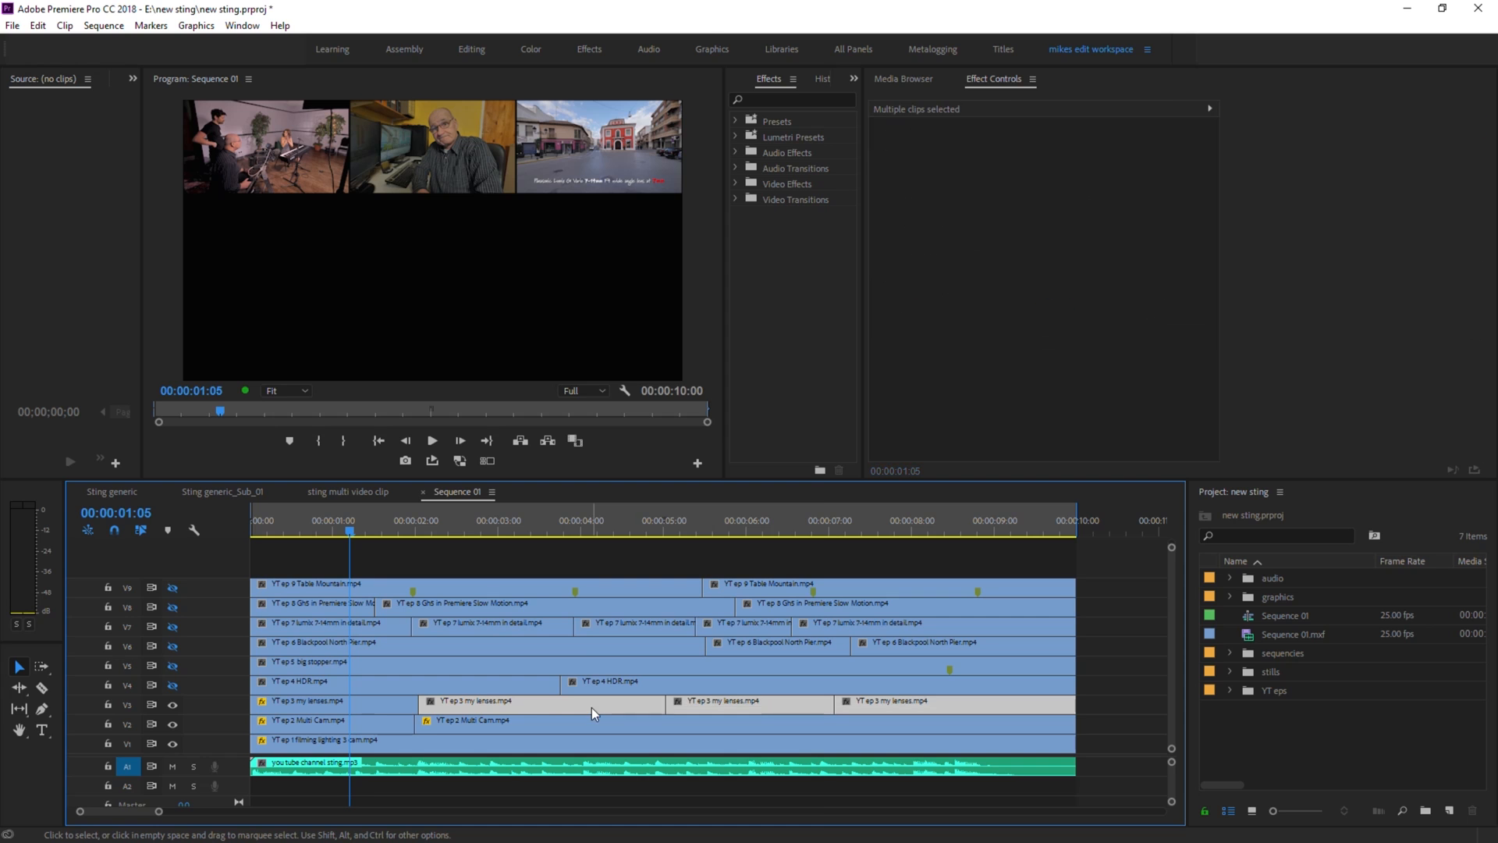
Paste the Motion attributes onto the other V3 clips and review the finished top row
{"action": "right_click", "coordinate": [593, 713]}
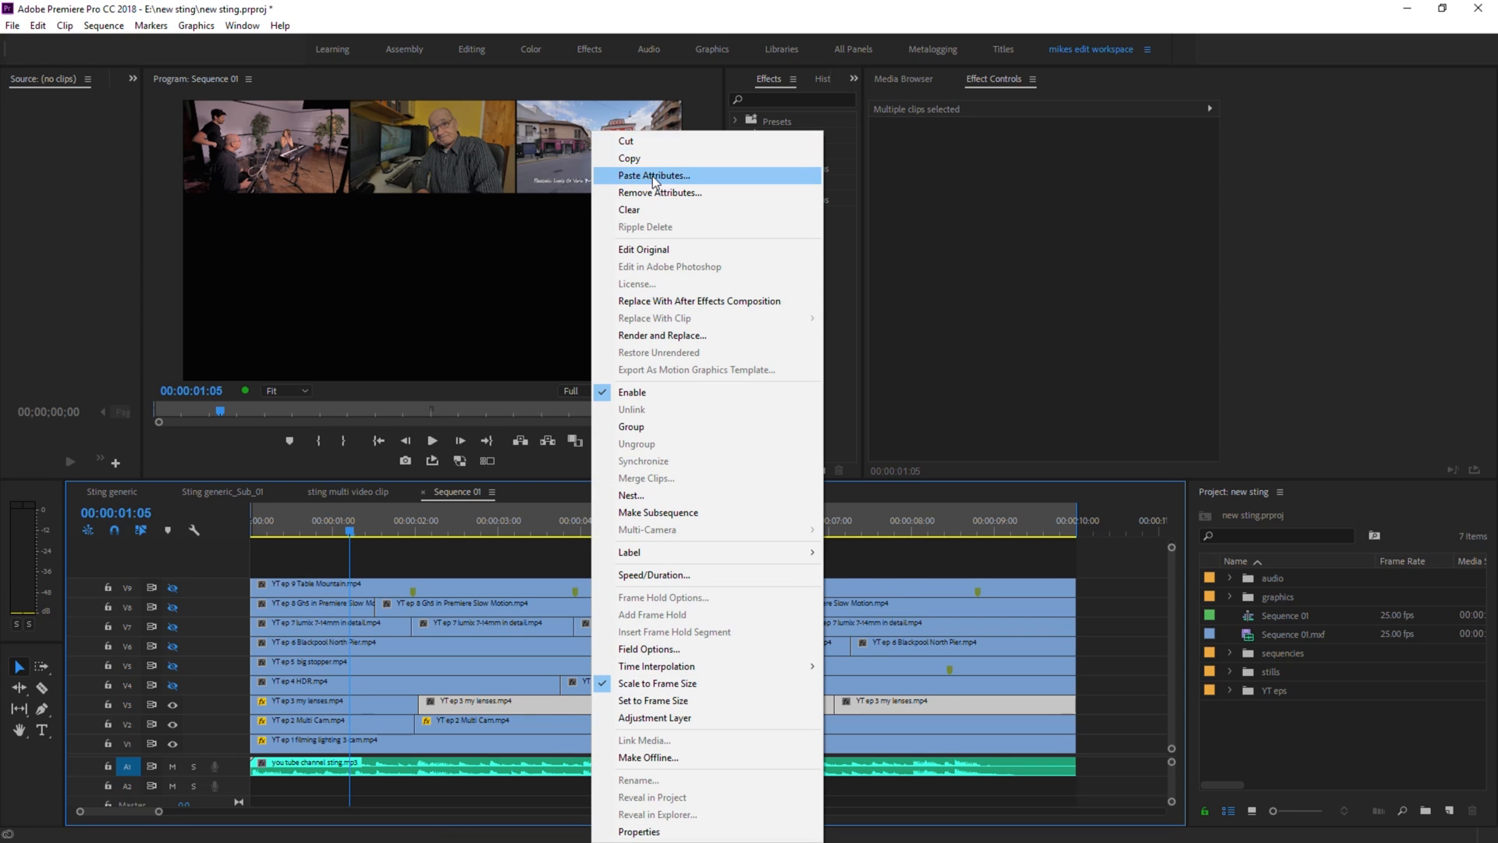
{"action": "left_click", "coordinate": [656, 175]}
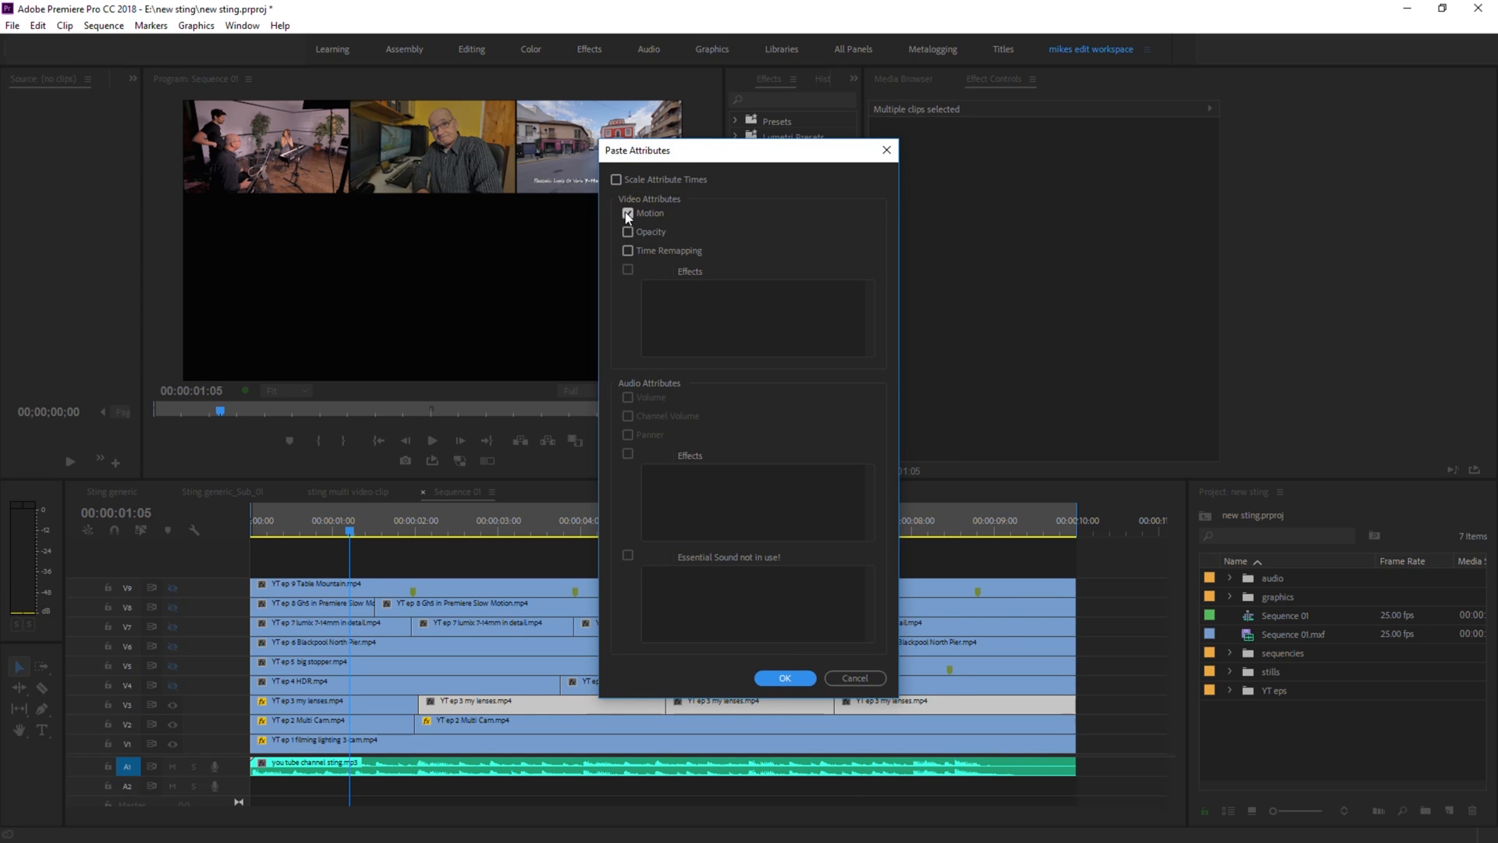
{"action": "left_click", "coordinate": [783, 677]}
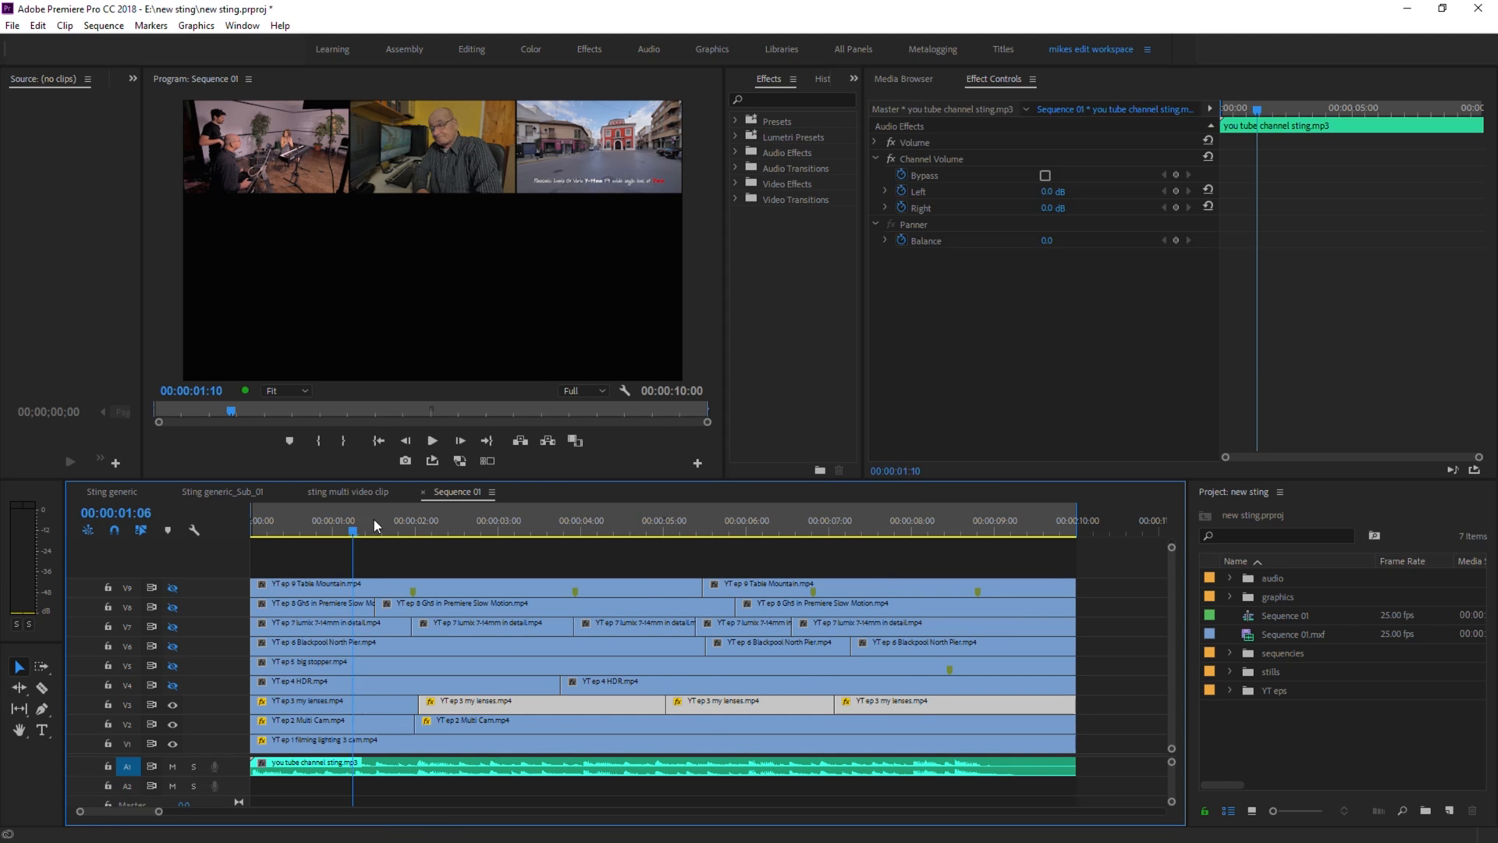
{"action": "left_click", "coordinate": [618, 525]}
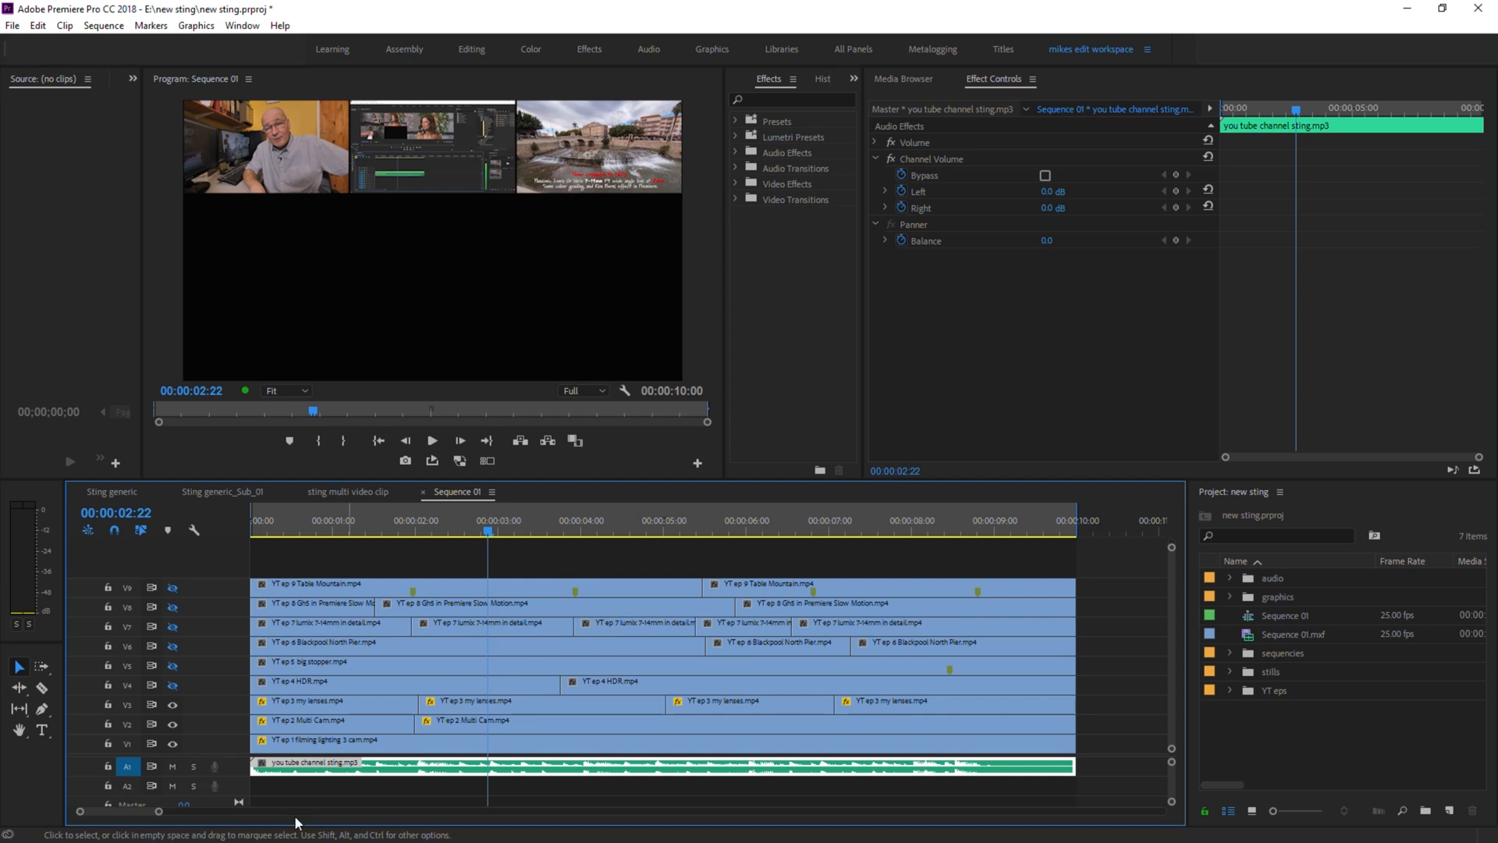
{"action": "mouse_move", "coordinate": [401, 691]}
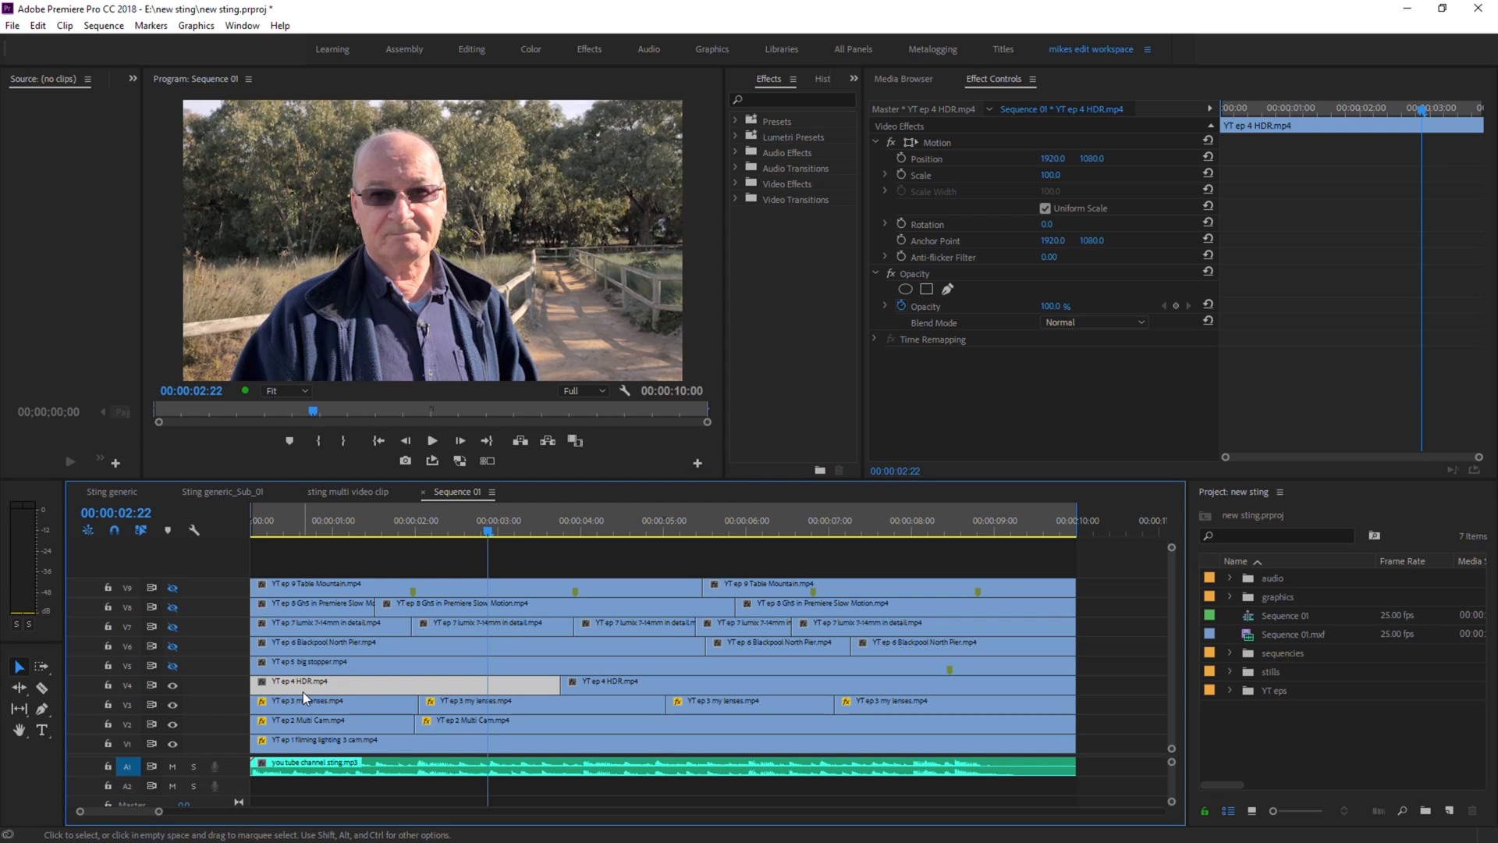
{"action": "mouse_move", "coordinate": [341, 692]}
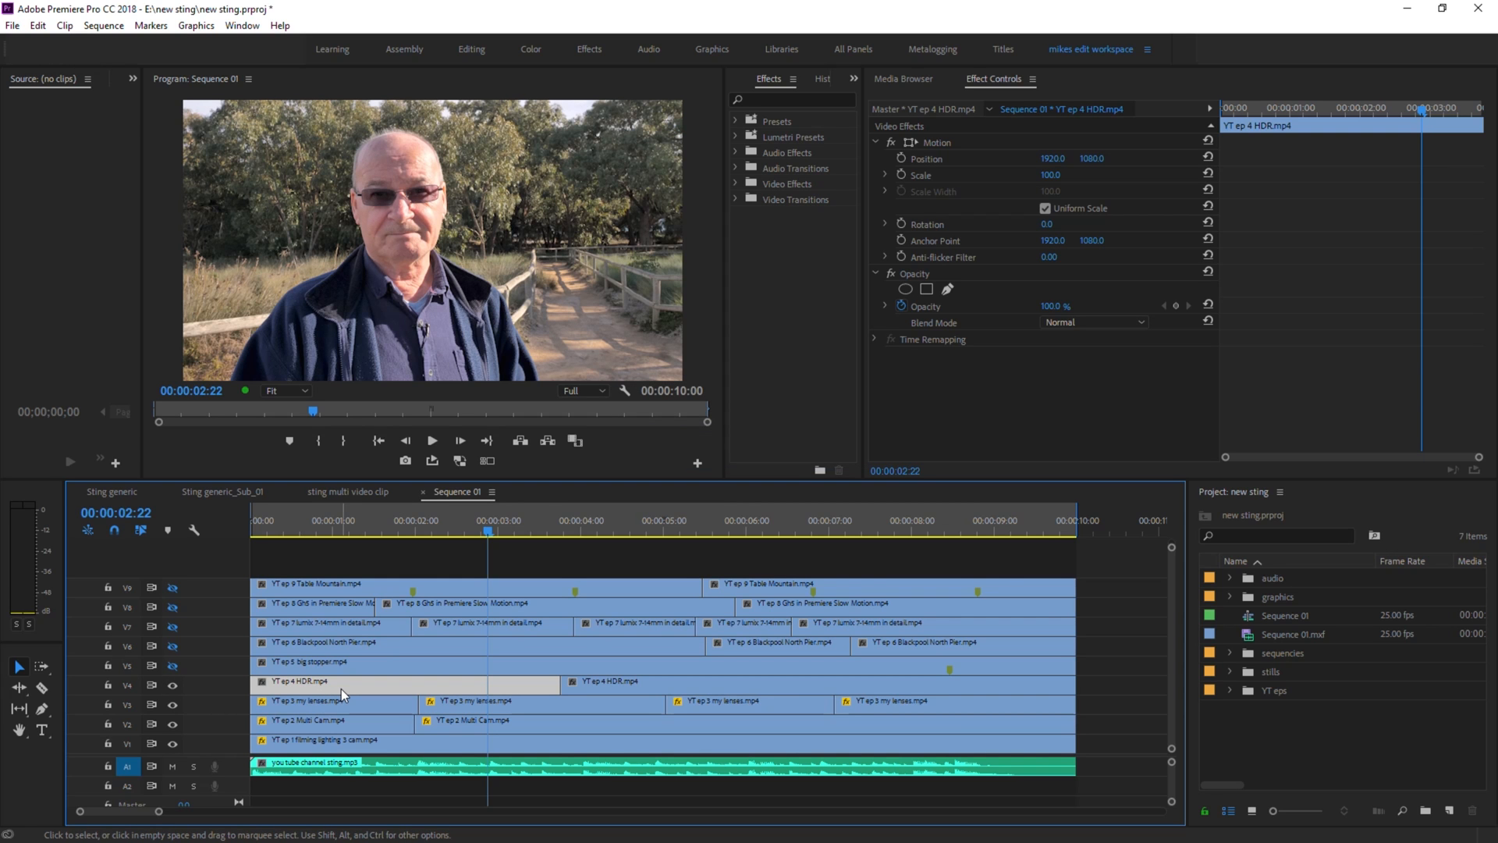
{"action": "mouse_move", "coordinate": [343, 695]}
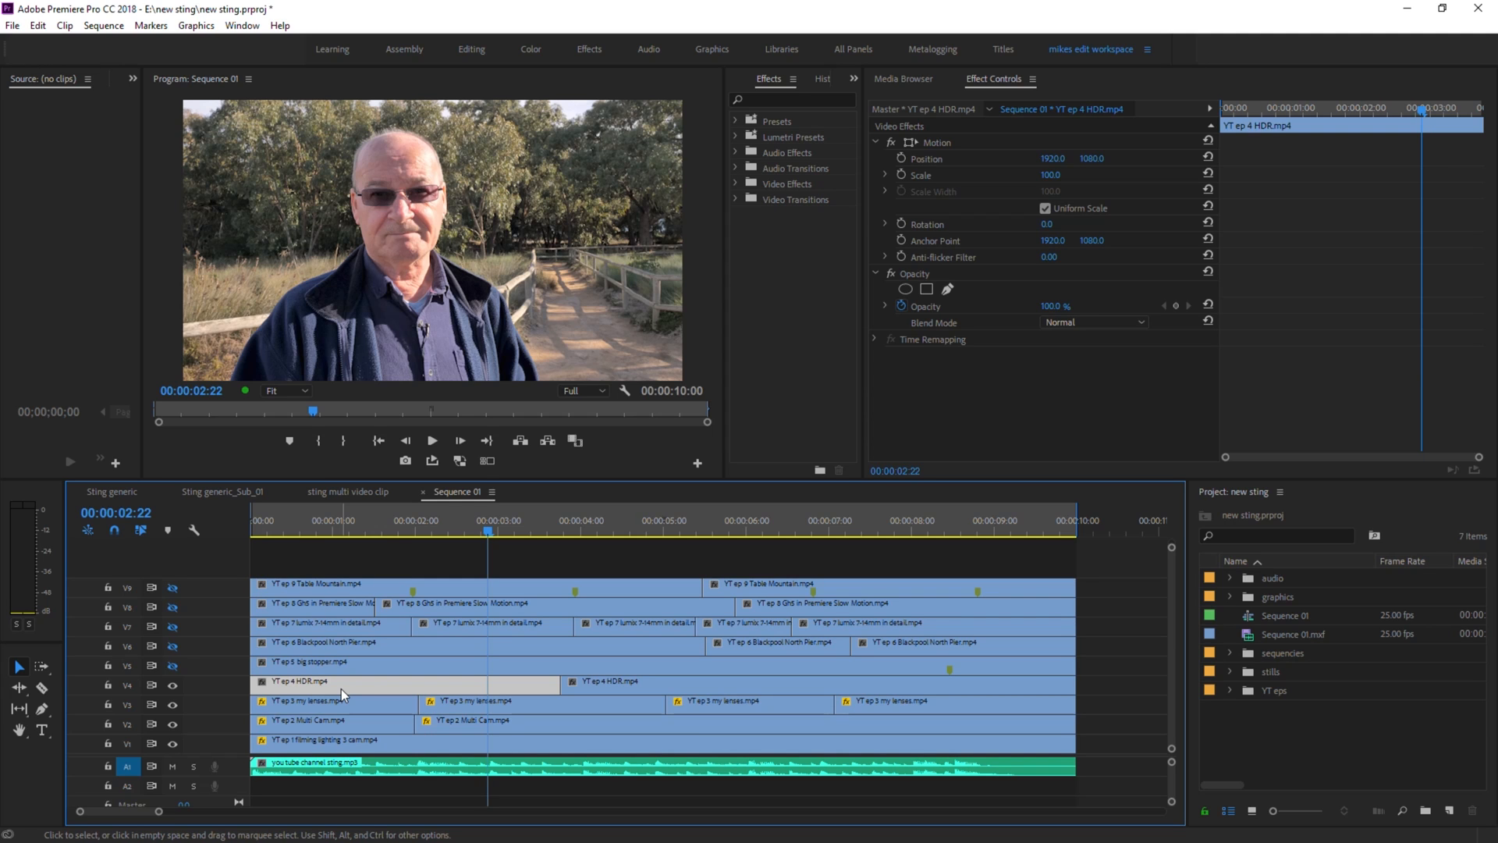
Paste the Motion attributes onto the remaining clips so all nine fill the 3x3 wall, then scrub to check
{"action": "left_click", "coordinate": [1052, 174]}
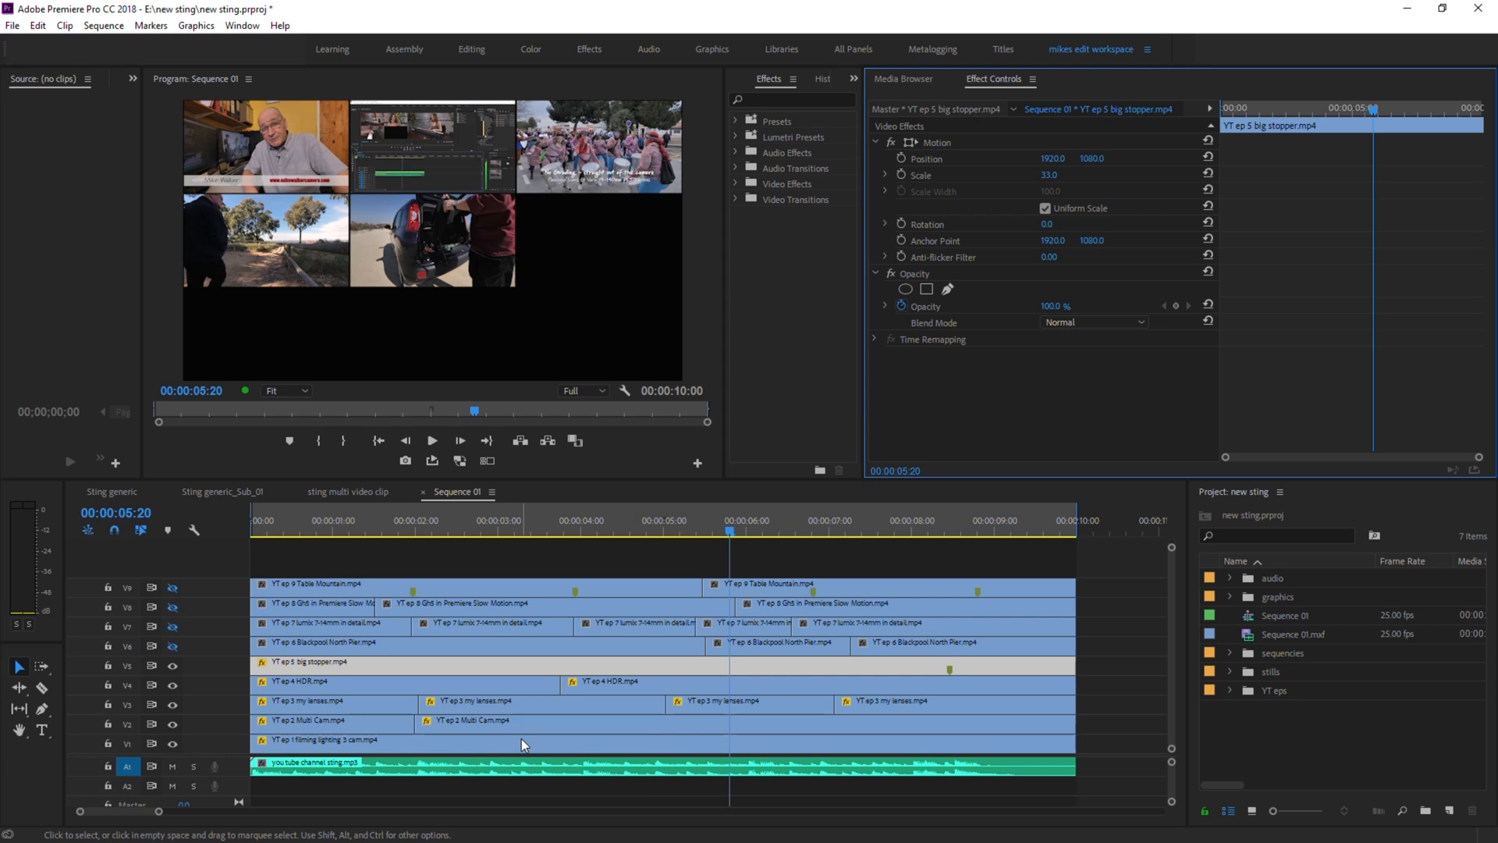
{"action": "left_click", "coordinate": [325, 643]}
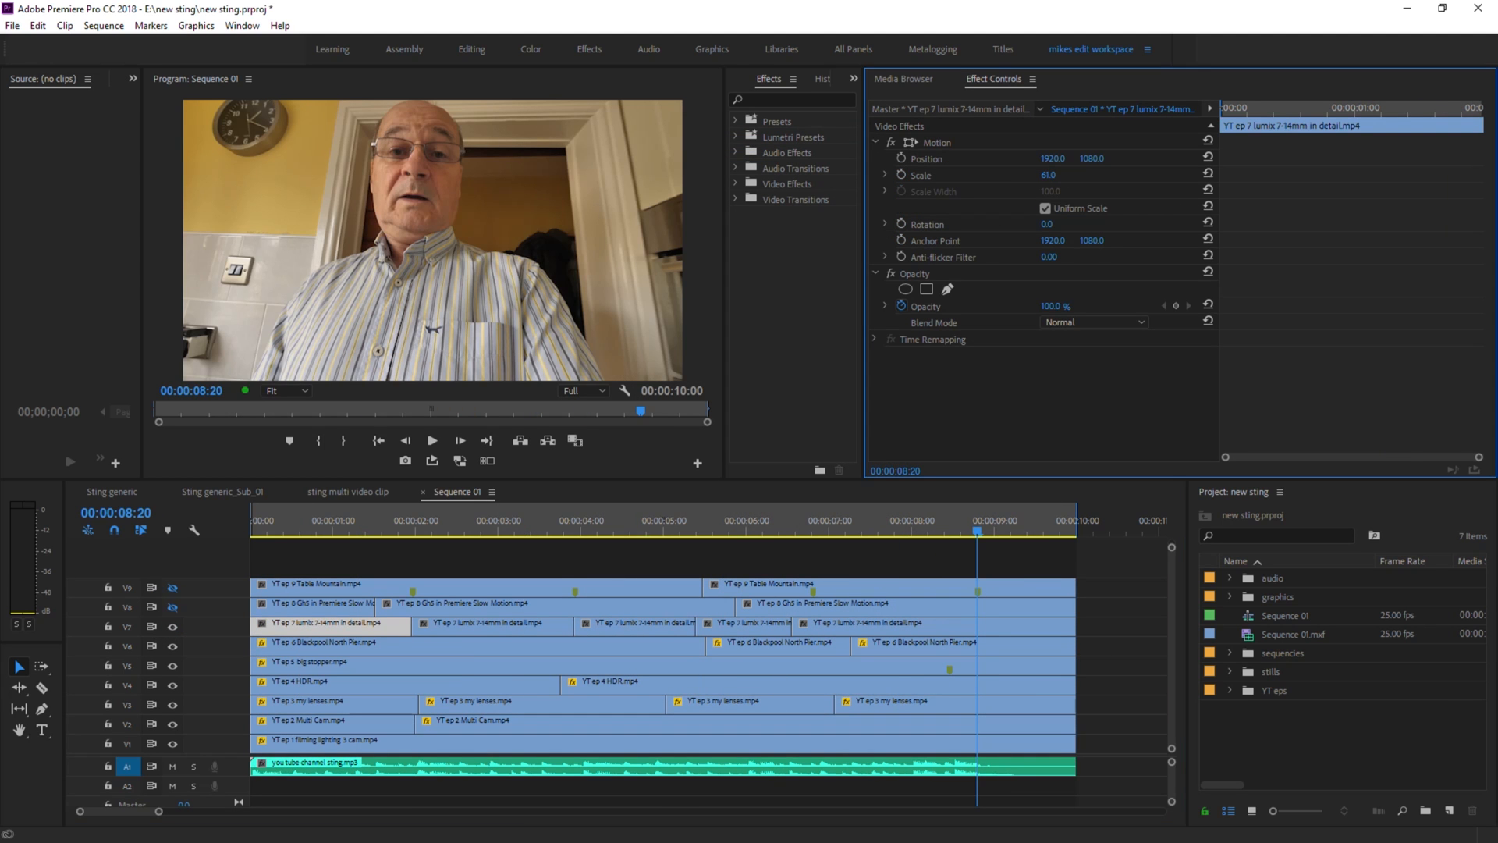
{"action": "left_click", "coordinate": [300, 530]}
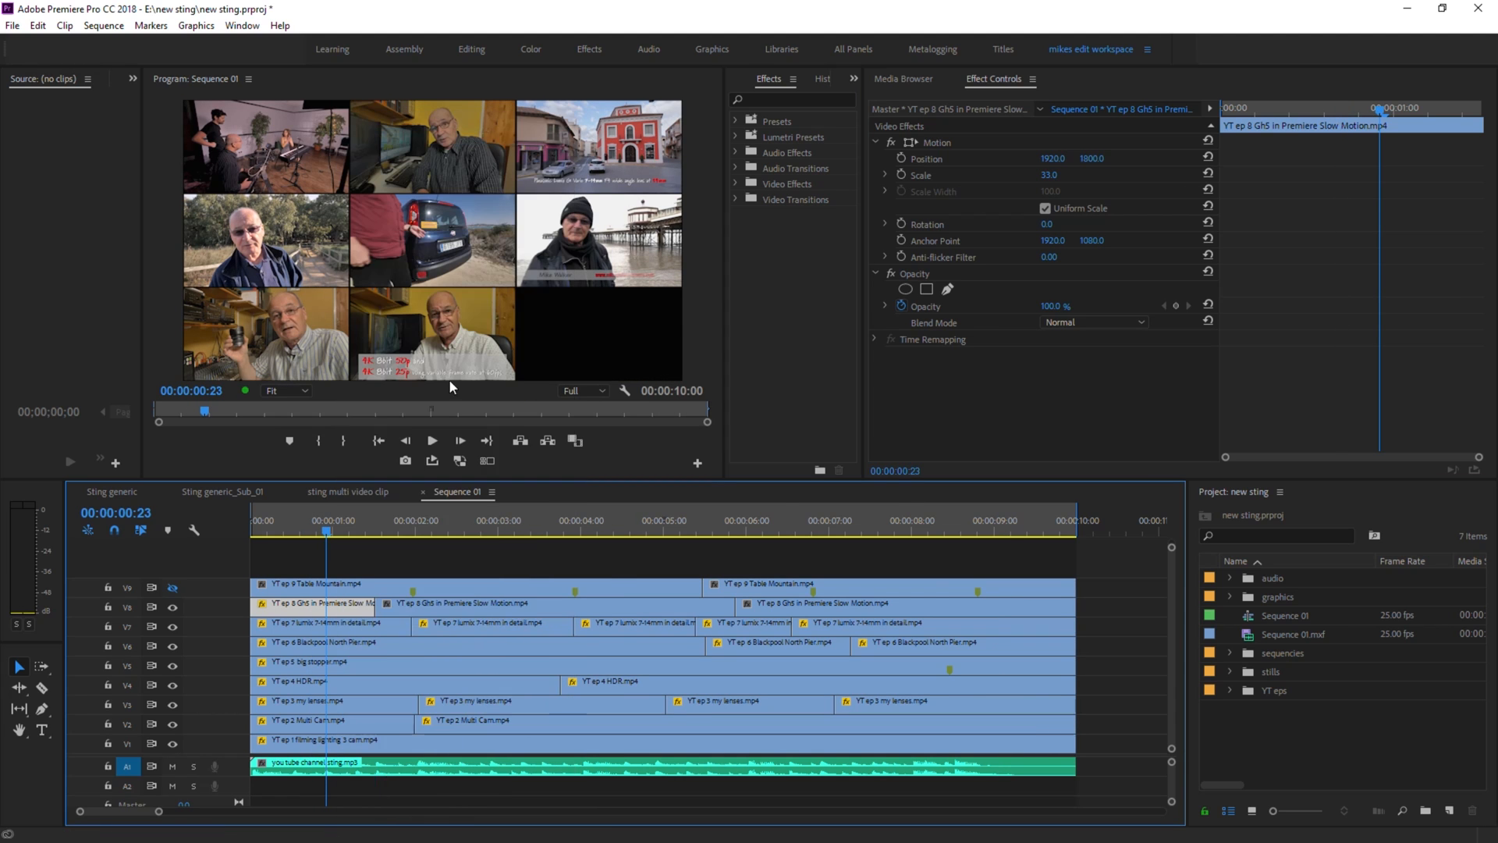
{"action": "left_click", "coordinate": [905, 537]}
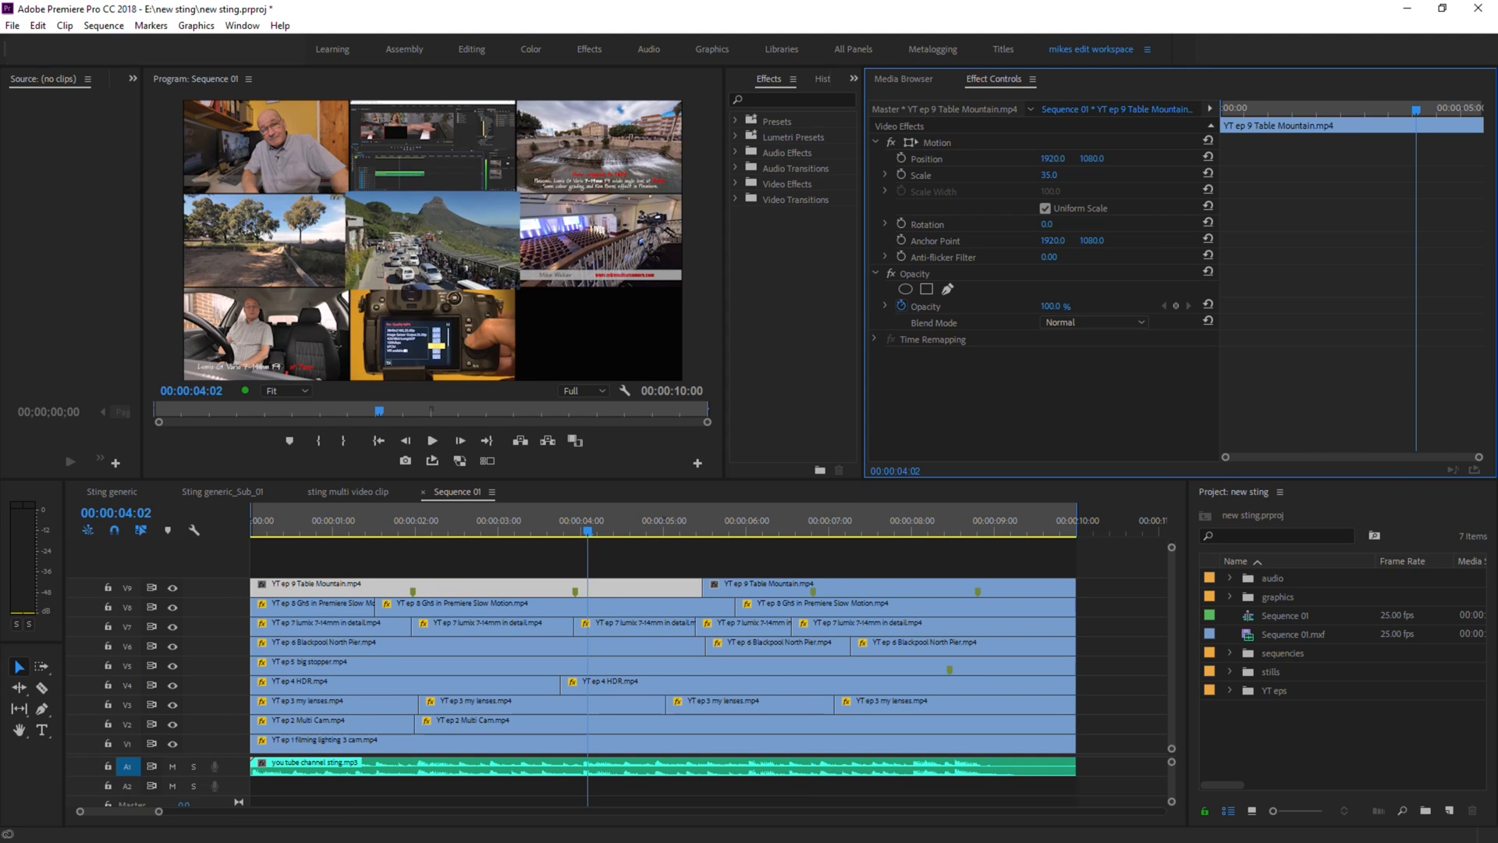
{"action": "double_click", "coordinate": [1046, 175]}
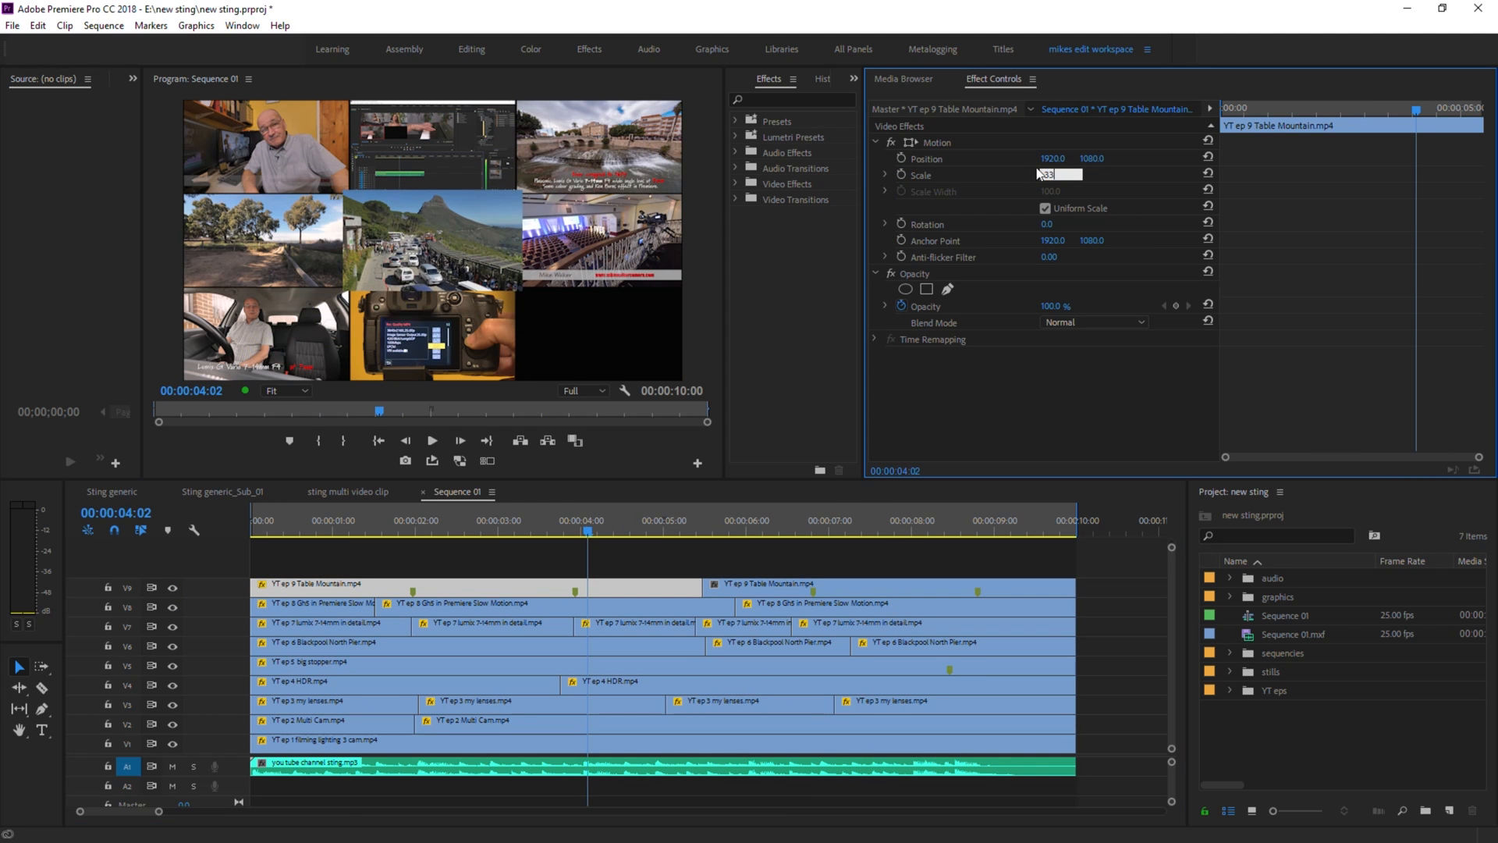
{"action": "key", "text": "Tab"}
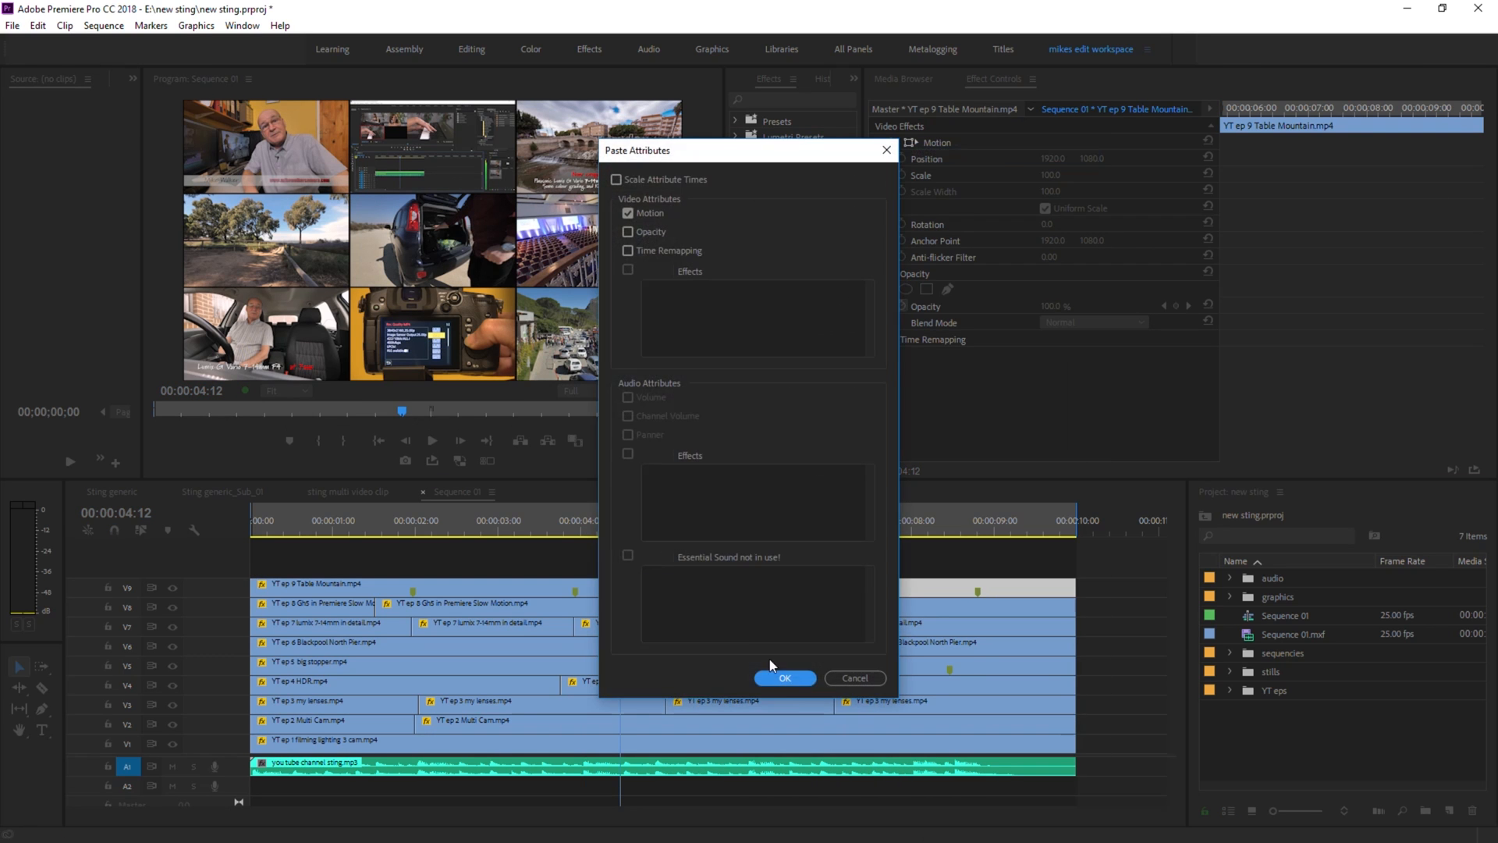
{"action": "left_click", "coordinate": [783, 677]}
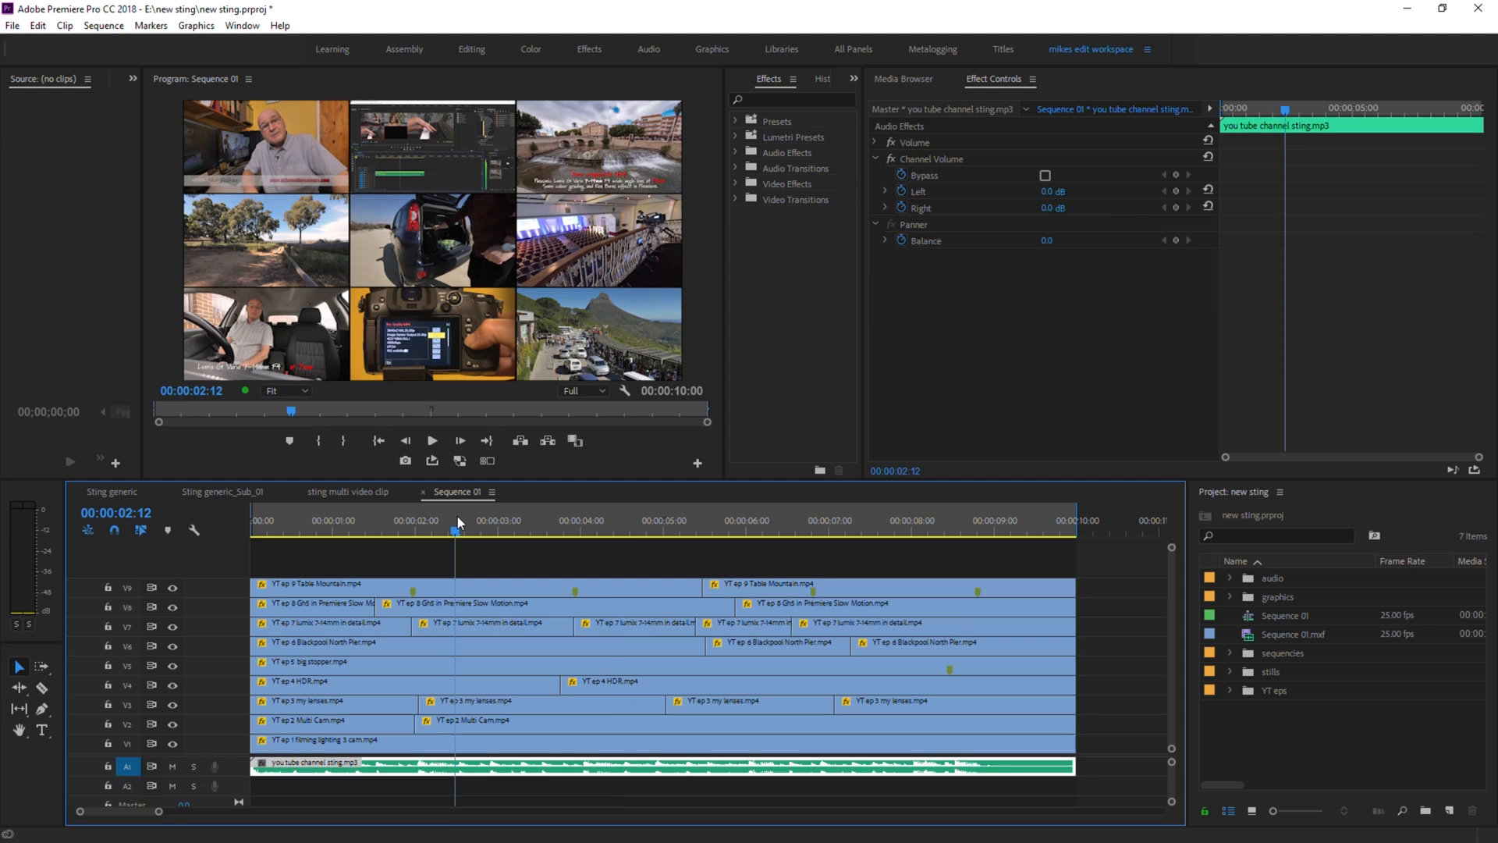
{"action": "left_click", "coordinate": [423, 534]}
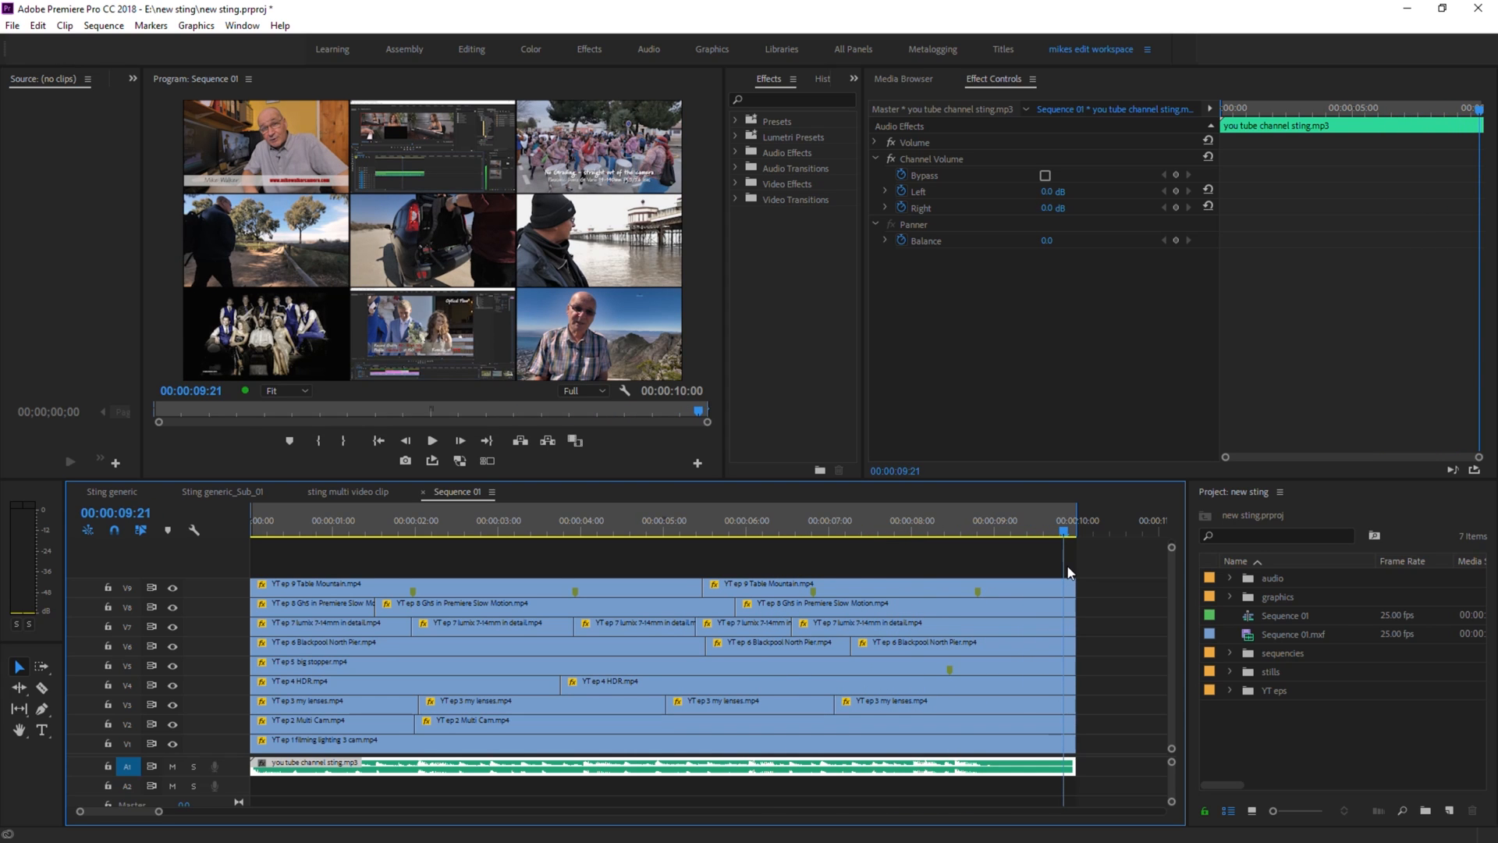
{"action": "left_click", "coordinate": [521, 533]}
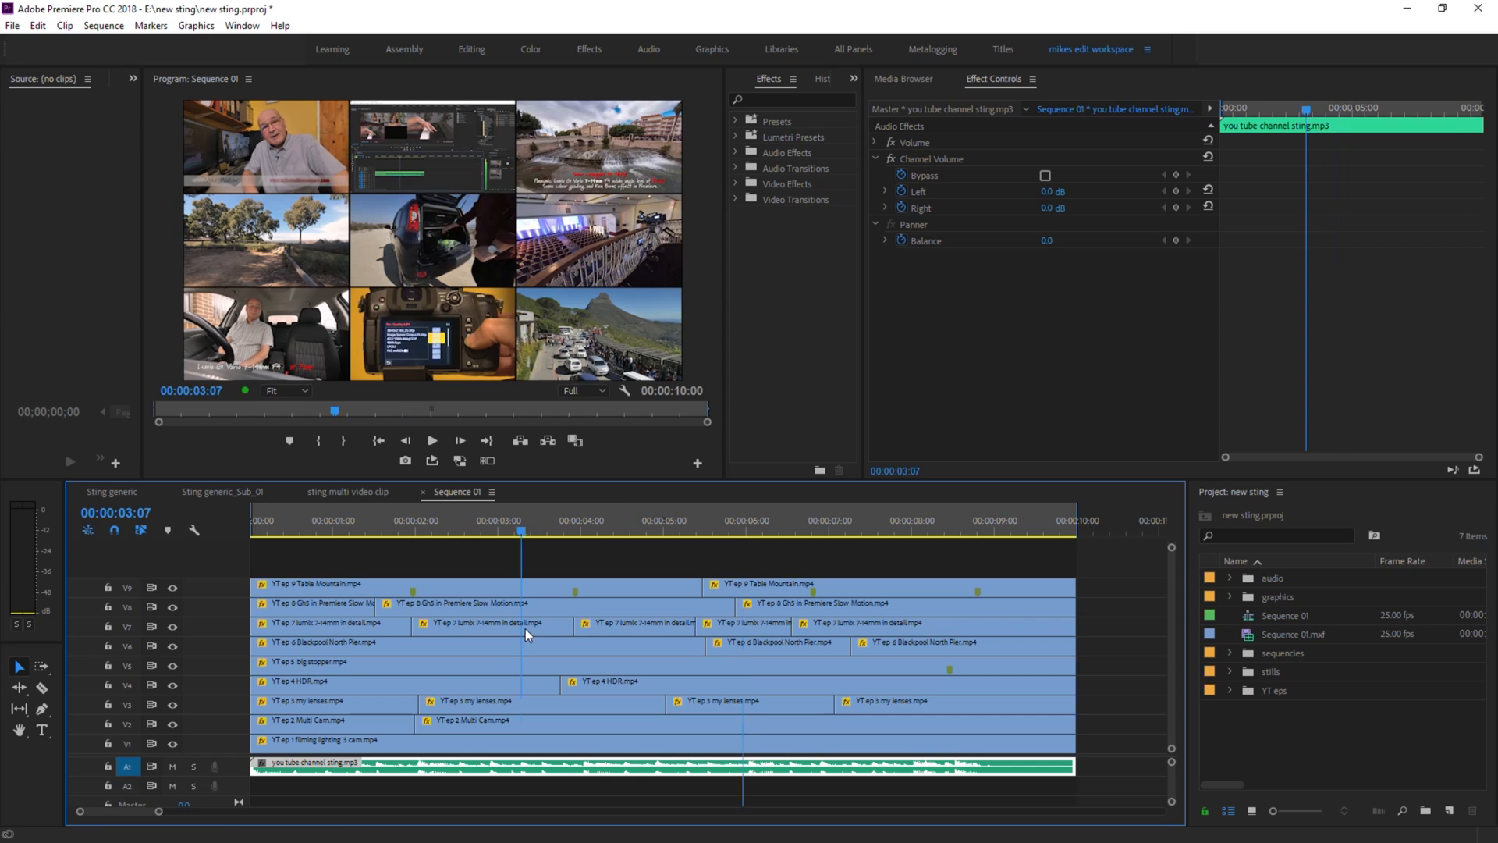
{"action": "mouse_move", "coordinate": [614, 674]}
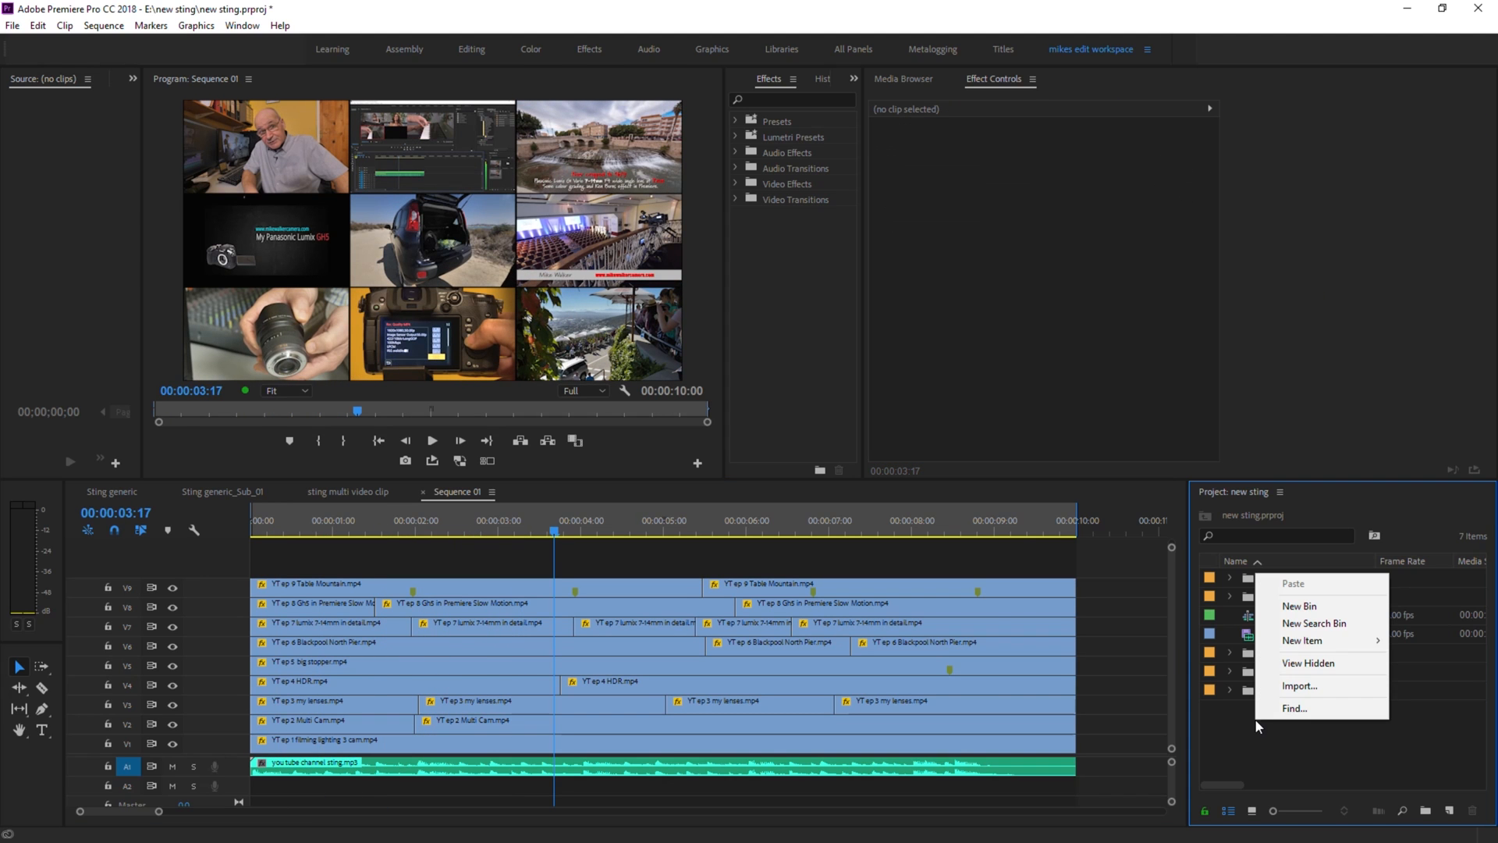
{"action": "mouse_move", "coordinate": [1290, 611]}
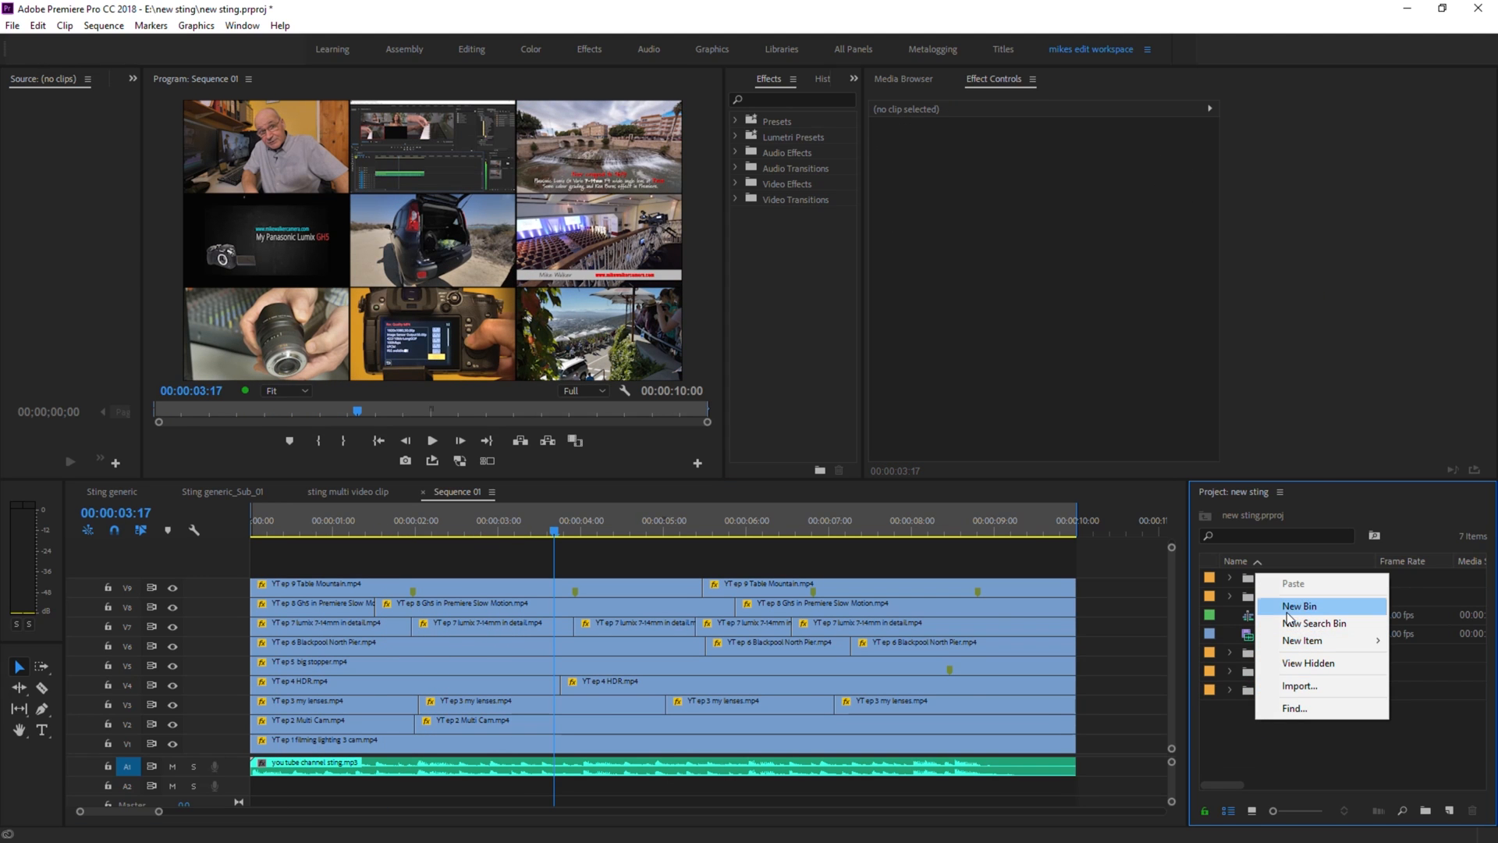
{"action": "mouse_move", "coordinate": [1302, 639]}
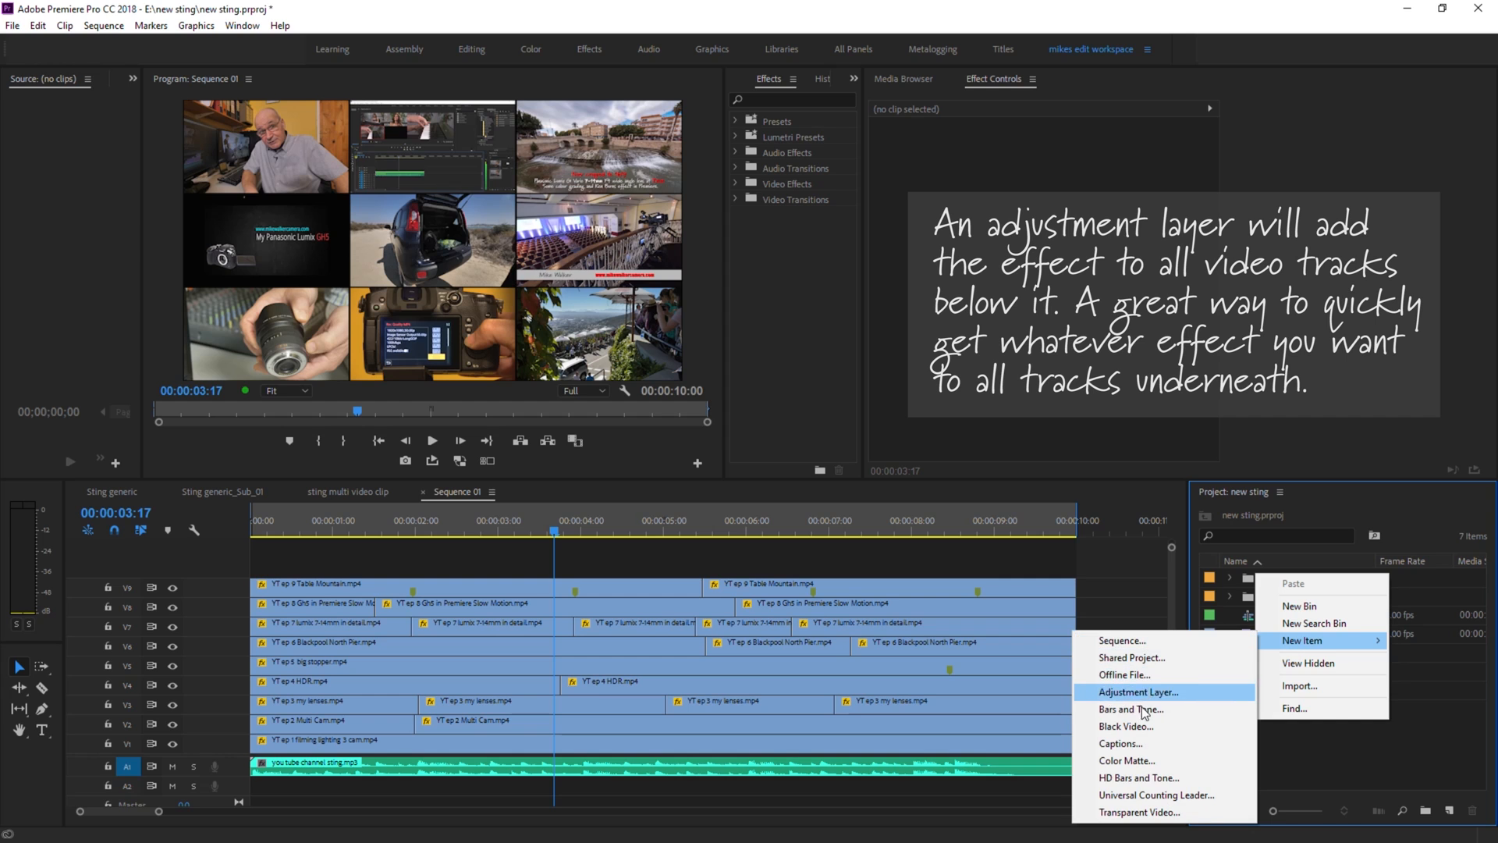
Create an adjustment layer on V10 above the wall and apply the Replicate effect to it
{"action": "left_click", "coordinate": [1137, 692]}
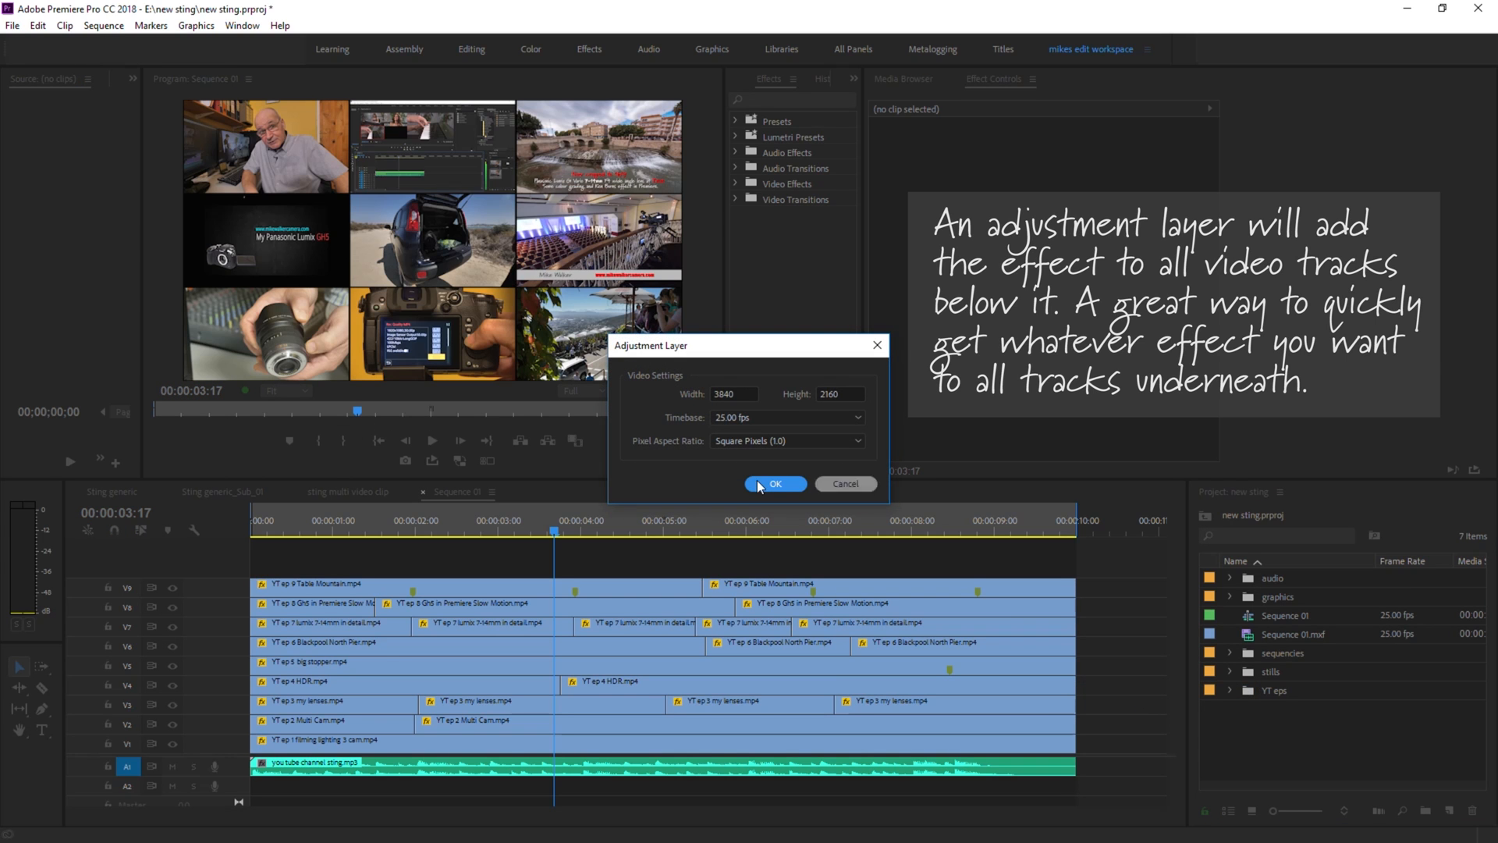
{"action": "left_click", "coordinate": [774, 484]}
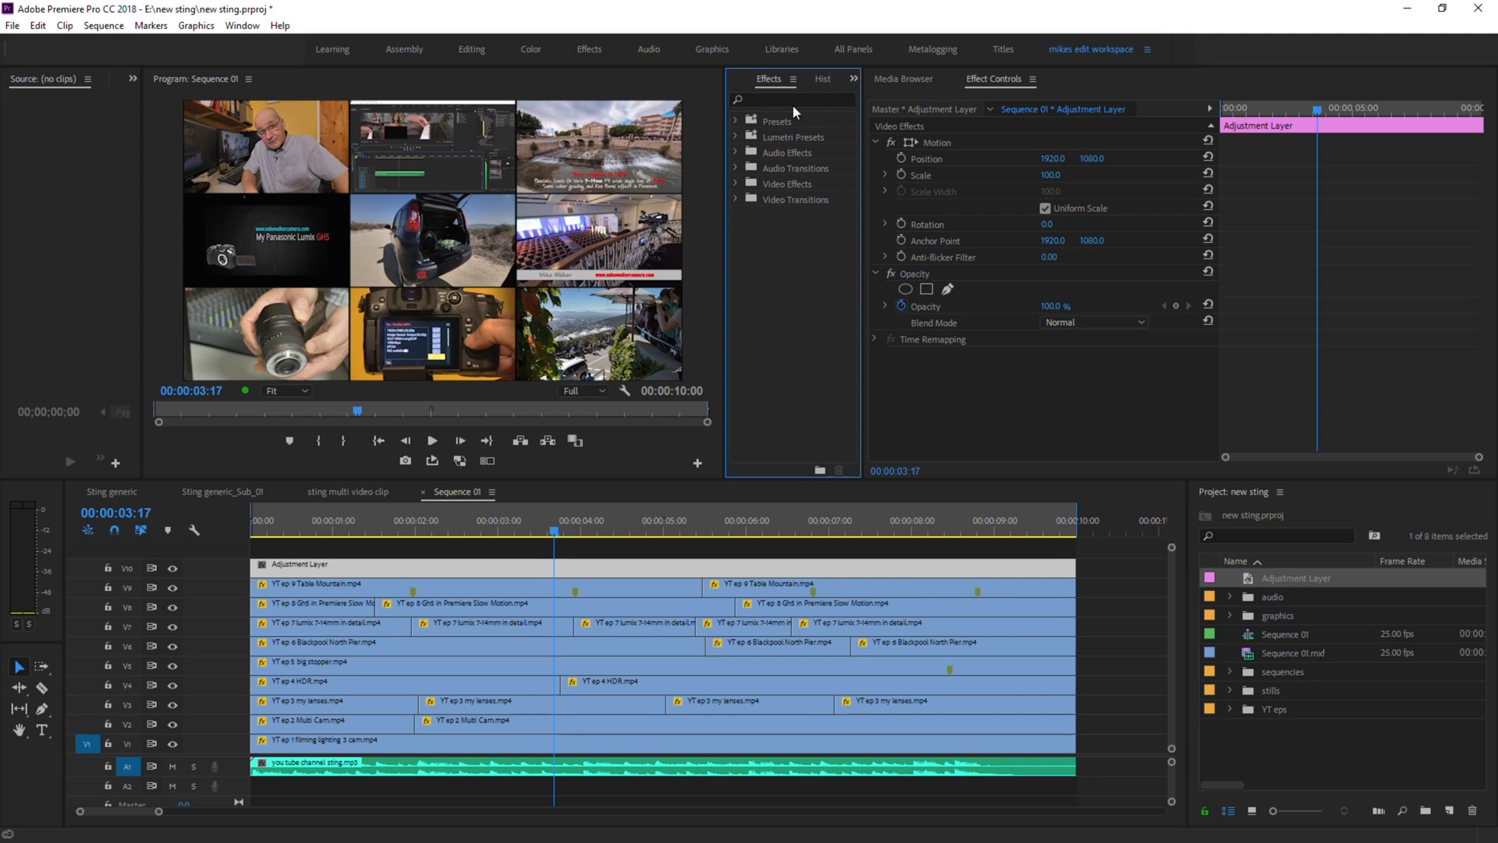
{"action": "type", "text": "replicat"}
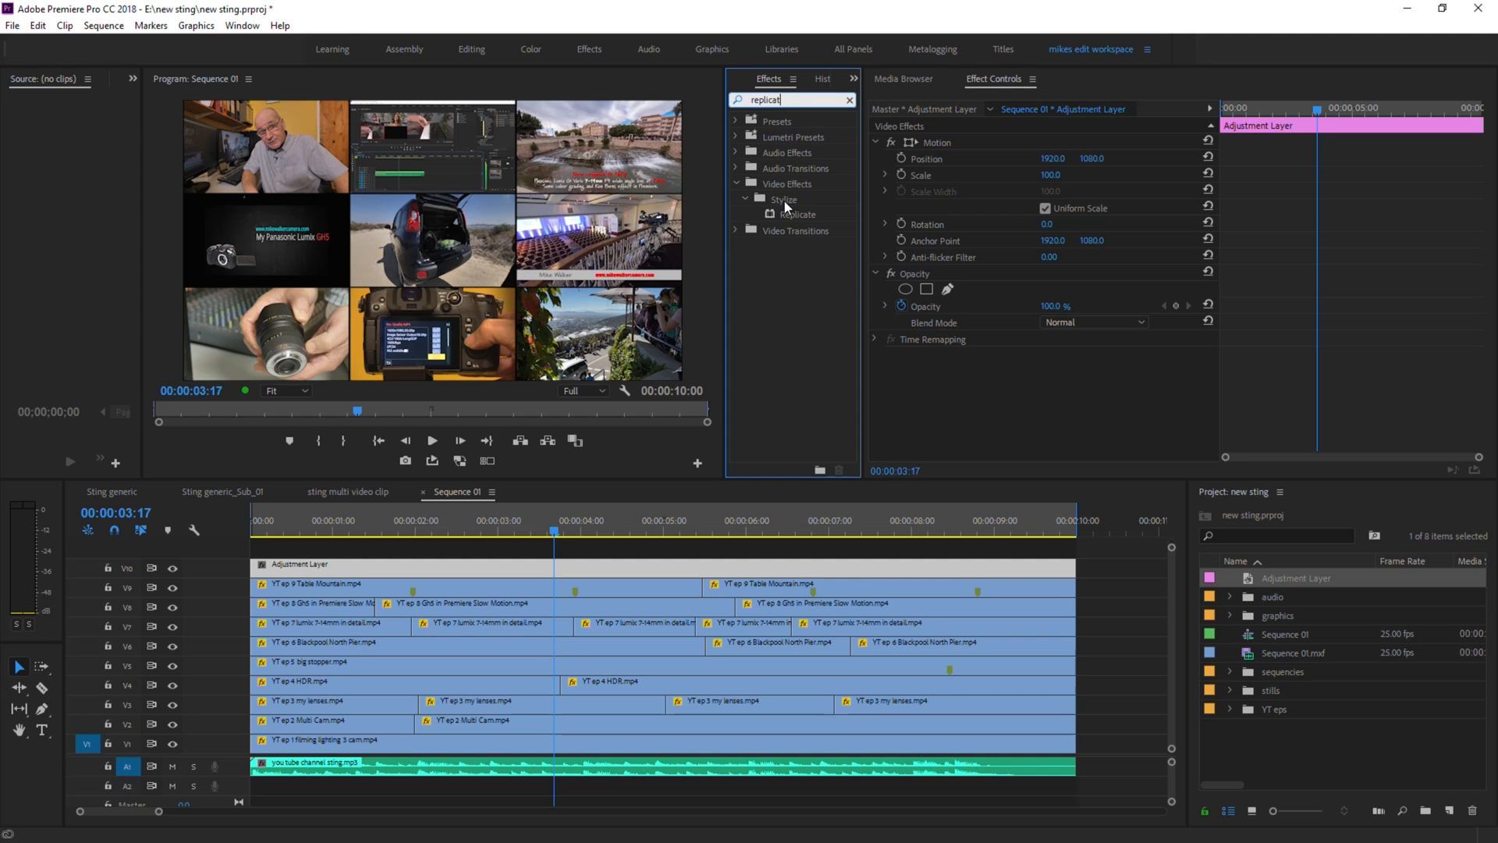
{"action": "left_click", "coordinate": [796, 214]}
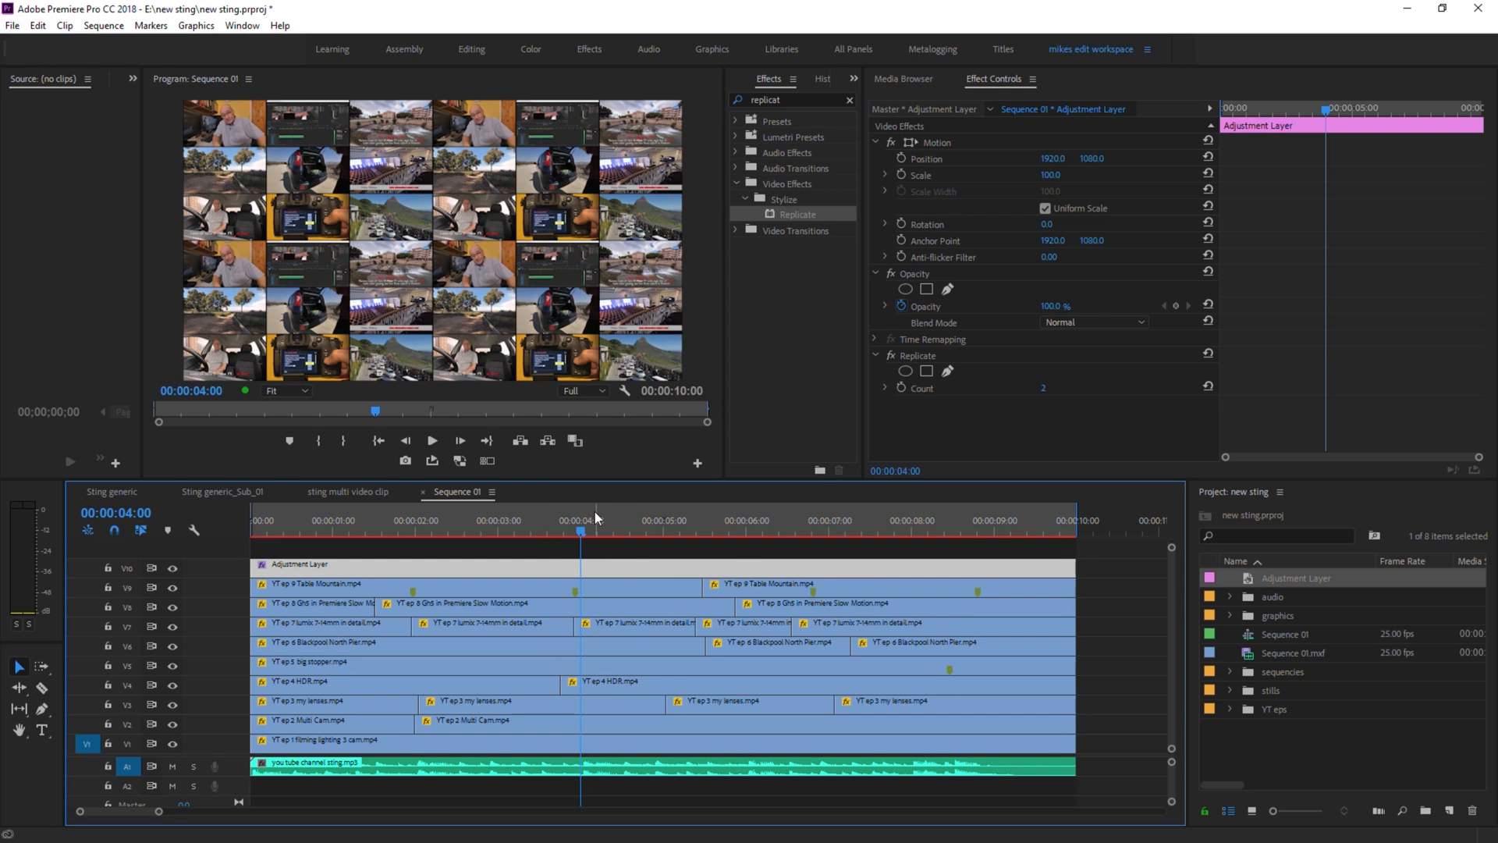
Save the project and scrub through the replicated wall at several points
{"action": "key", "text": "ctrl+s"}
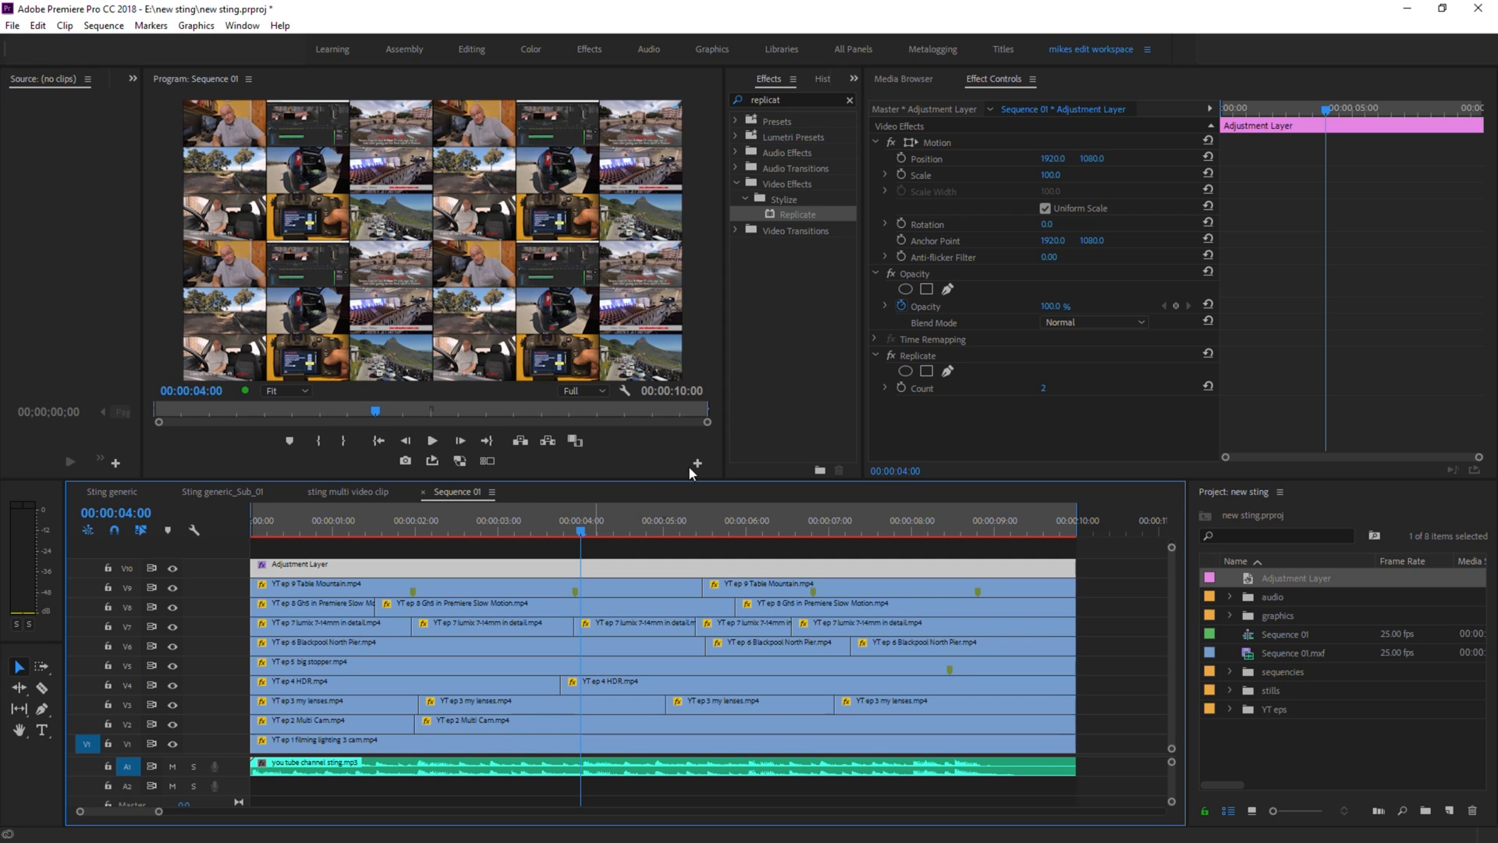
{"action": "left_click", "coordinate": [499, 530]}
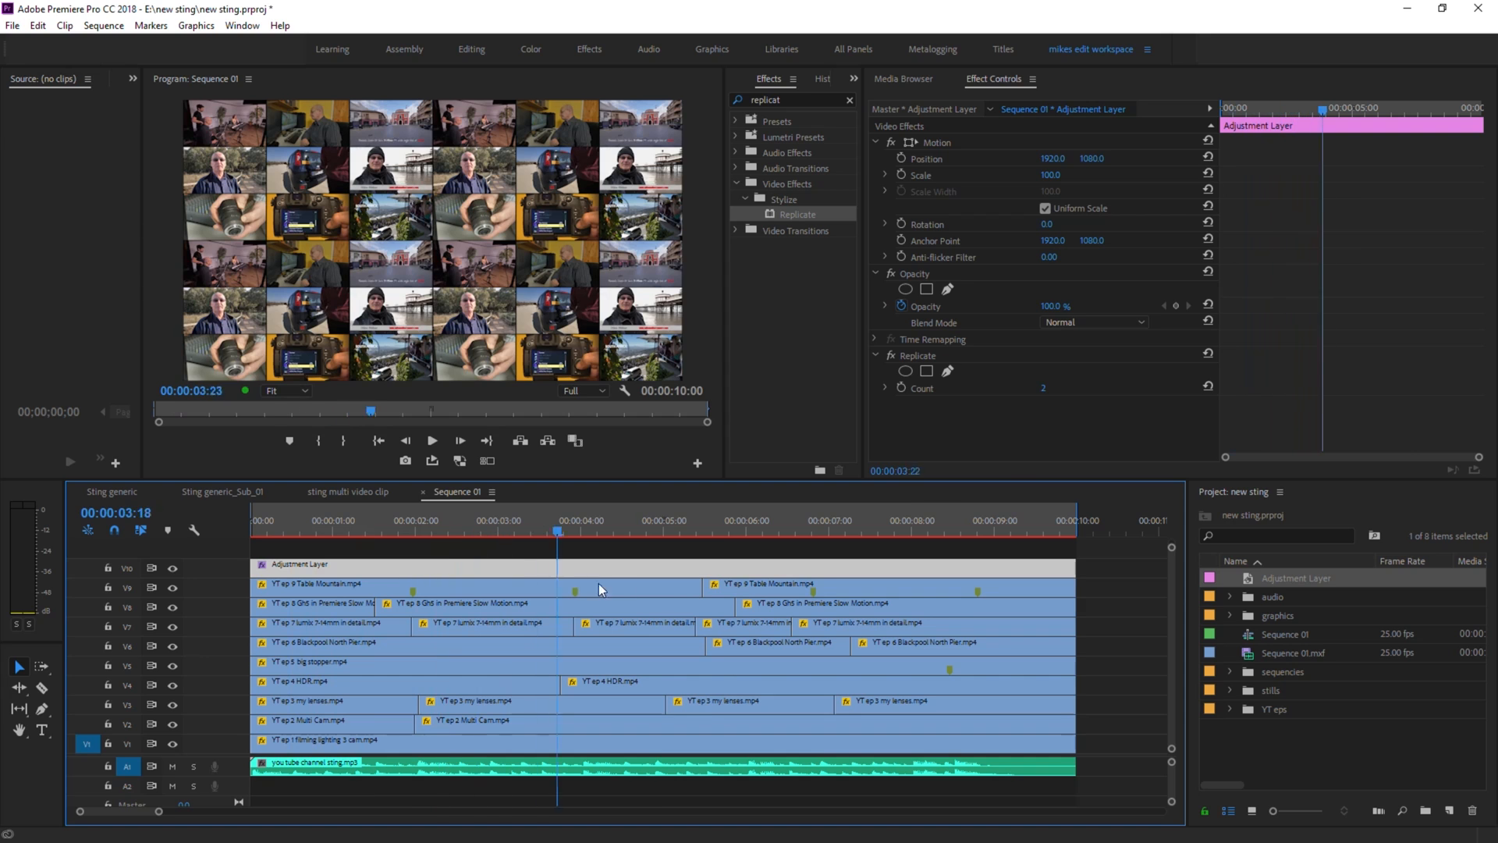
{"action": "left_click", "coordinate": [974, 521]}
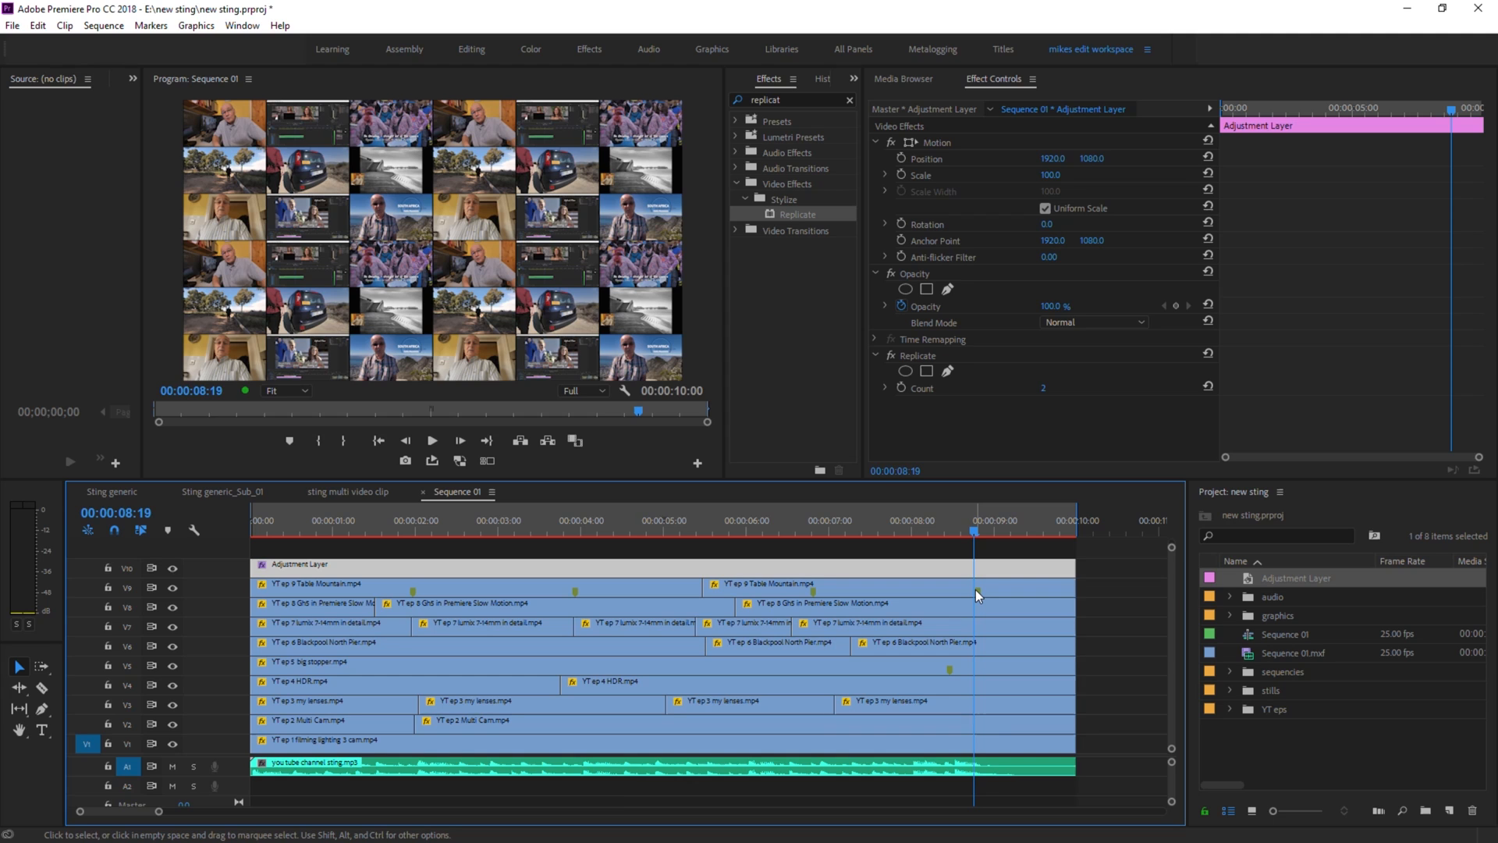
{"action": "mouse_move", "coordinate": [476, 762]}
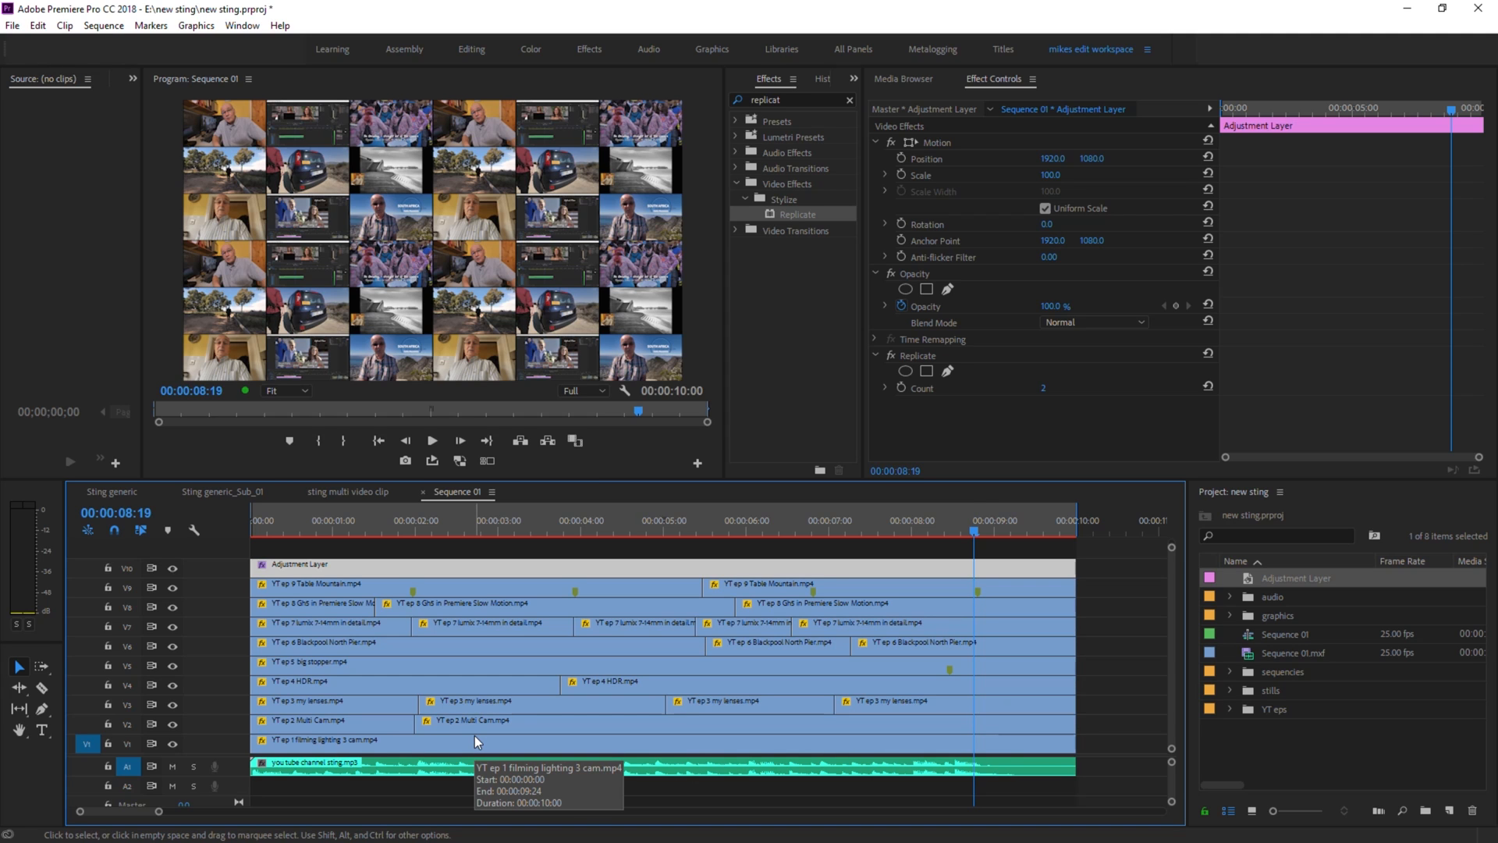
{"action": "mouse_move", "coordinate": [478, 741]}
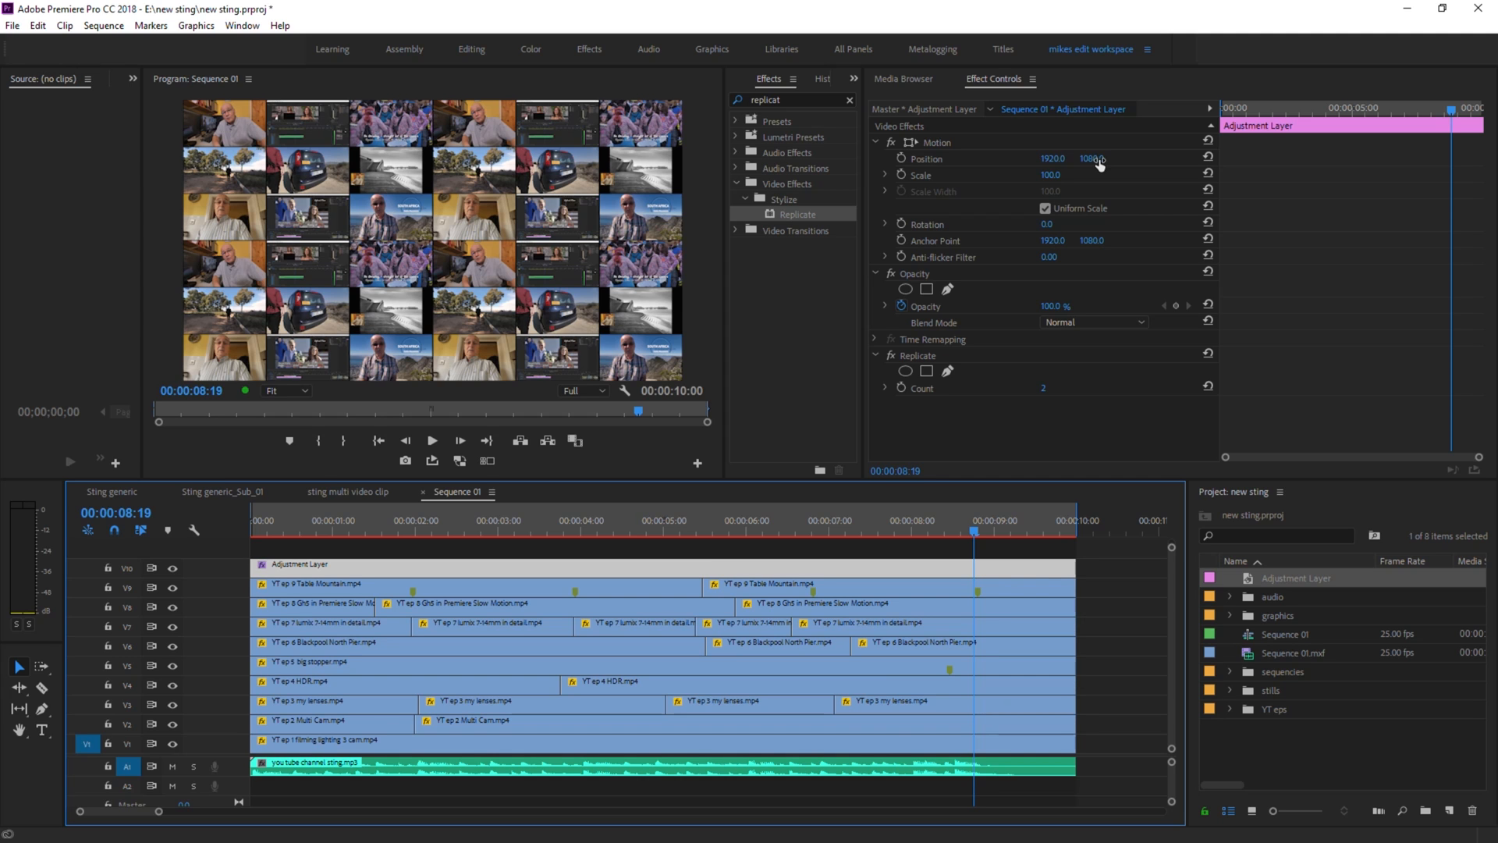
{"action": "mouse_move", "coordinate": [794, 534]}
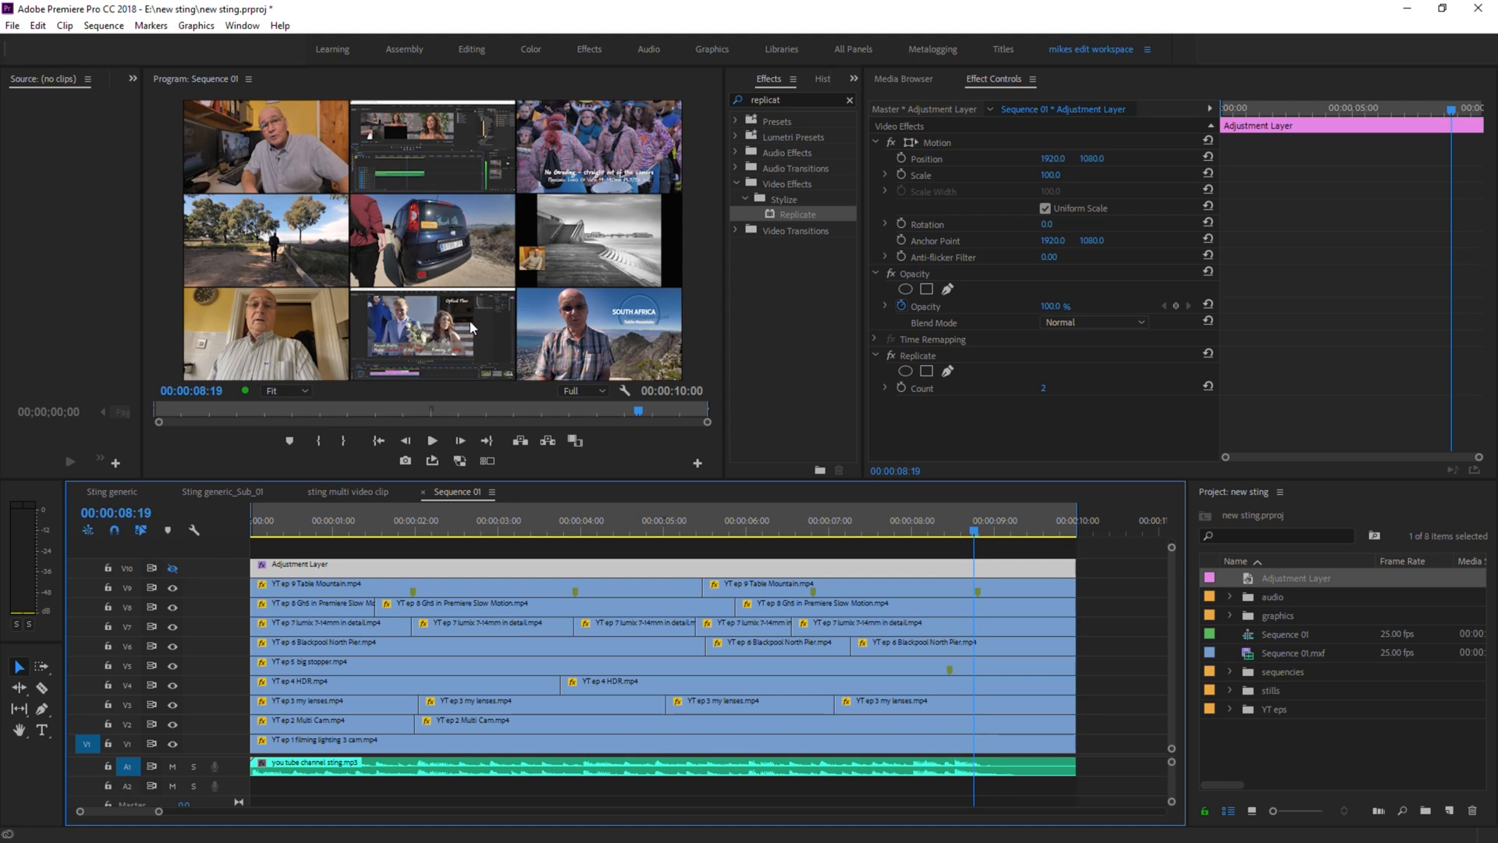
{"action": "mouse_move", "coordinate": [559, 221]}
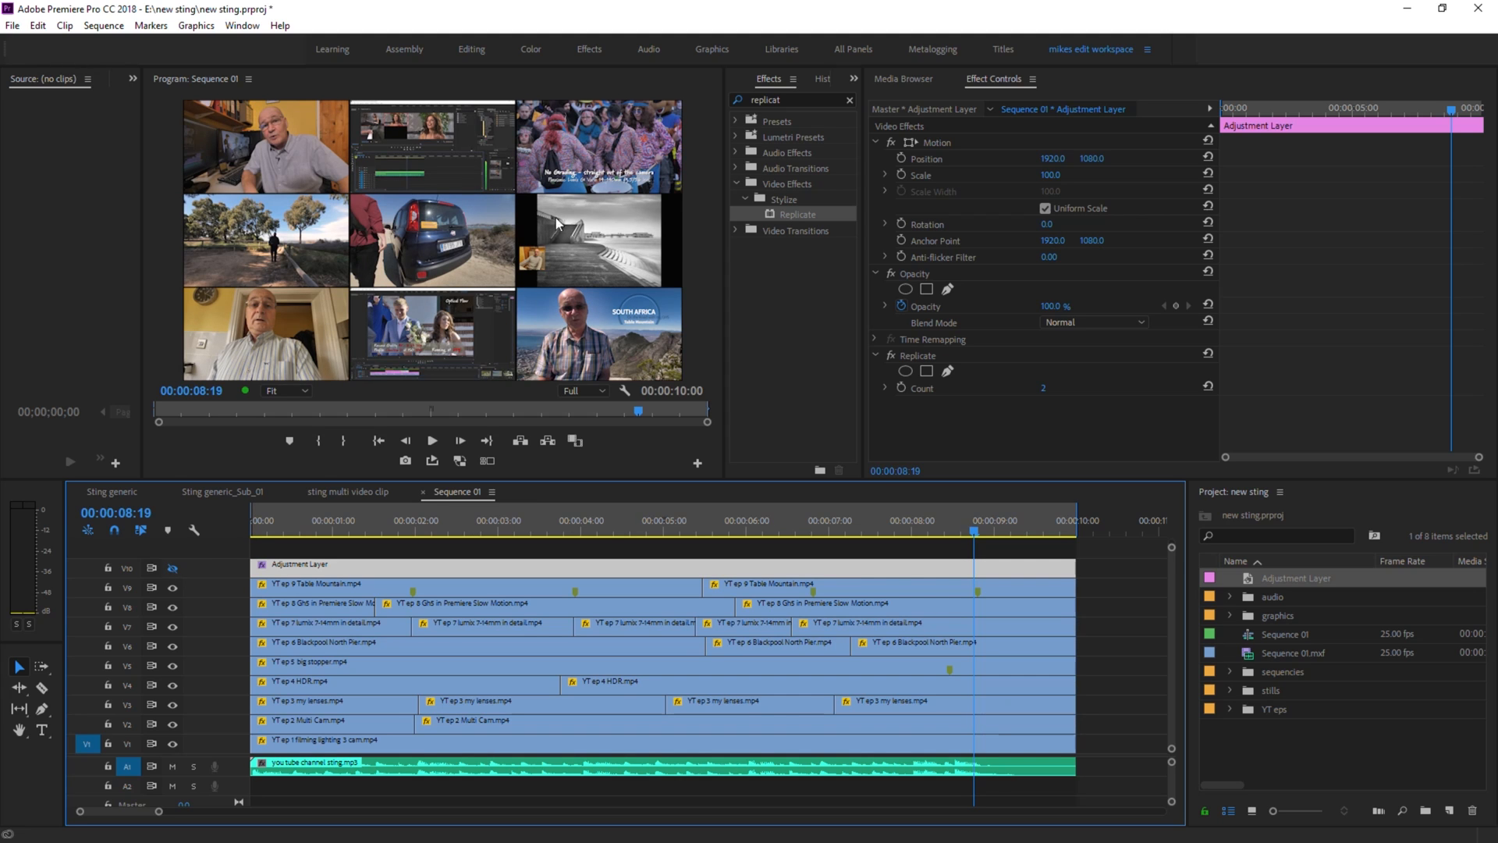
{"action": "mouse_move", "coordinate": [571, 258]}
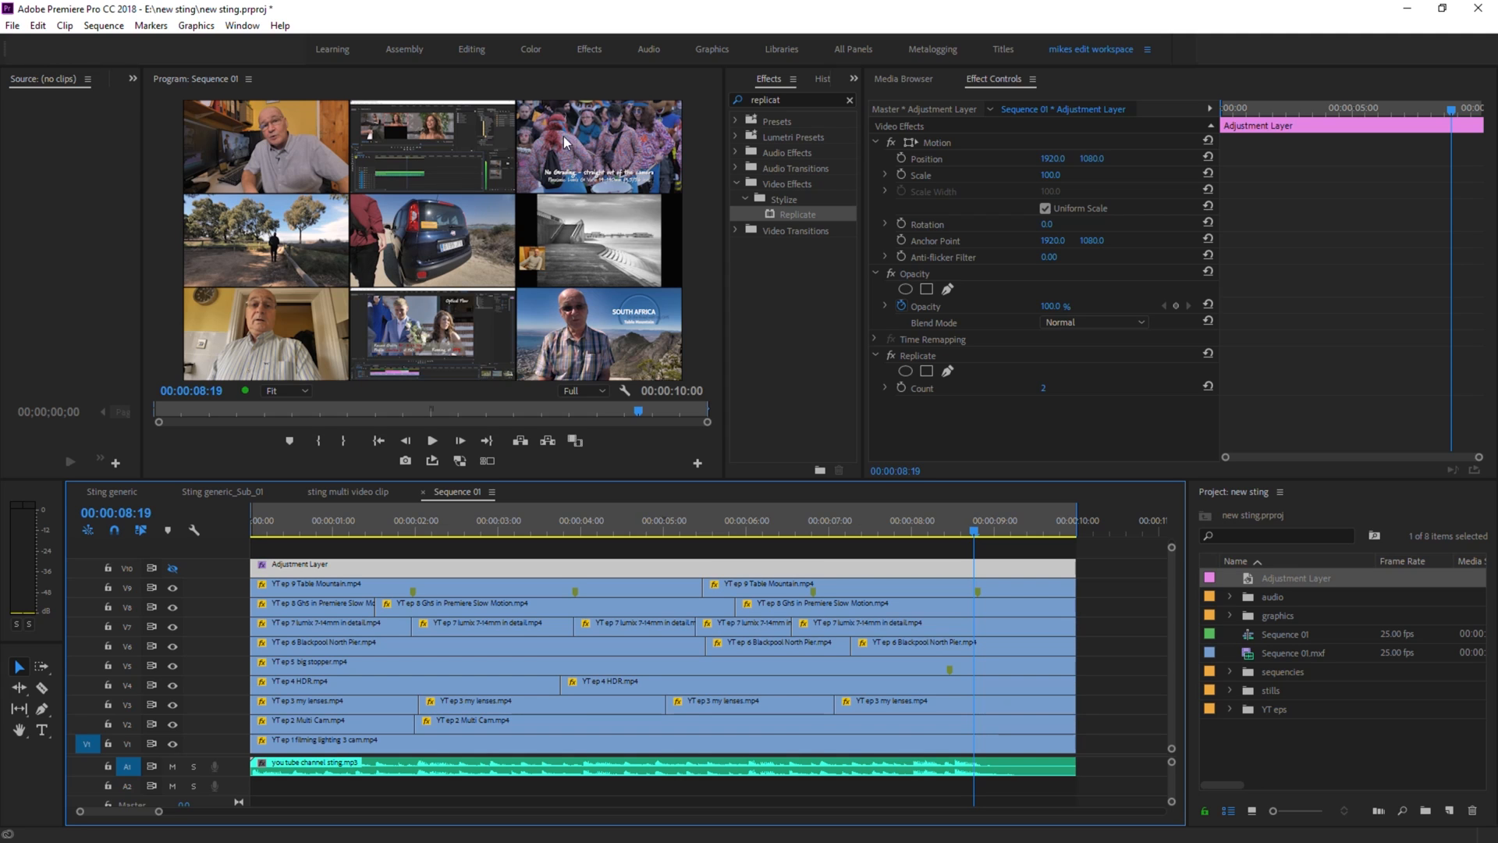
{"action": "mouse_move", "coordinate": [265, 359]}
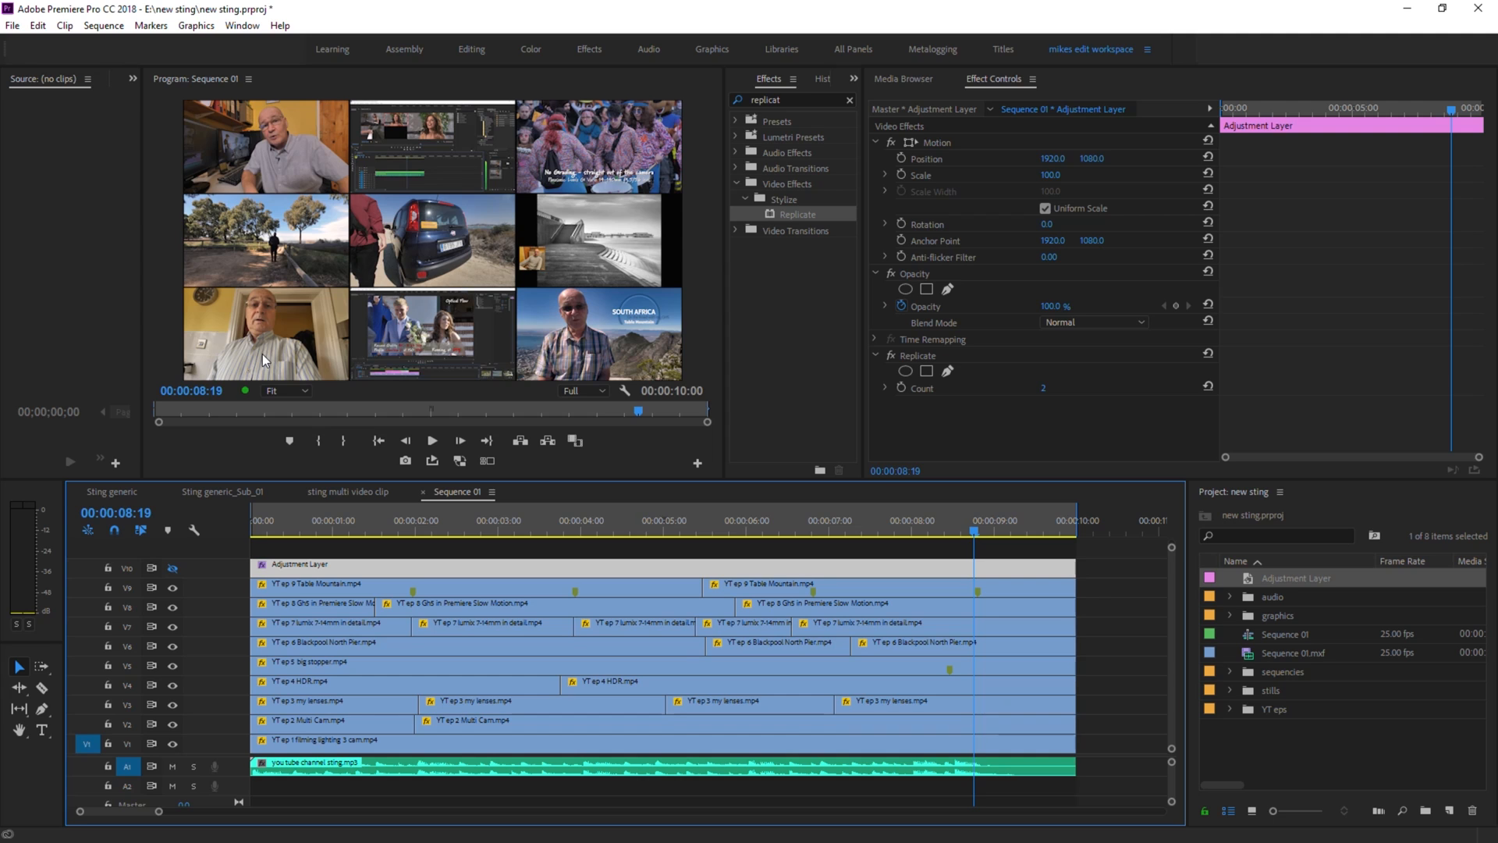
{"action": "mouse_move", "coordinate": [254, 182]}
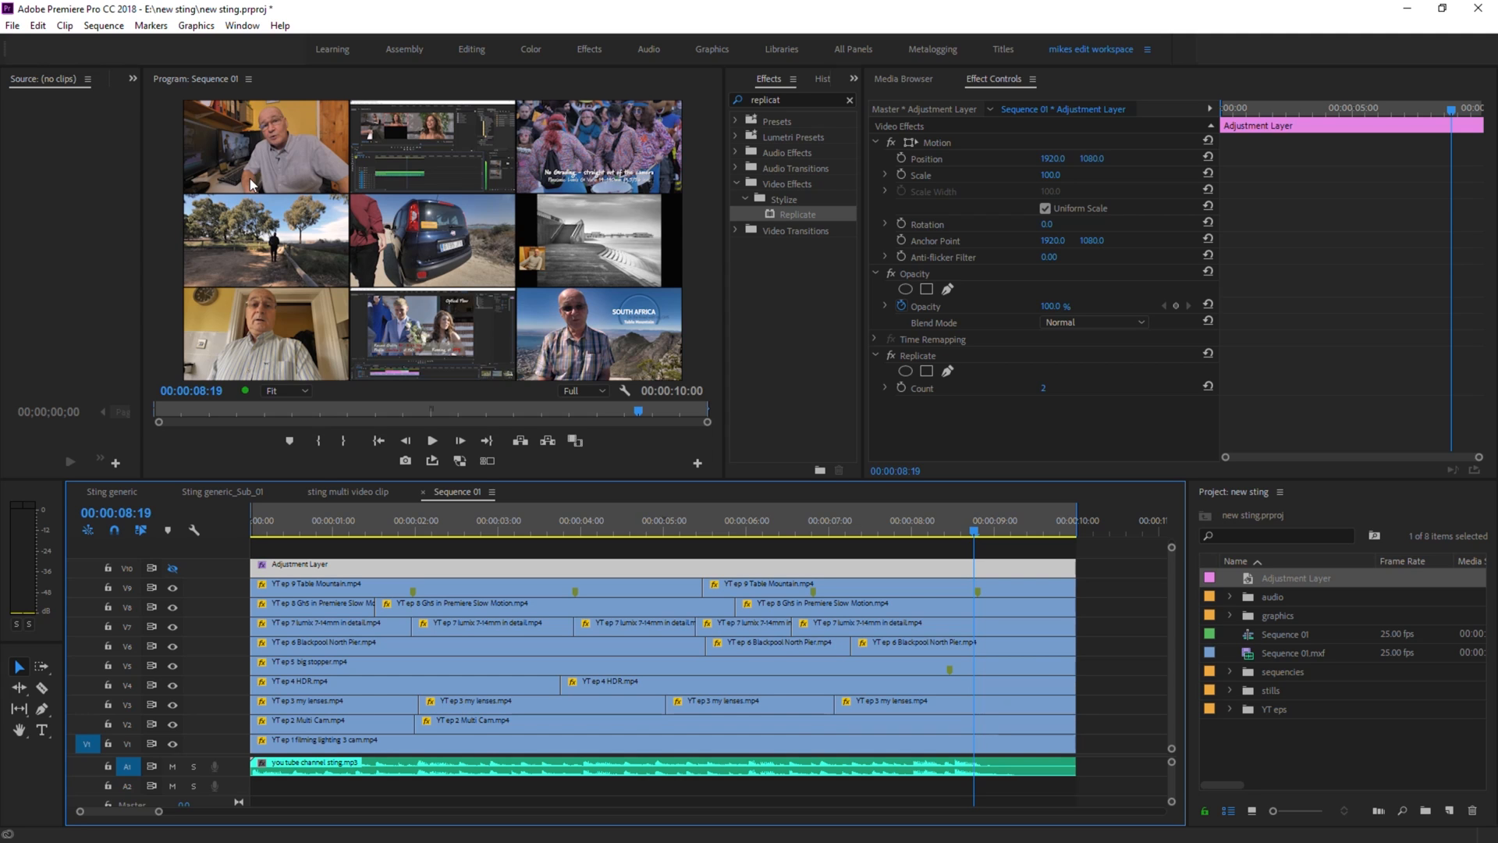
{"action": "mouse_move", "coordinate": [599, 149]}
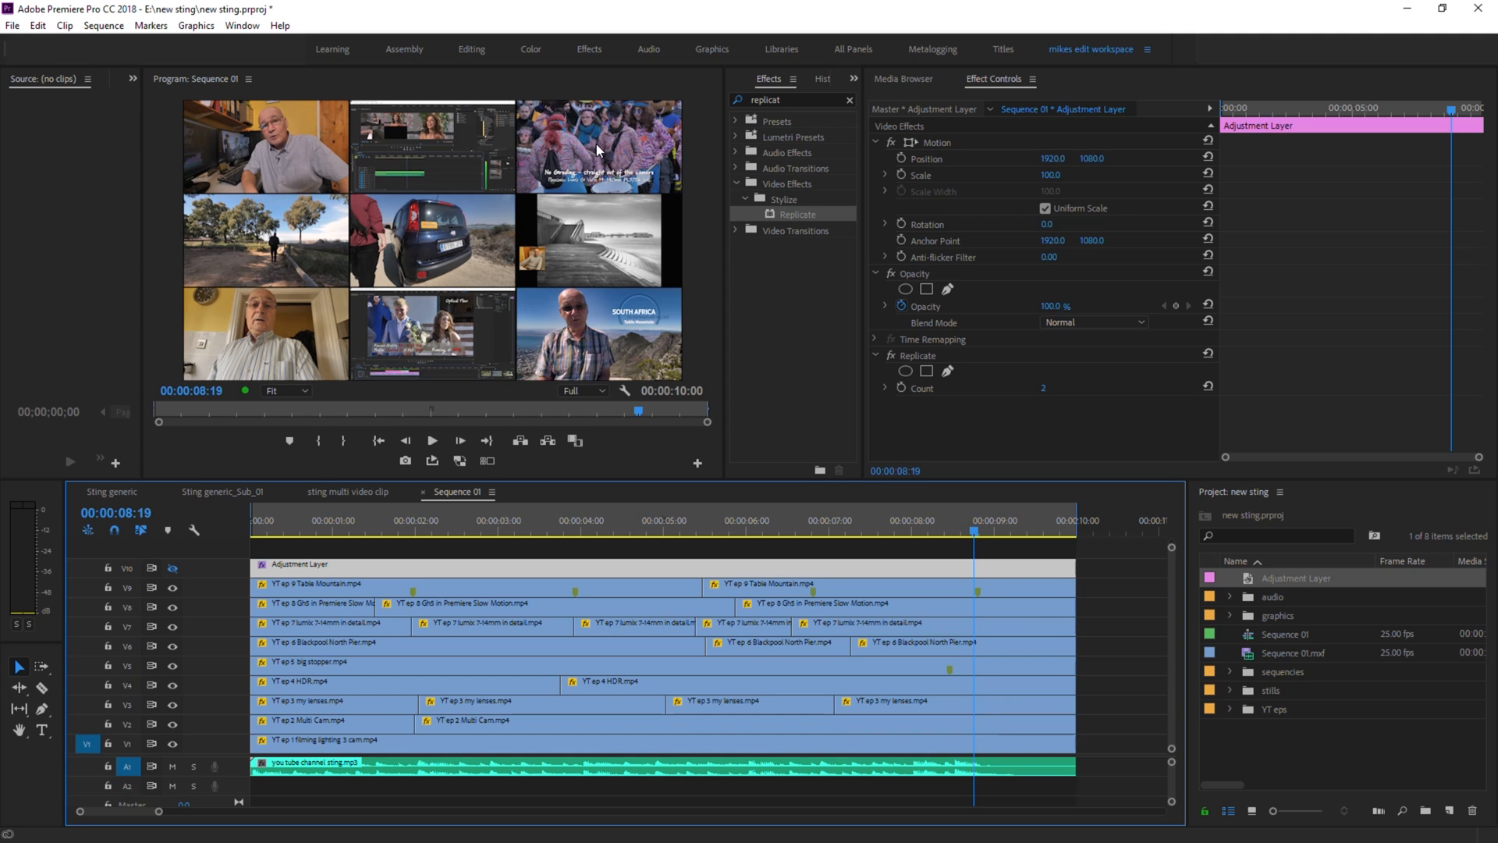